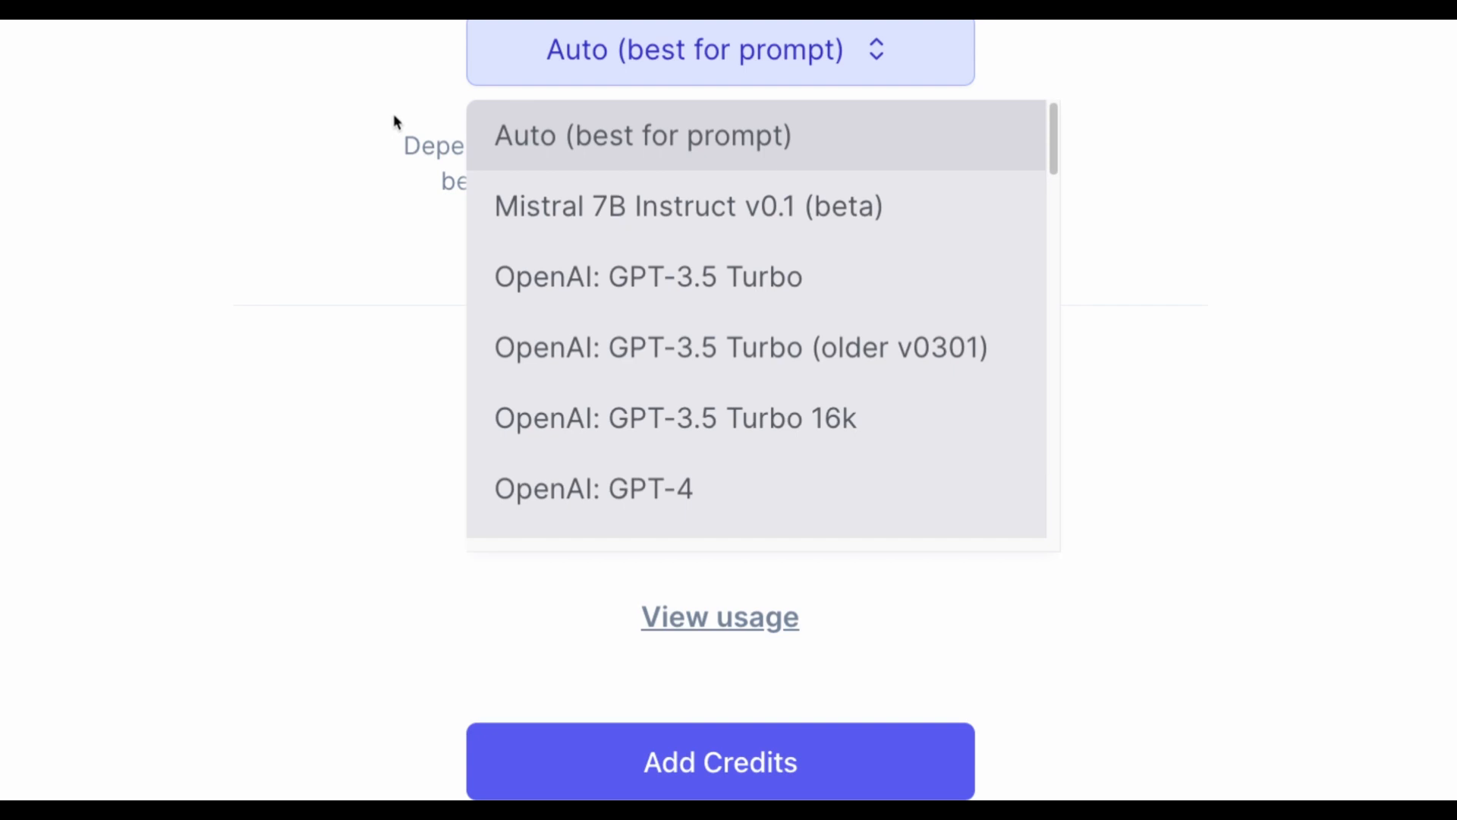
{"action": "mouse_move", "coordinate": [677, 135]}
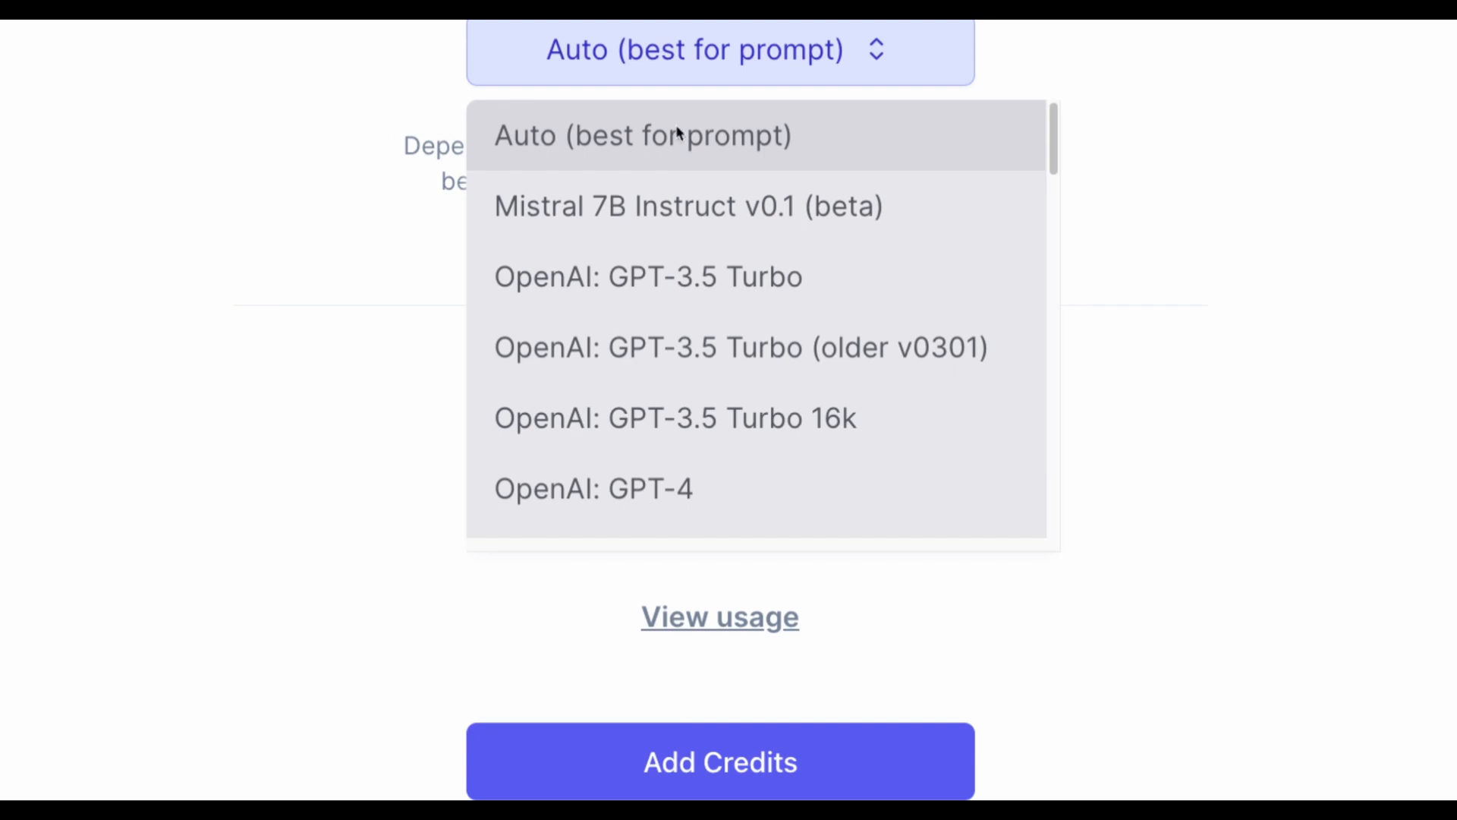
{"action": "mouse_move", "coordinate": [750, 151]}
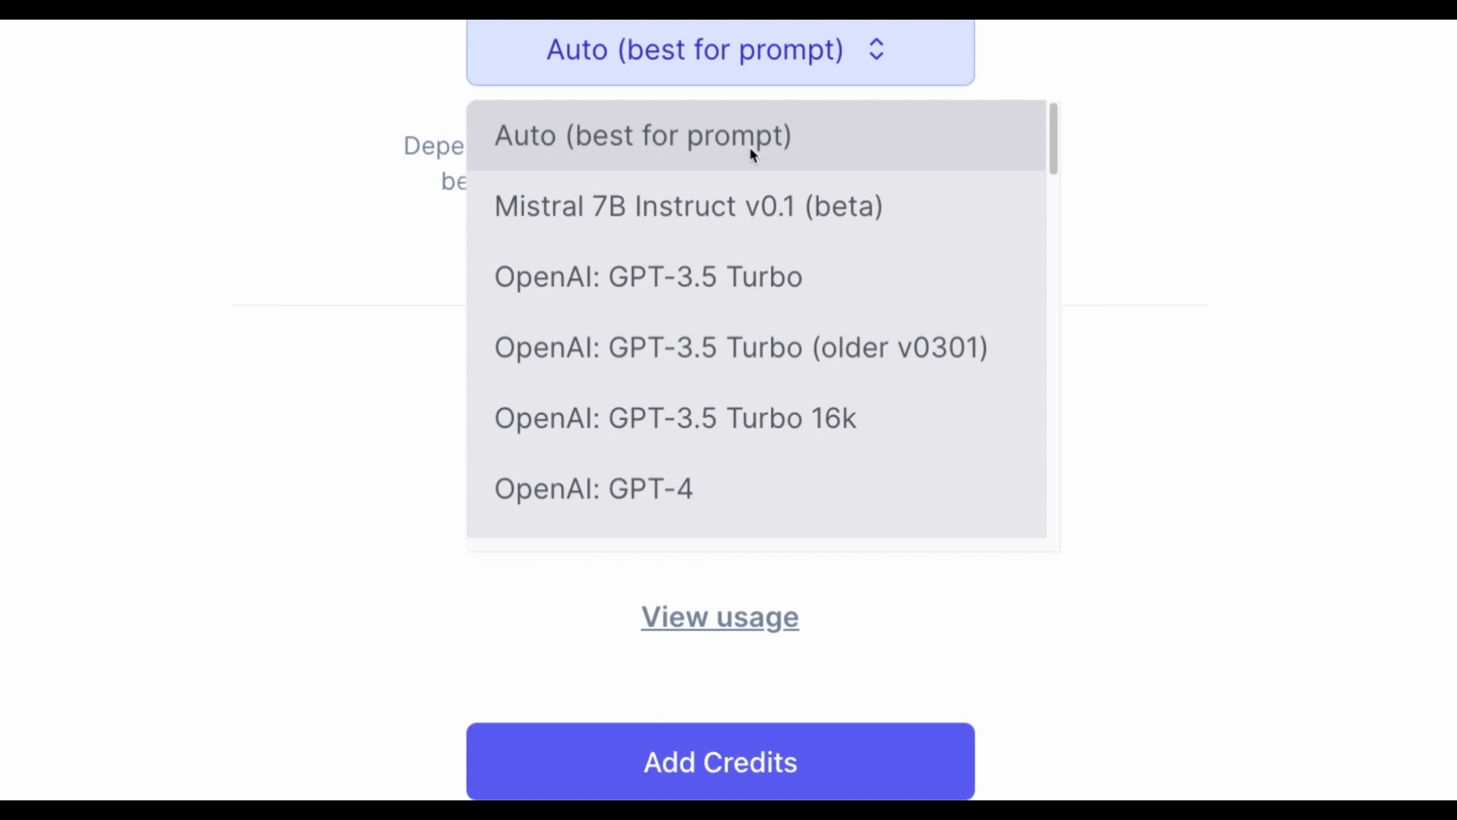
{"action": "mouse_move", "coordinate": [901, 290]}
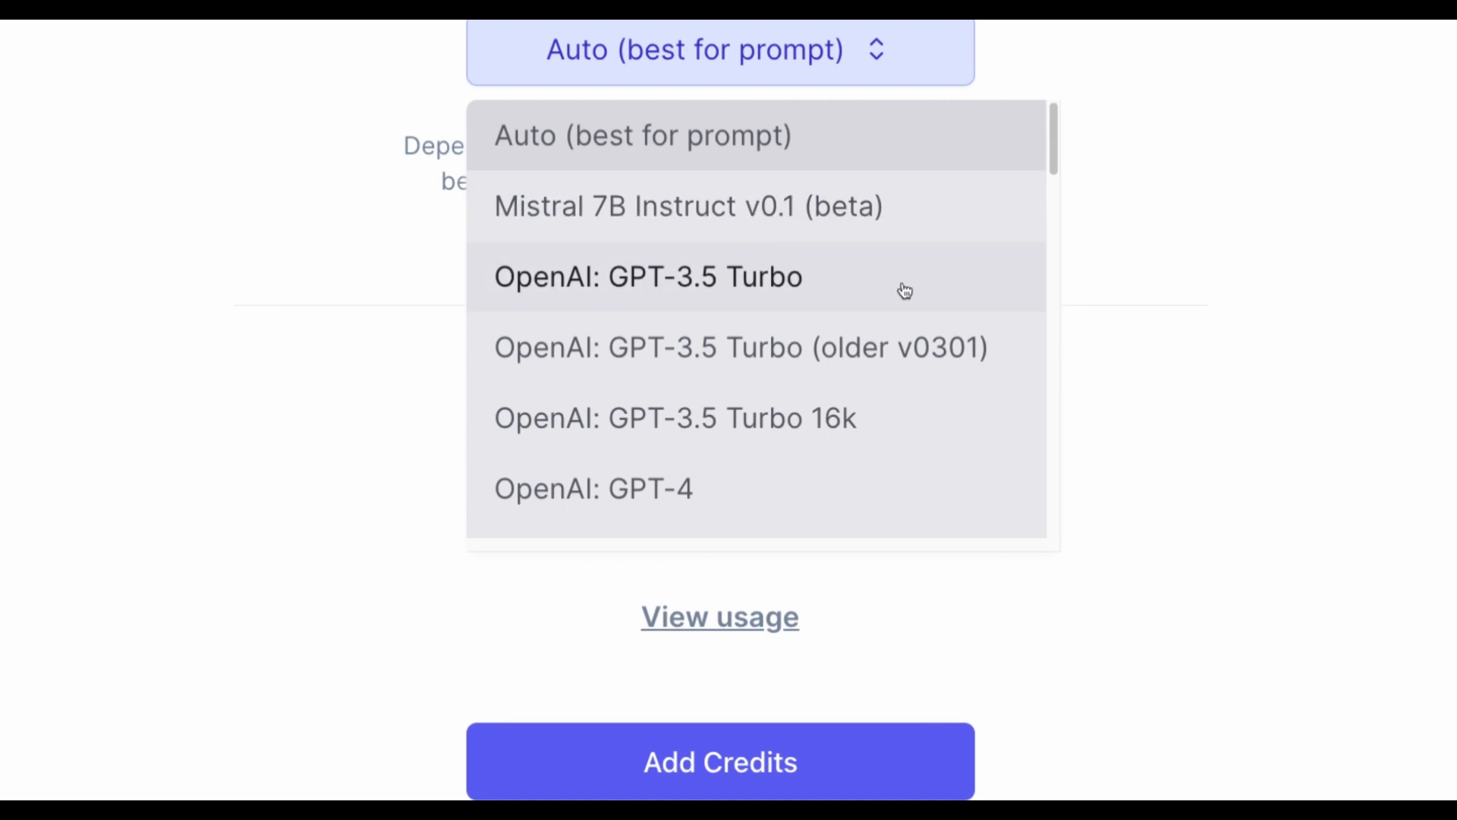
Scroll through the BYOK help article down to its closing note on 16,000+ token models
{"action": "scroll", "scroll_direction": "down", "scroll_amount": 3}
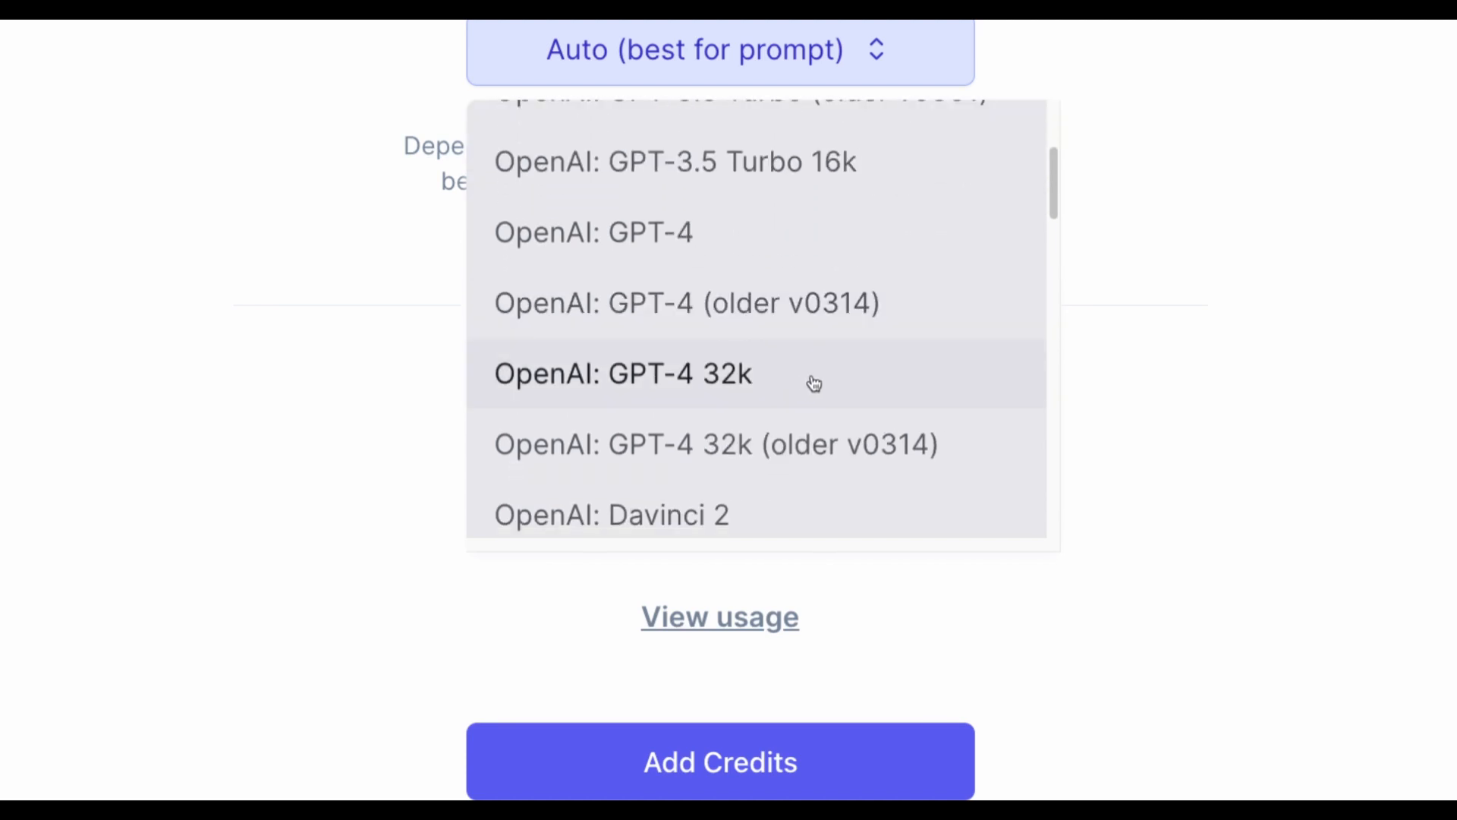
{"action": "scroll", "scroll_direction": "down", "scroll_amount": 3}
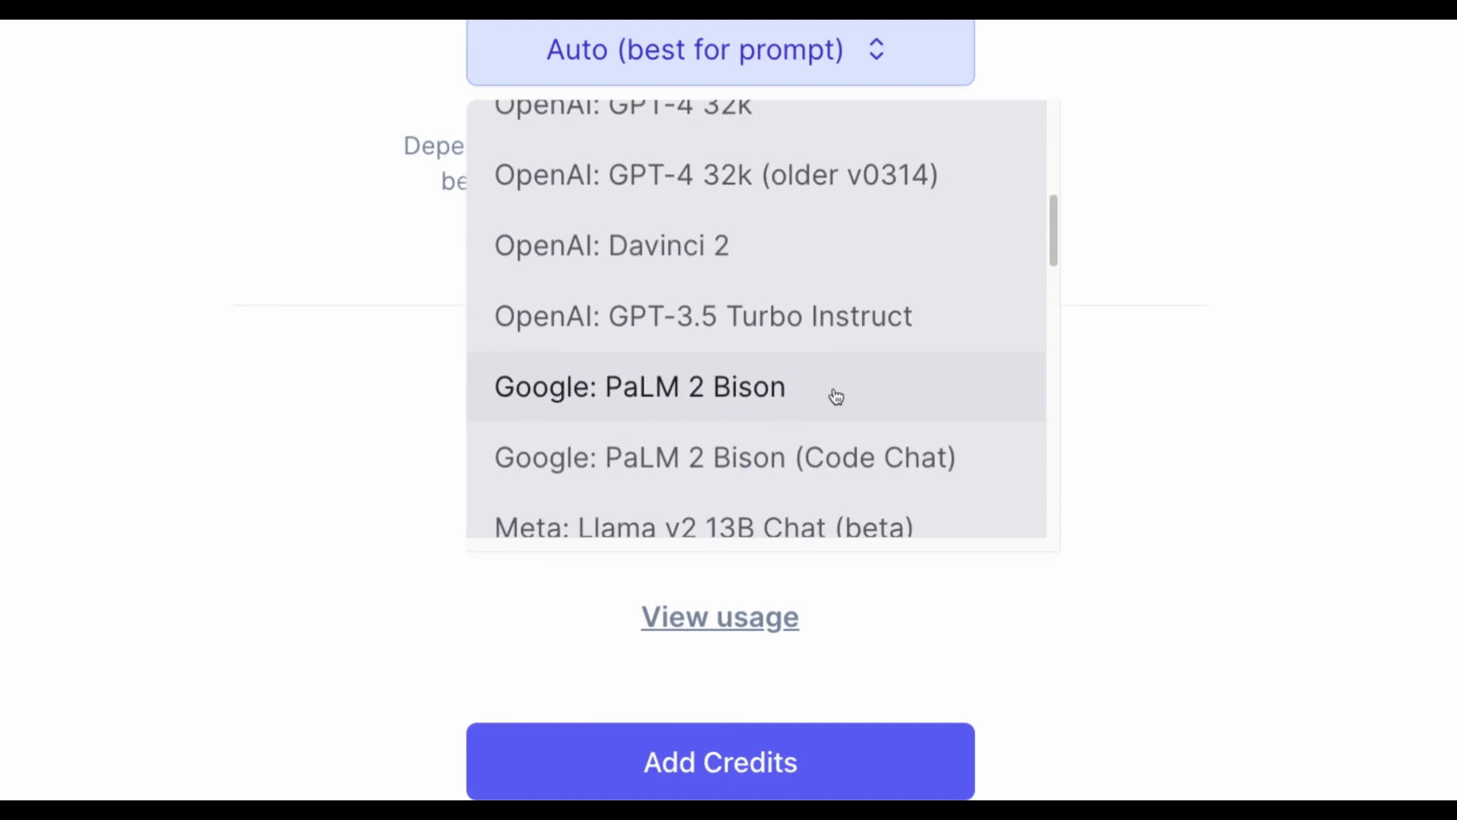
{"action": "scroll", "scroll_direction": "down", "scroll_amount": 3}
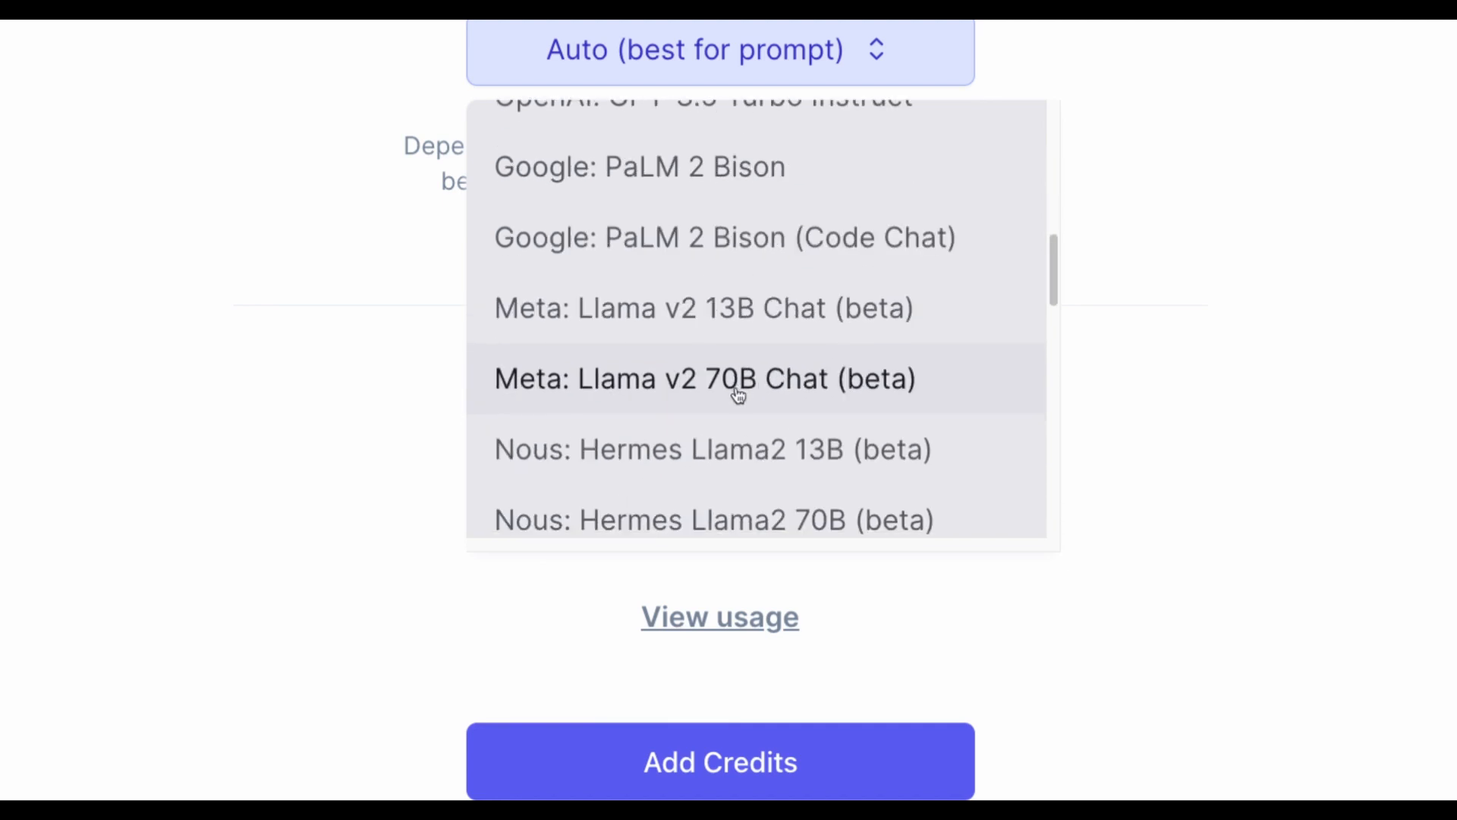
{"action": "mouse_move", "coordinate": [656, 398]}
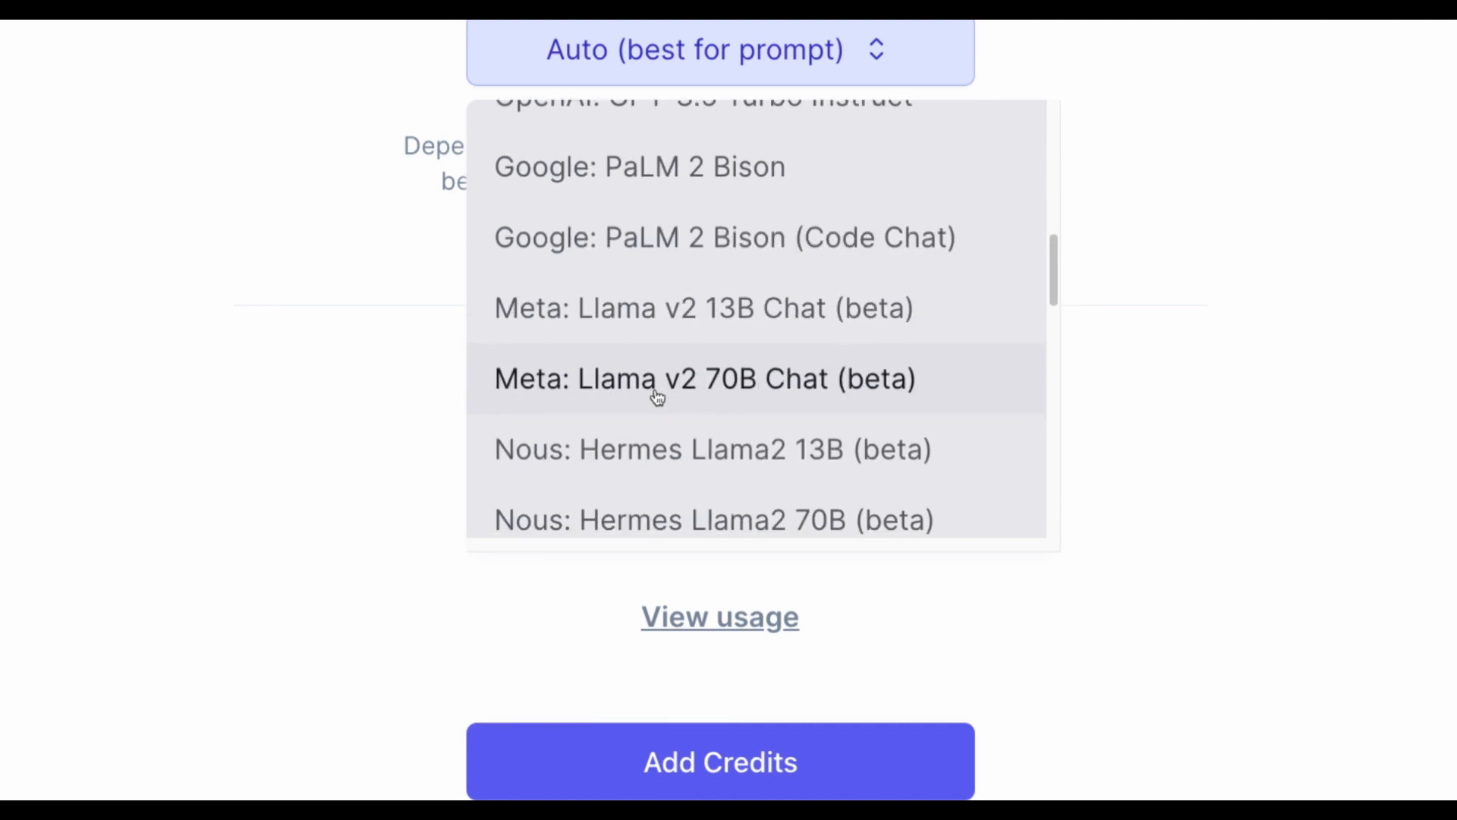
{"action": "scroll", "scroll_direction": "down", "scroll_amount": 3}
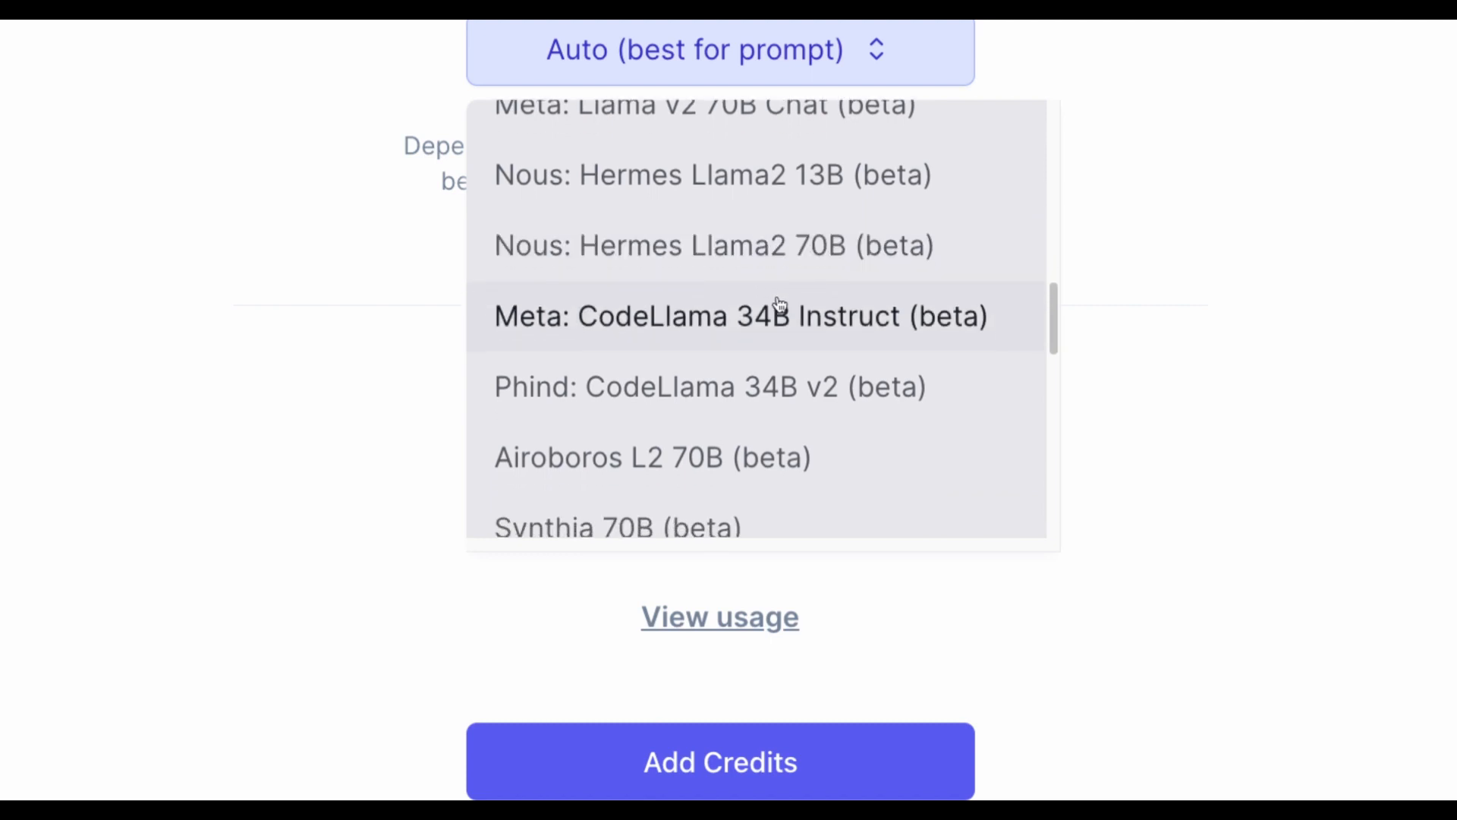
{"action": "scroll", "scroll_direction": "down", "scroll_amount": 3}
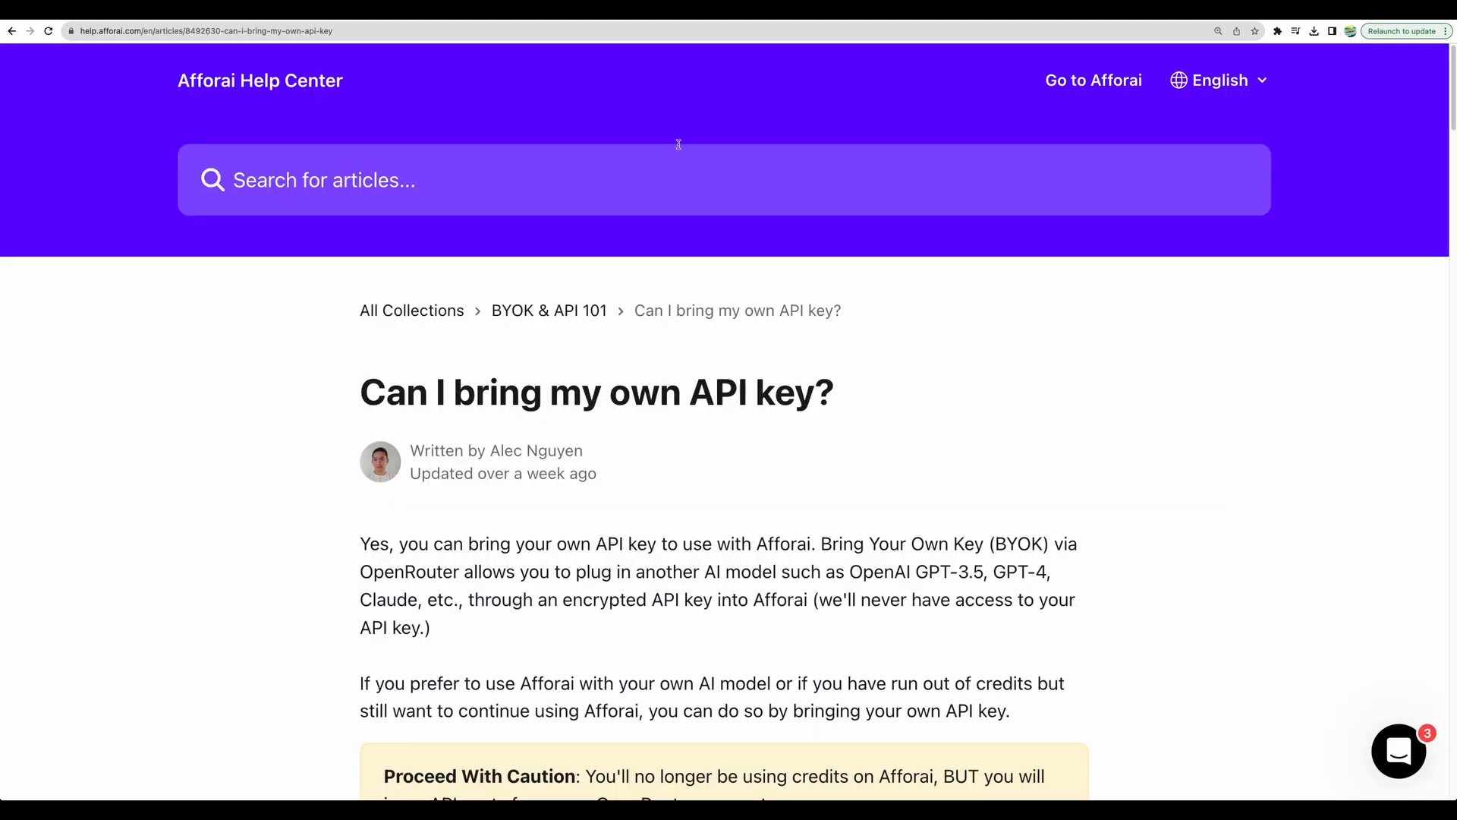
{"action": "mouse_move", "coordinate": [944, 100]}
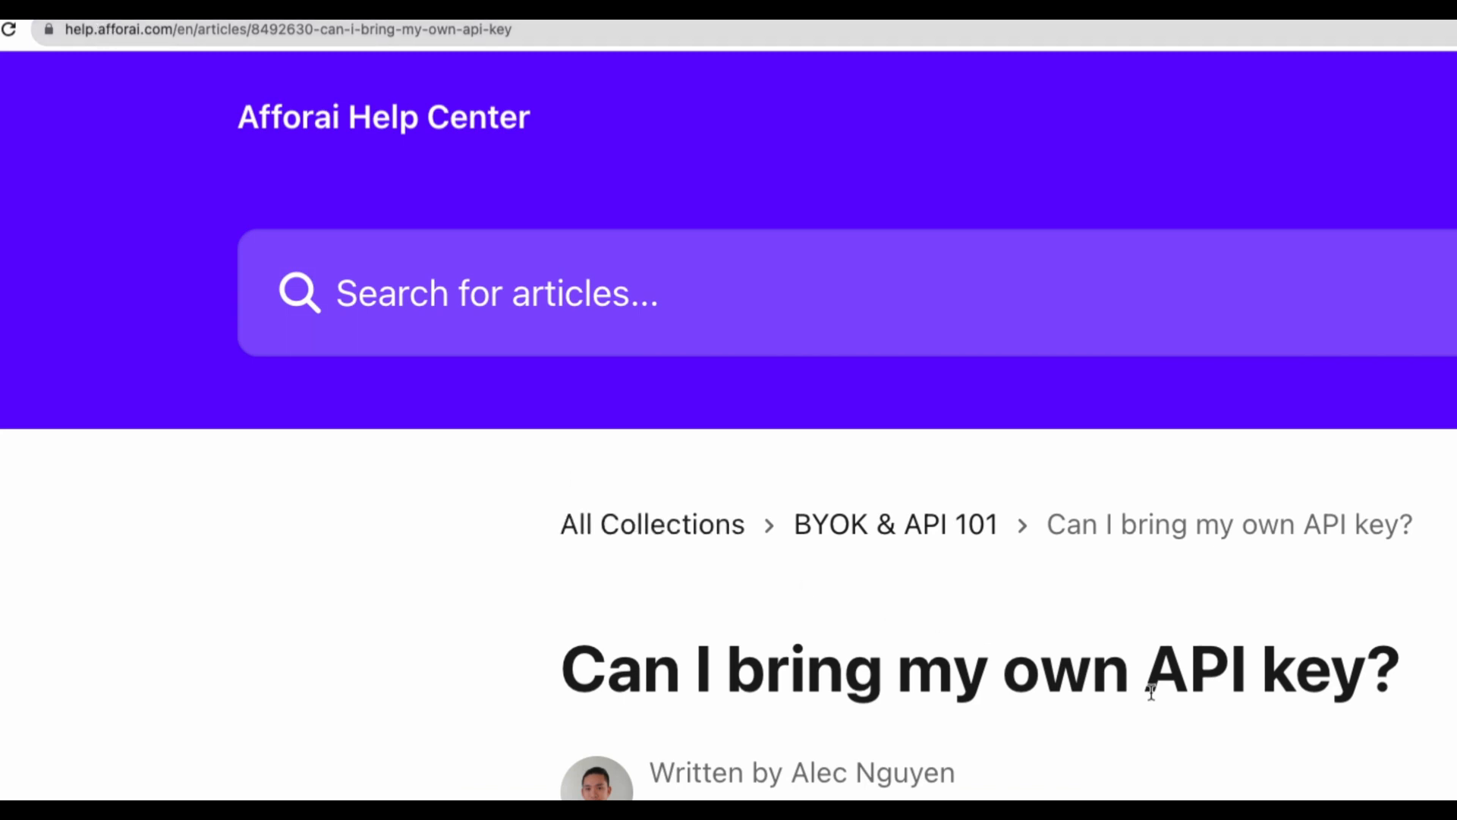
{"action": "scroll", "scroll_direction": "down", "scroll_amount": 3}
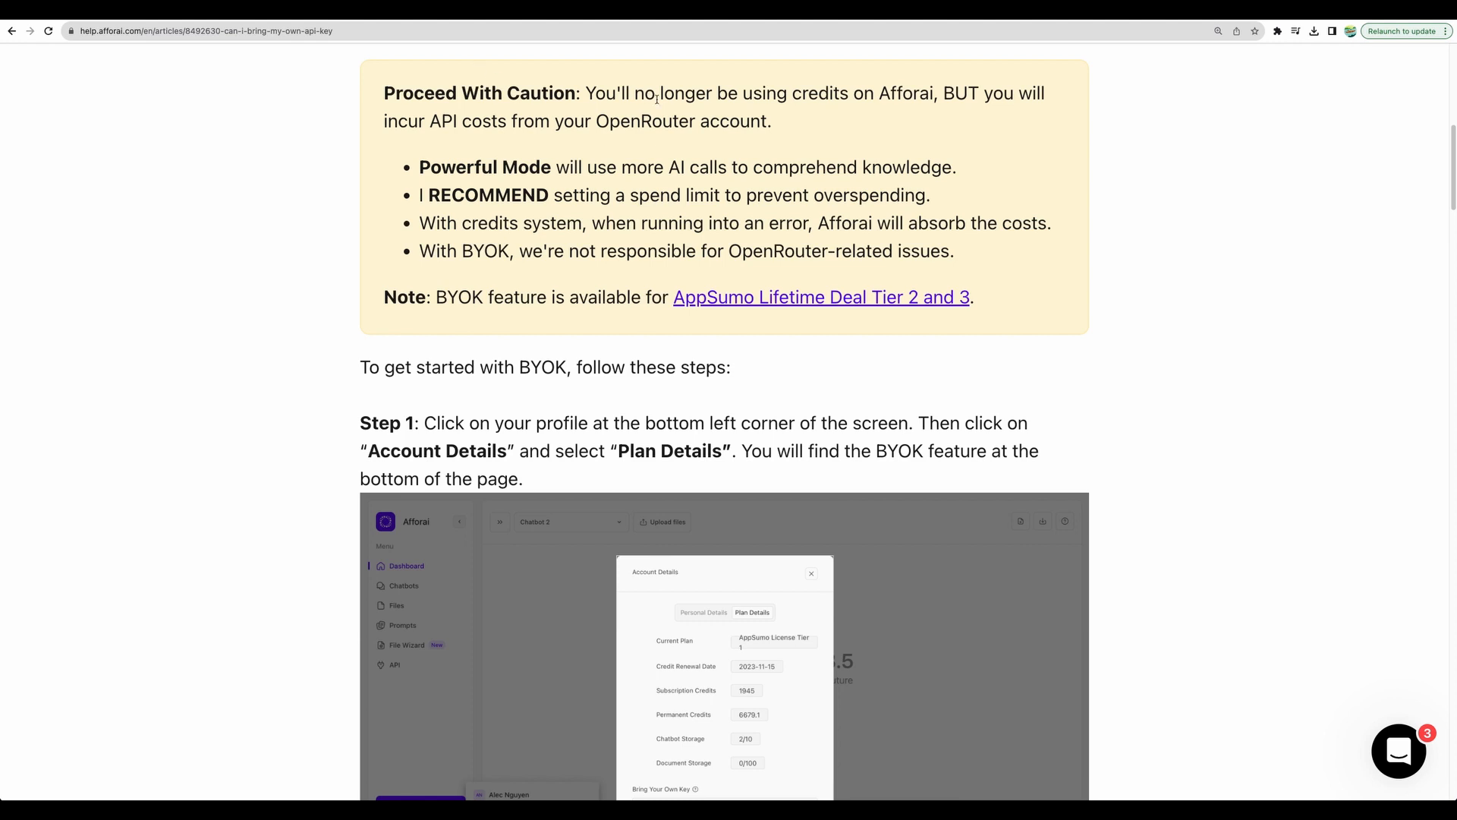
{"action": "mouse_move", "coordinate": [978, 111]}
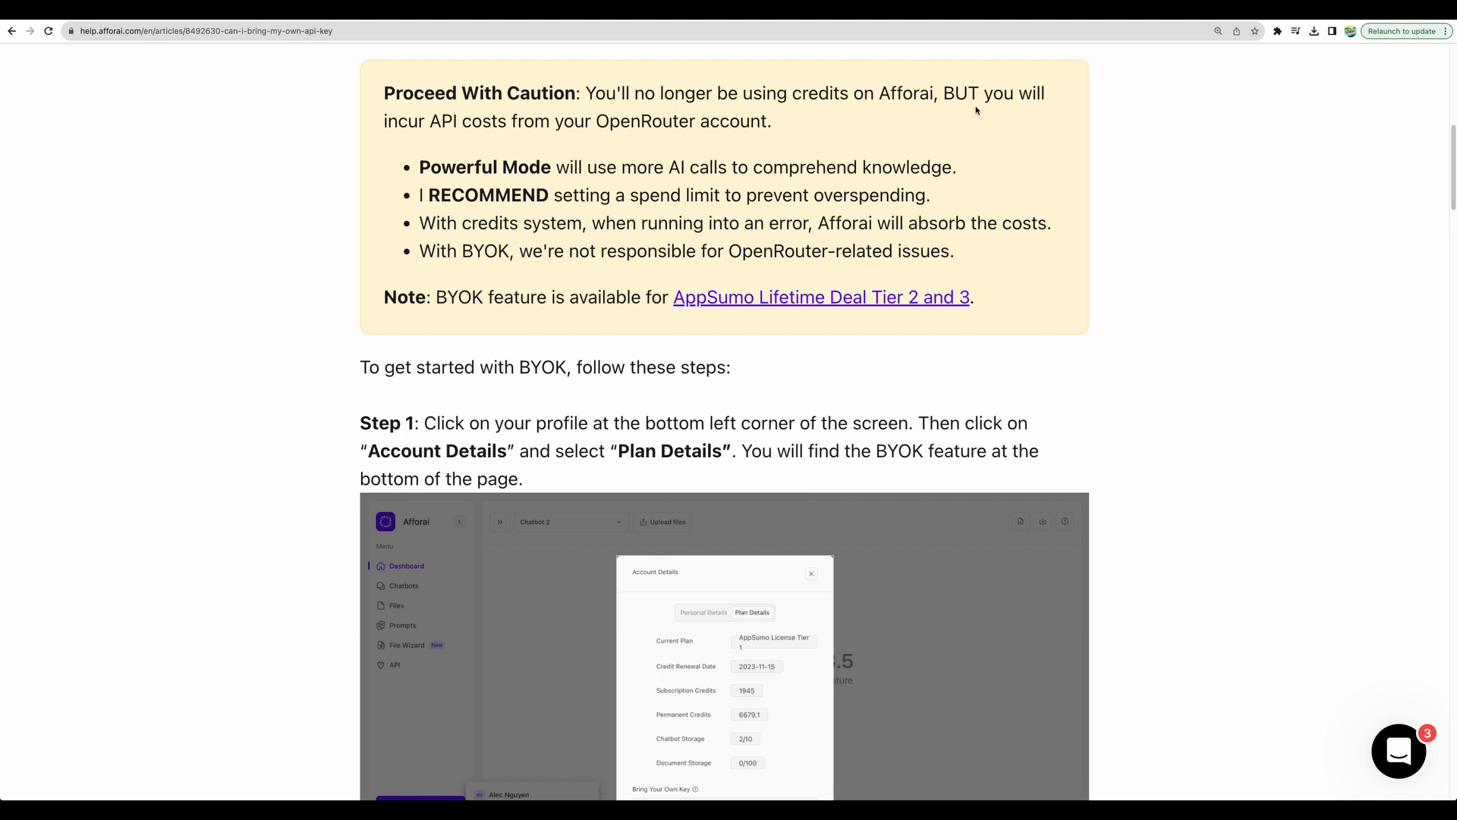
{"action": "mouse_move", "coordinate": [544, 112]}
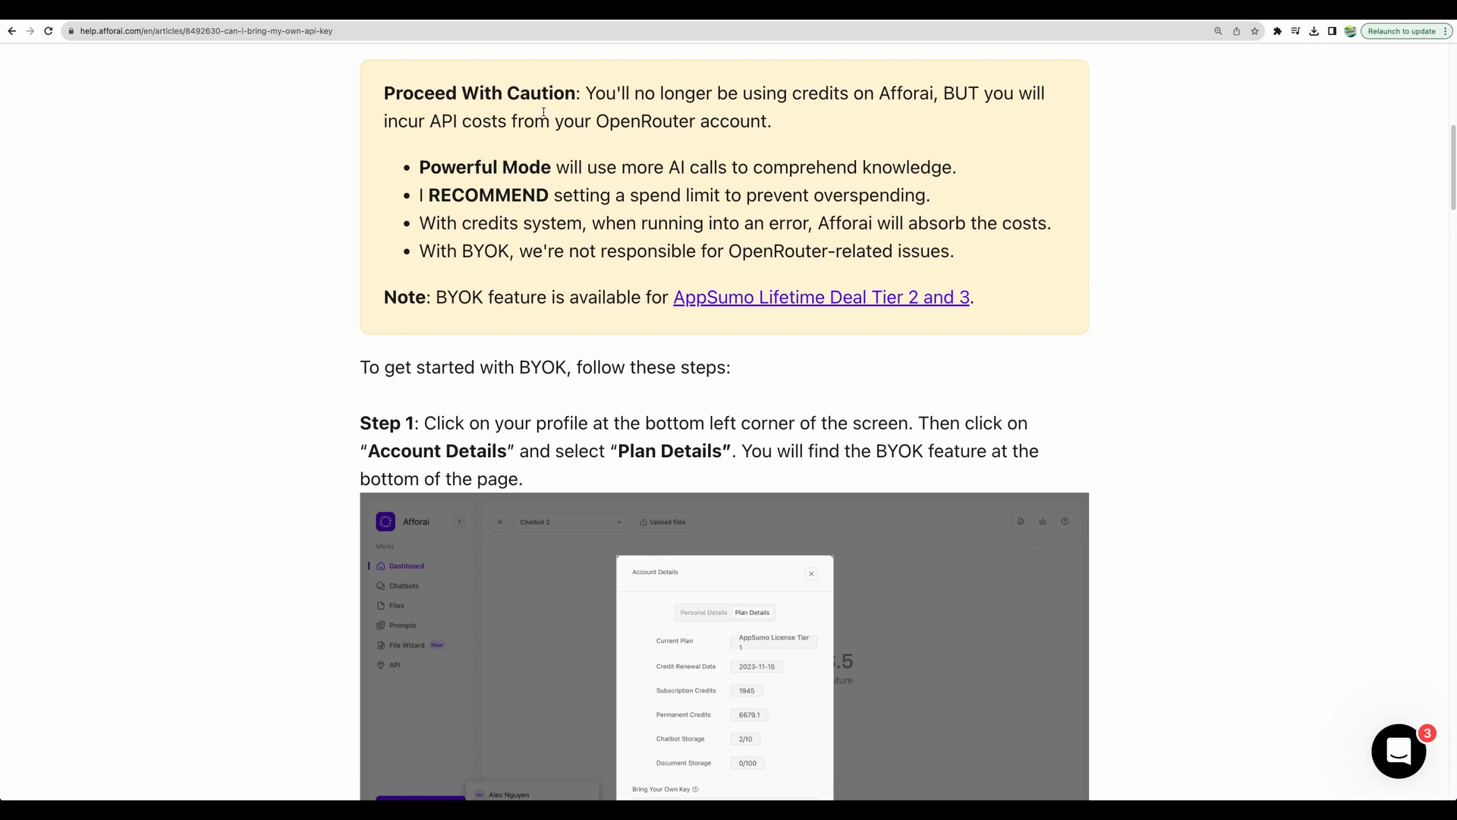
{"action": "scroll", "scroll_direction": "down", "scroll_amount": 3}
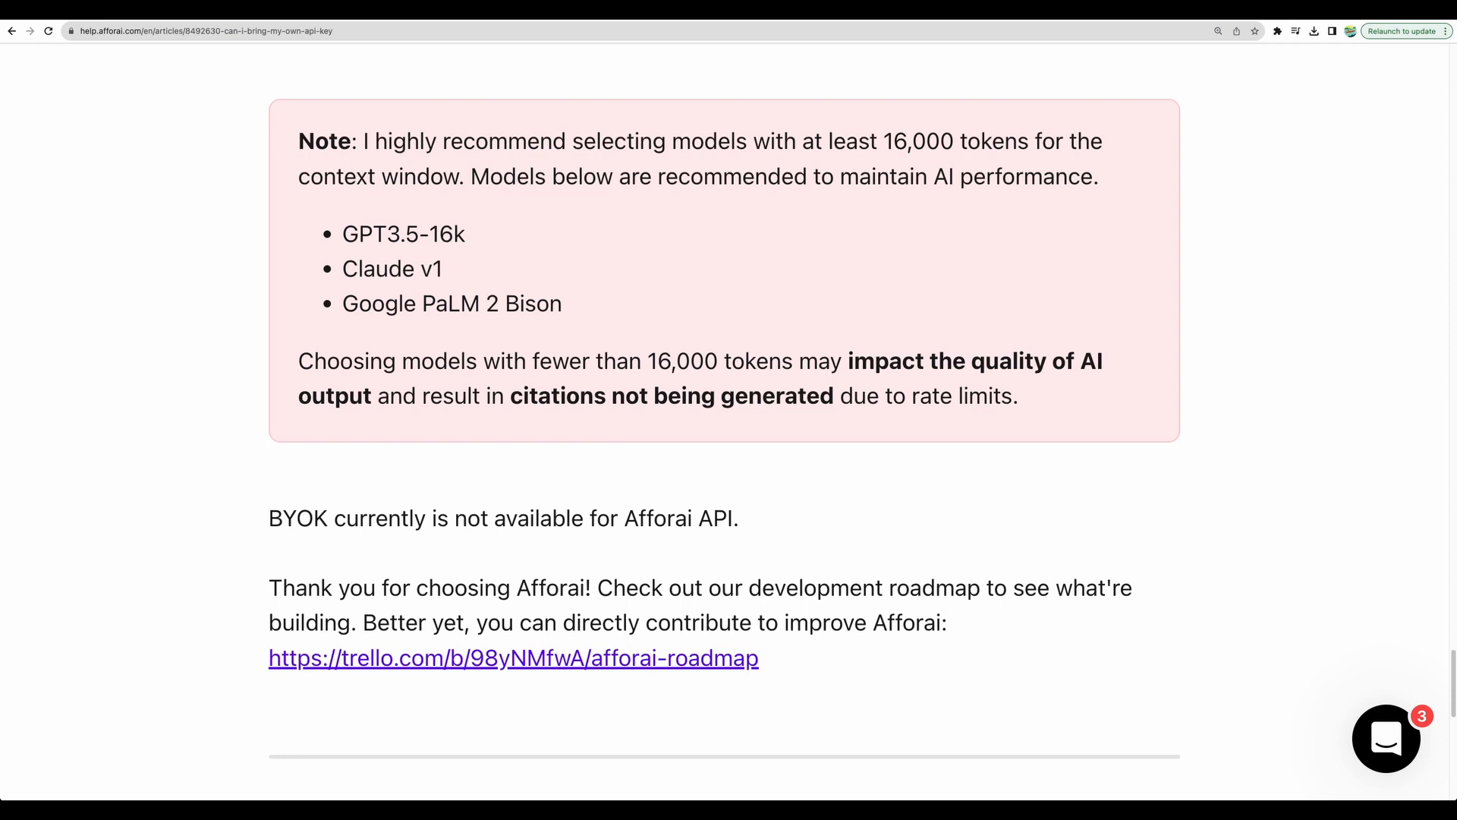
{"action": "mouse_move", "coordinate": [449, 213]}
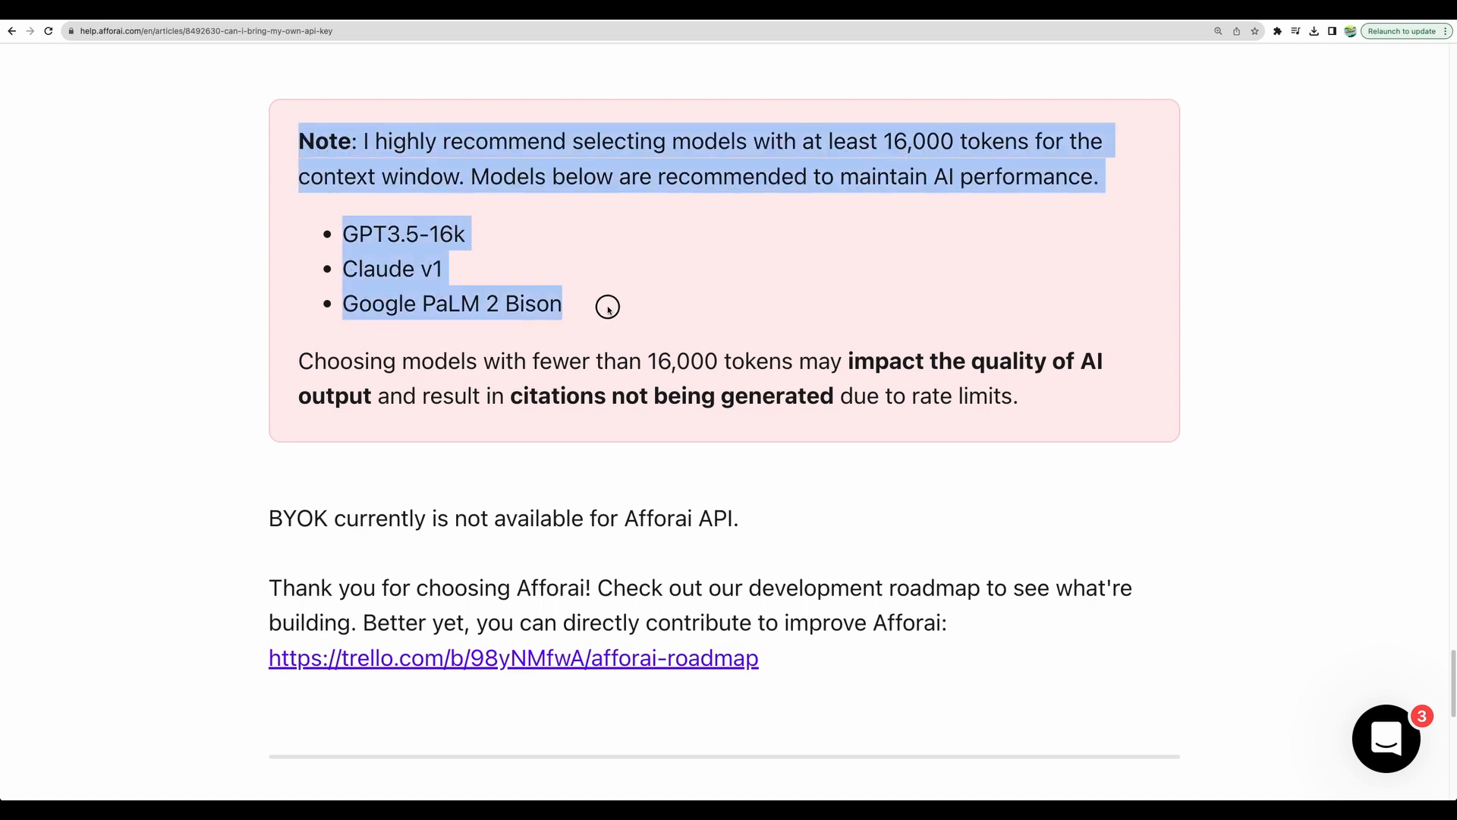
{"action": "left_click", "coordinate": [607, 307]}
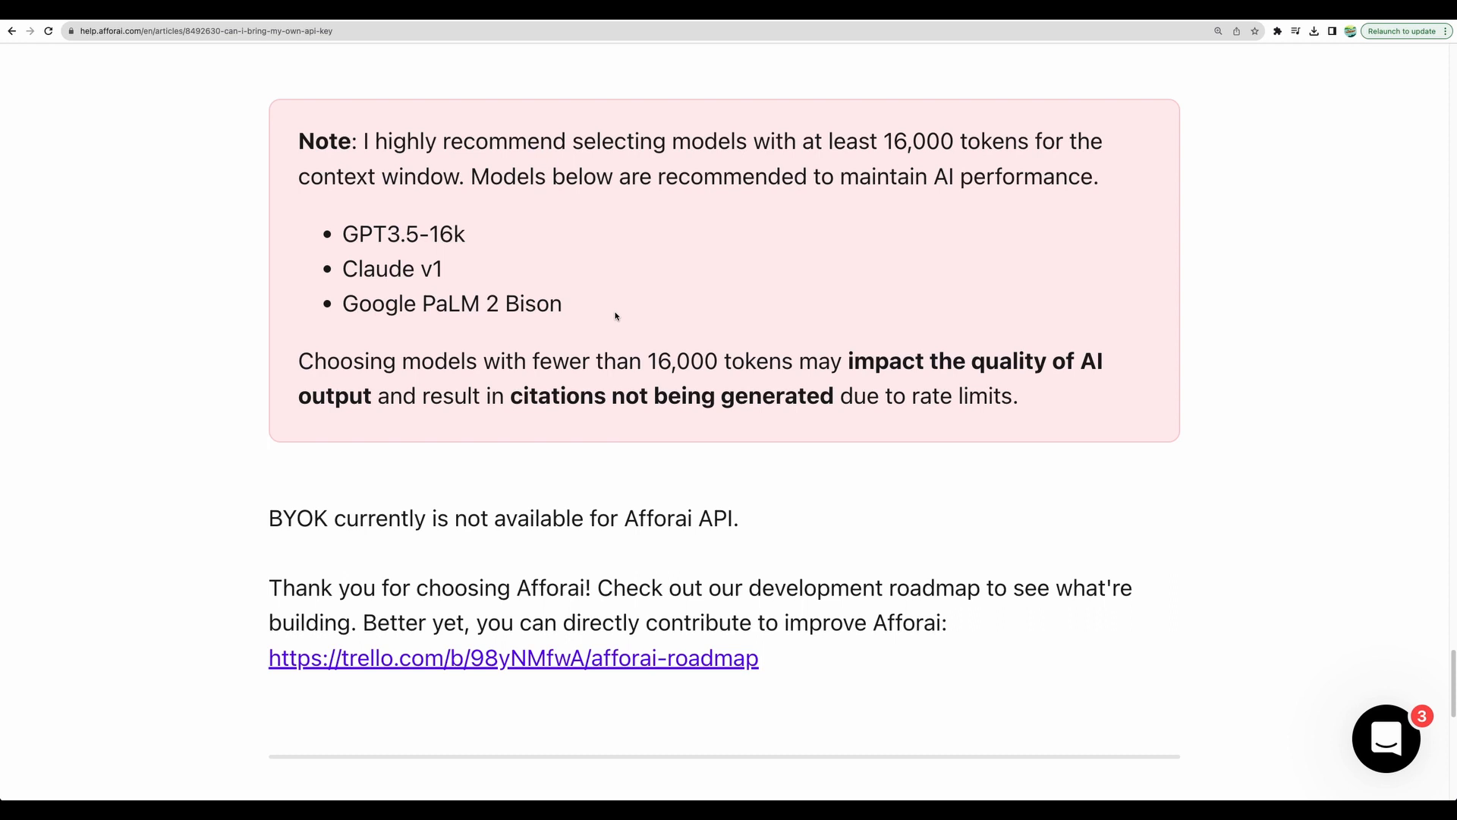
{"action": "double_click", "coordinate": [920, 141]}
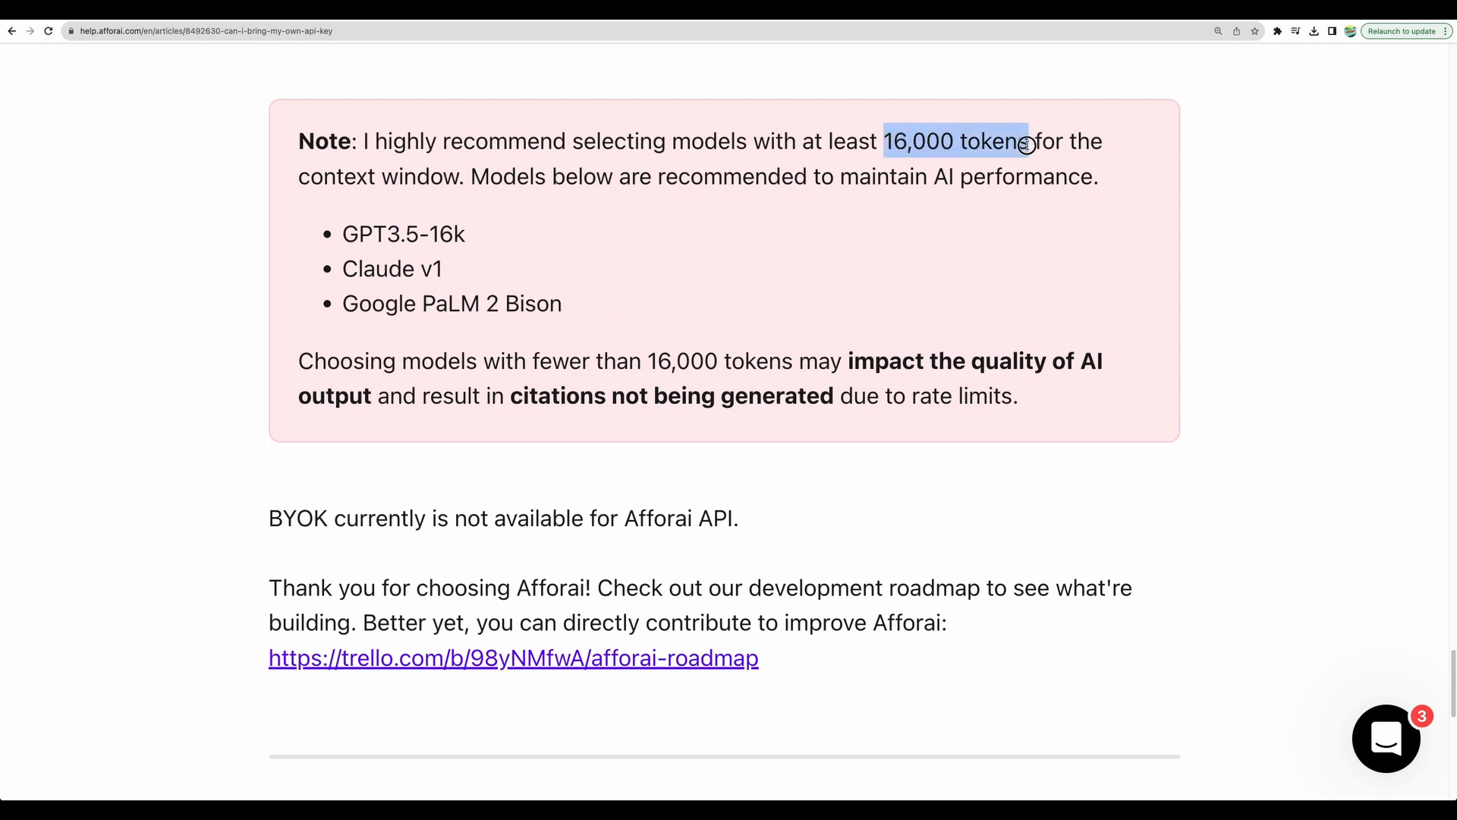
{"action": "left_click_drag", "start_coordinate": [341, 234], "coordinate": [574, 303]}
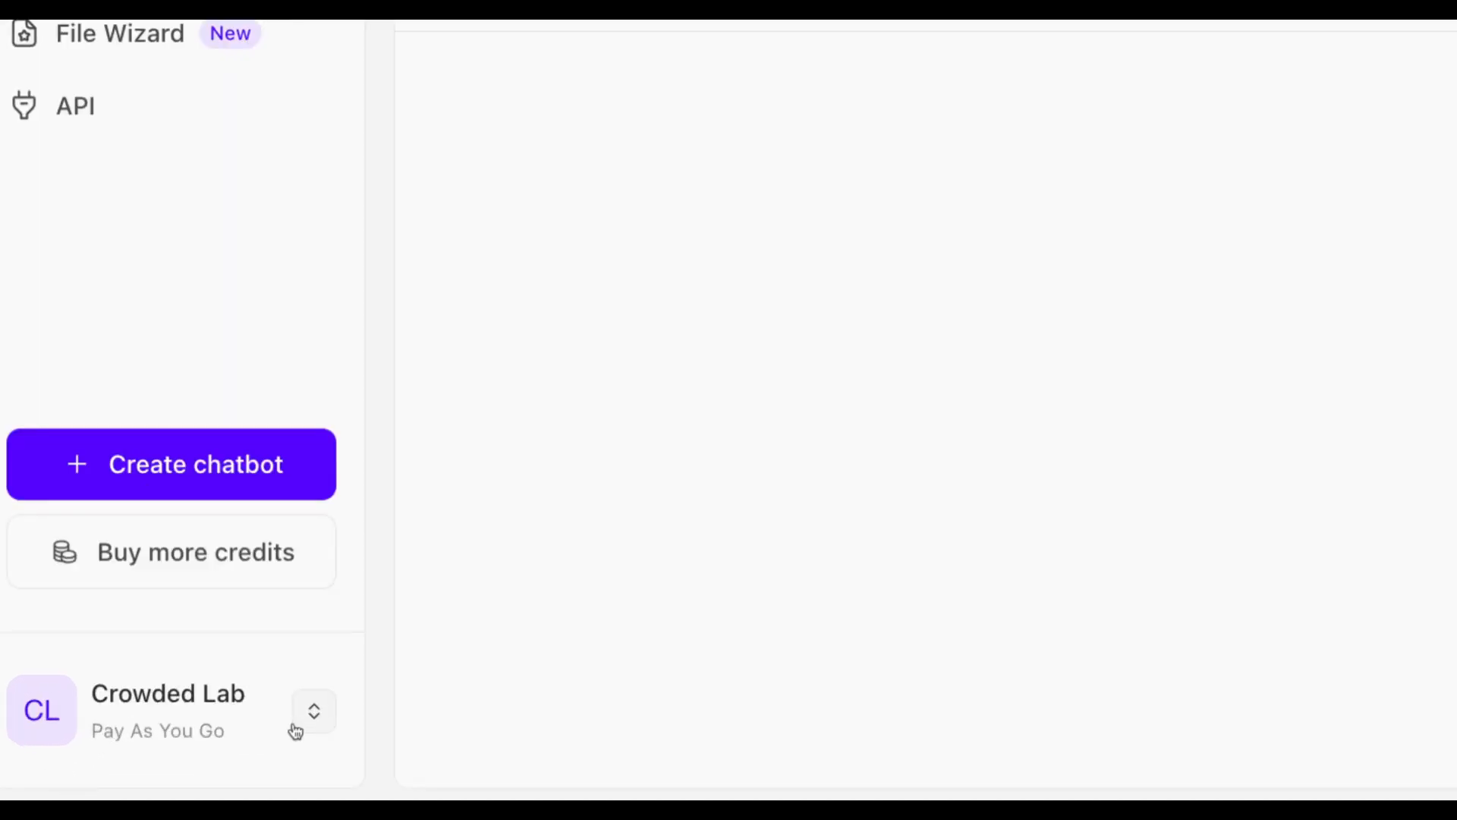
Go from the profile switcher into Account Details showing the plan and BYOK section
{"action": "left_click", "coordinate": [313, 710]}
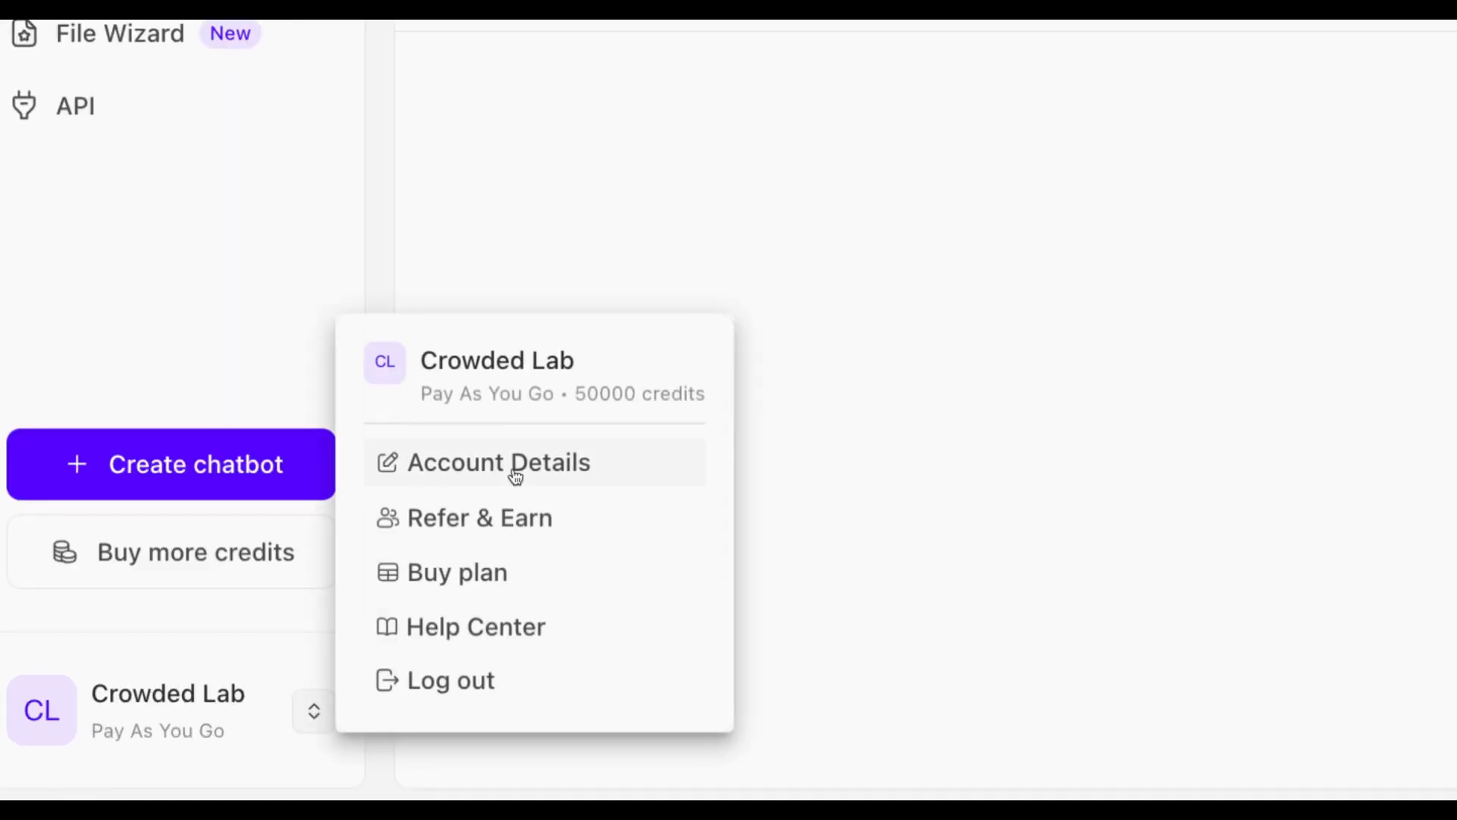
{"action": "left_click", "coordinate": [498, 463]}
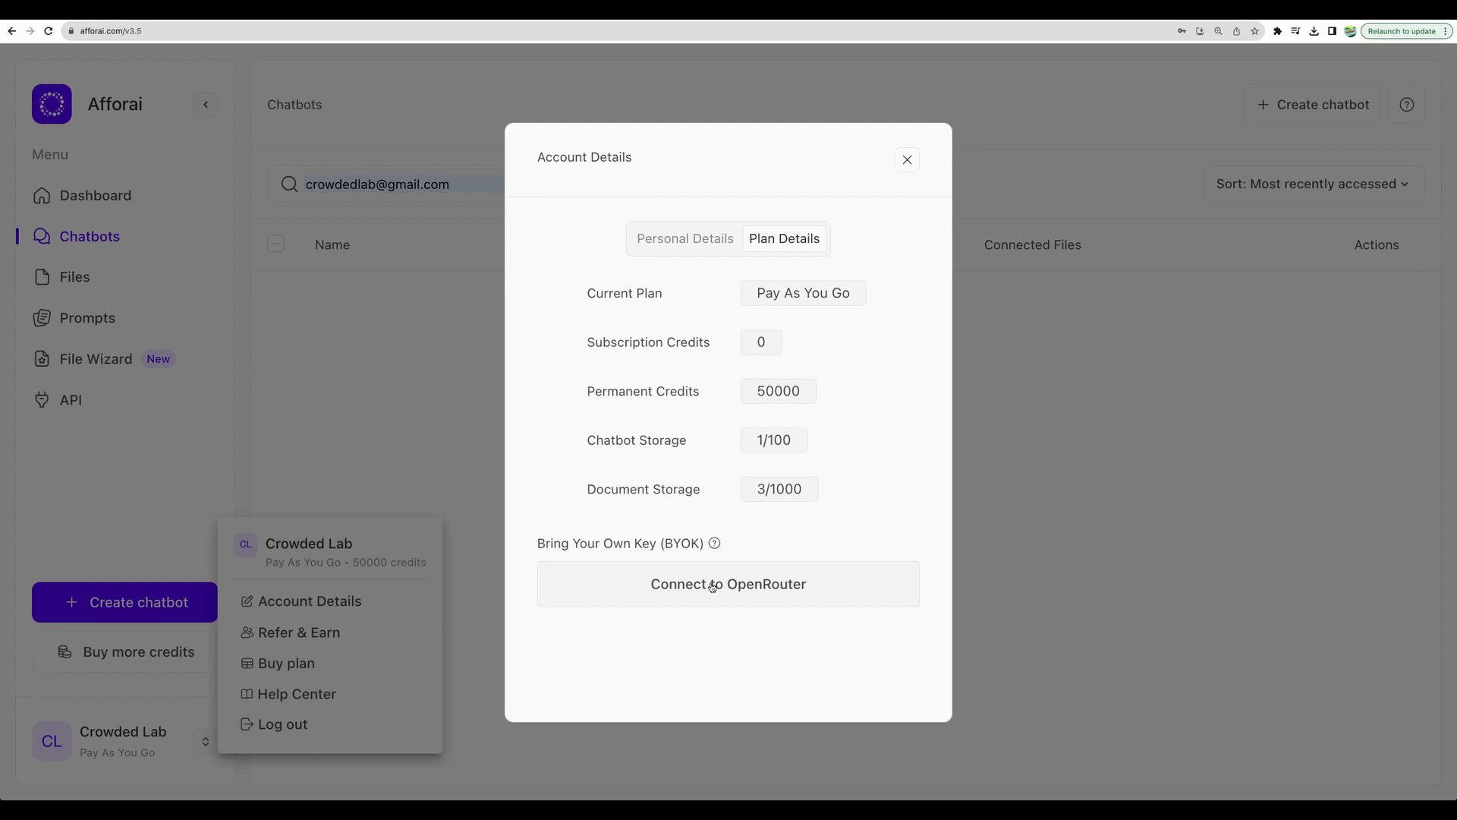
{"action": "mouse_move", "coordinate": [763, 594]}
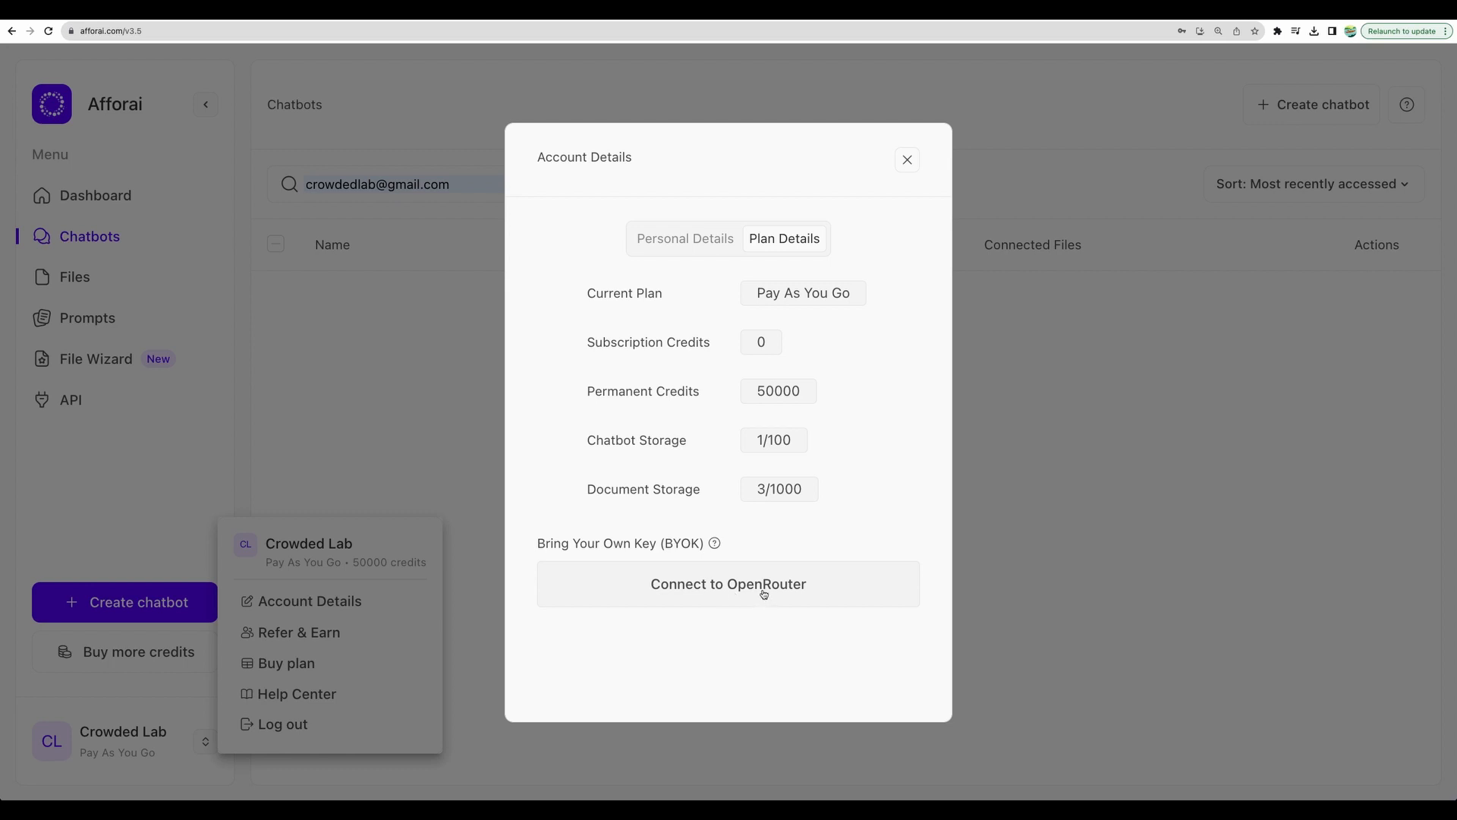
Connect Afforai to OpenRouter, authorizing it with a credit limit of 10, and check the credits page
{"action": "left_click", "coordinate": [728, 584]}
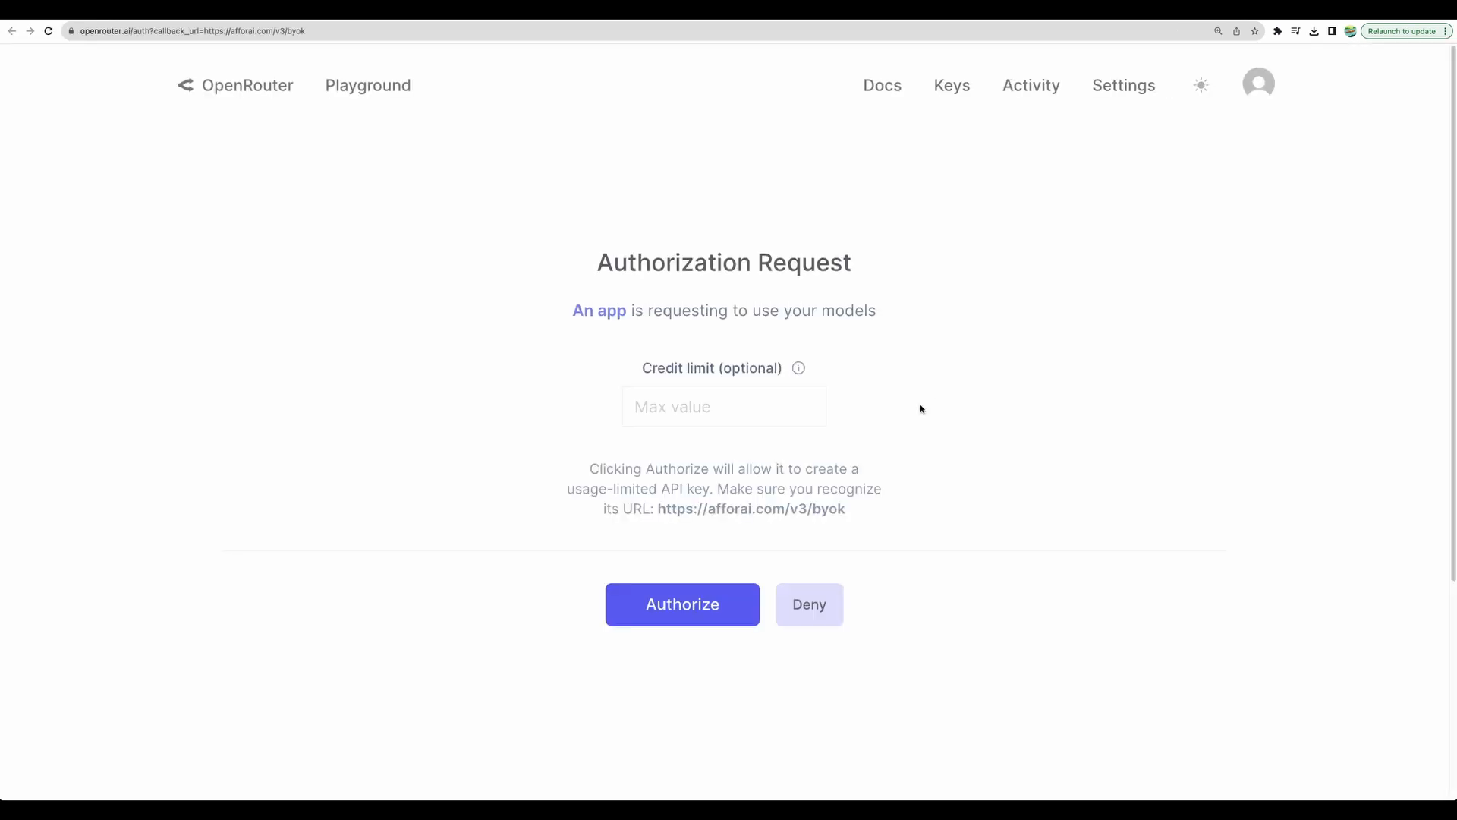
{"action": "type", "text": "10"}
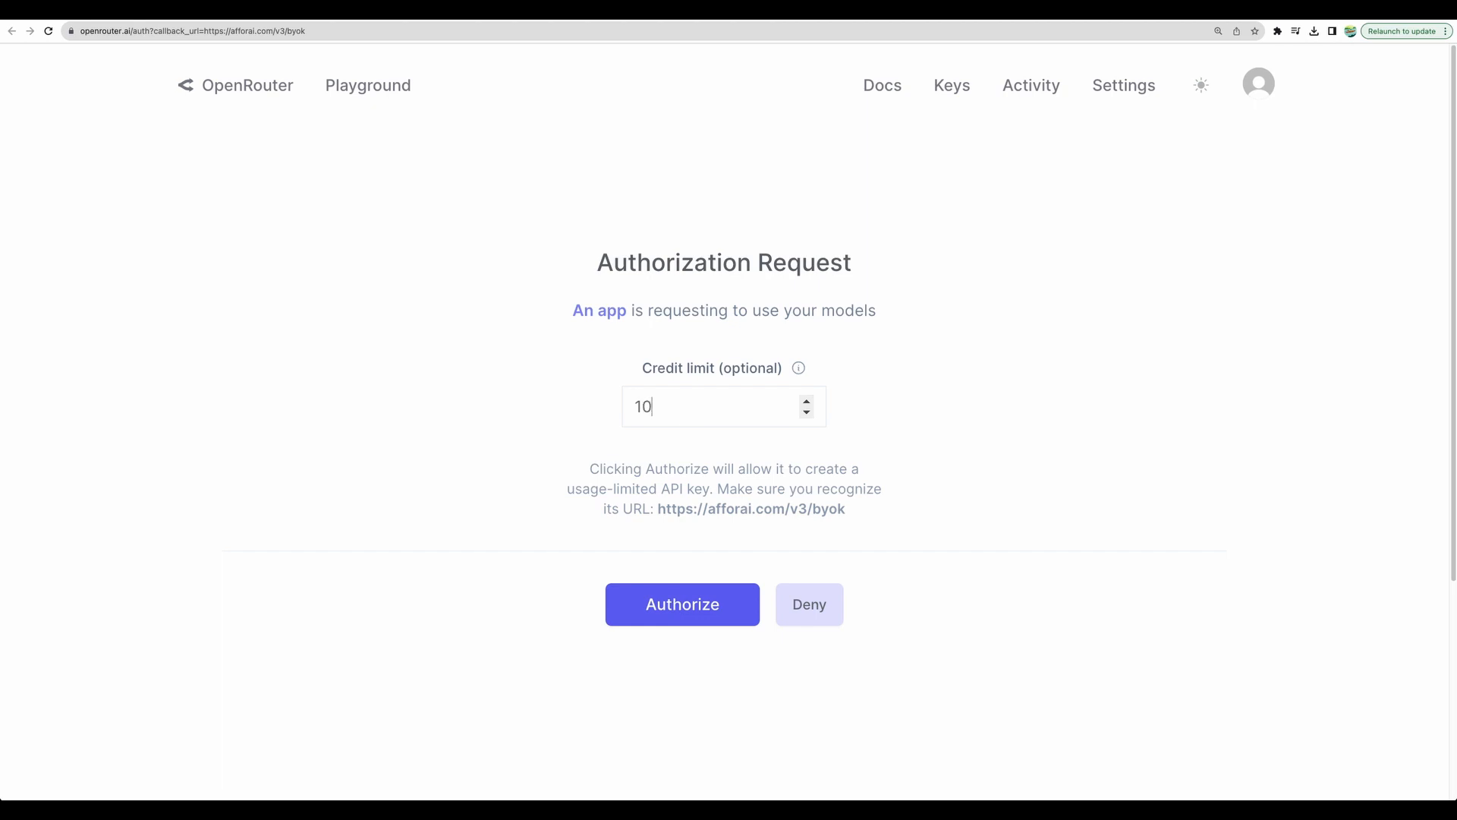
{"action": "left_click", "coordinate": [683, 604]}
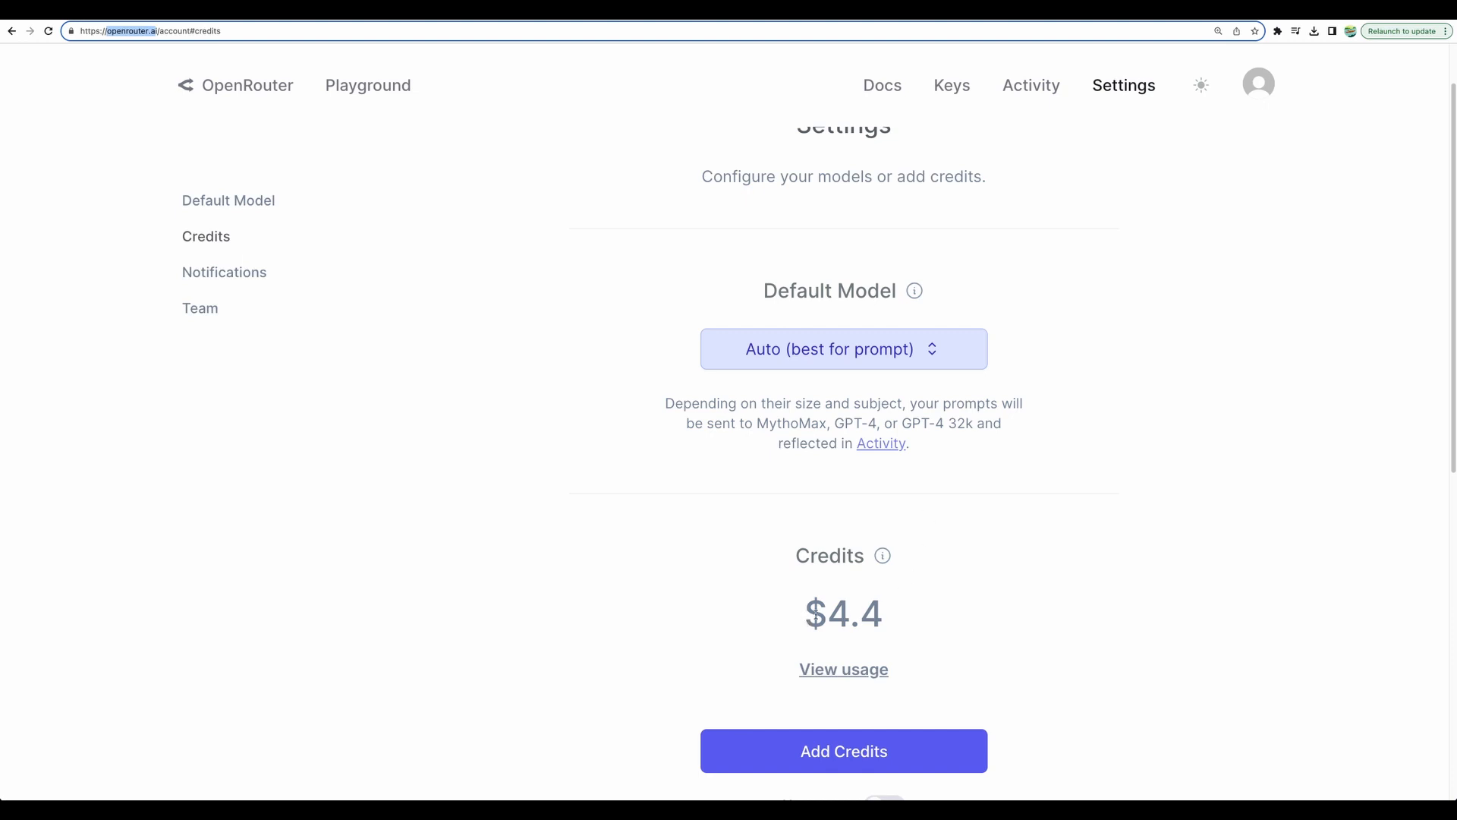
{"action": "left_click", "coordinate": [843, 349]}
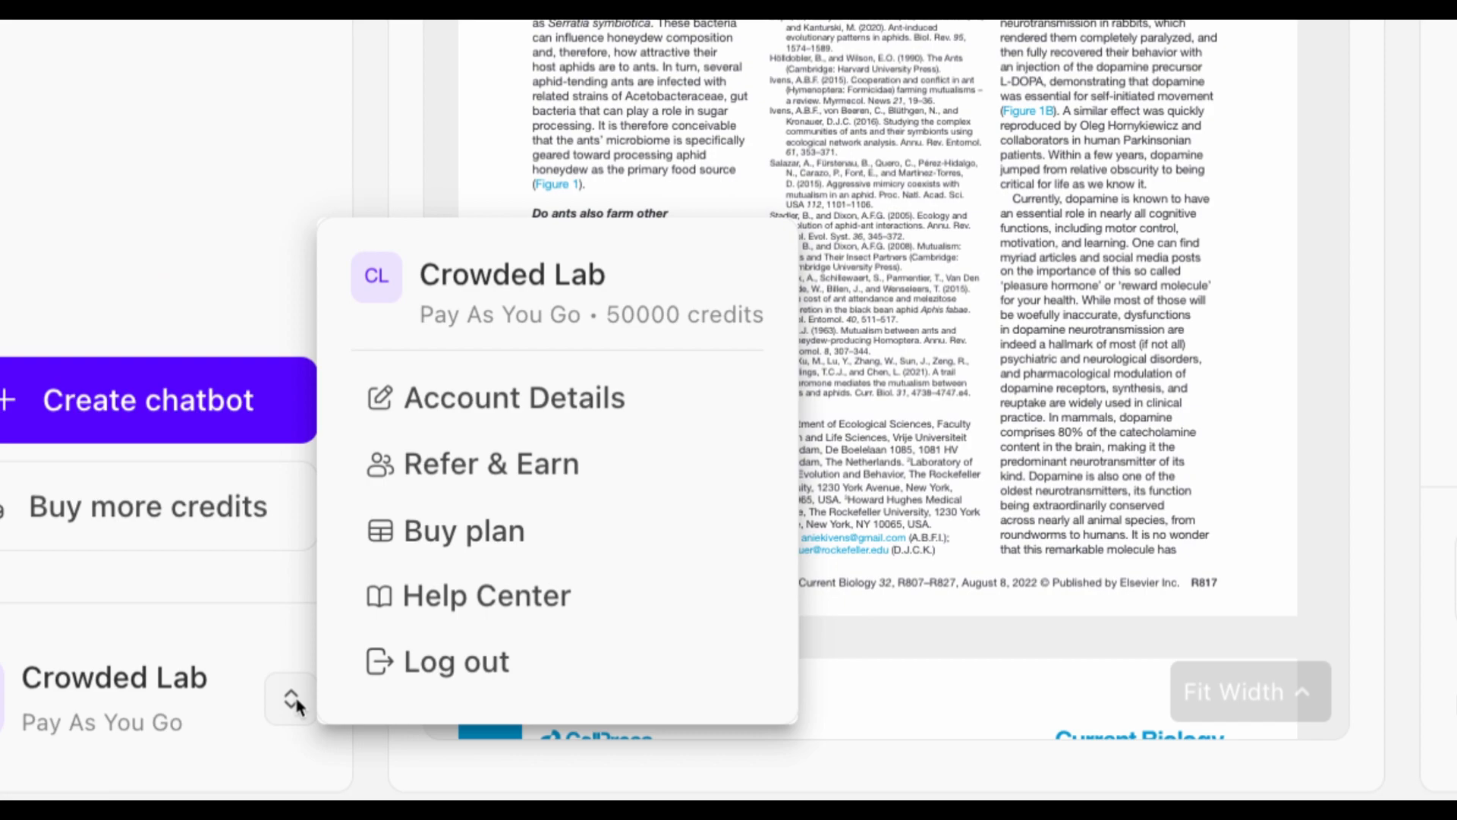
Review the Plan Details BYOK Mode choices without changing them yet
{"action": "left_click", "coordinate": [513, 398]}
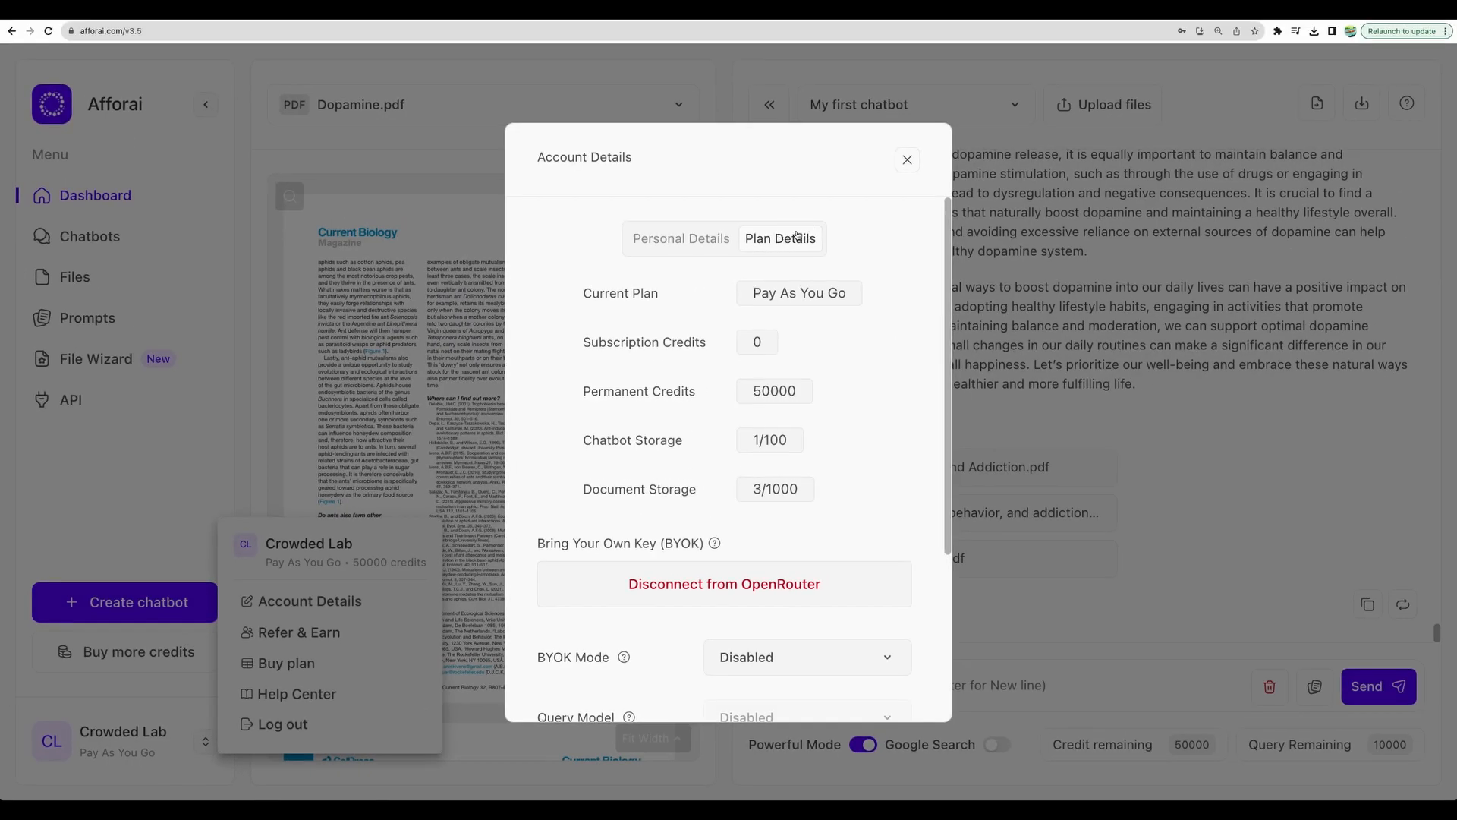
{"action": "scroll", "scroll_direction": "down", "scroll_amount": 3}
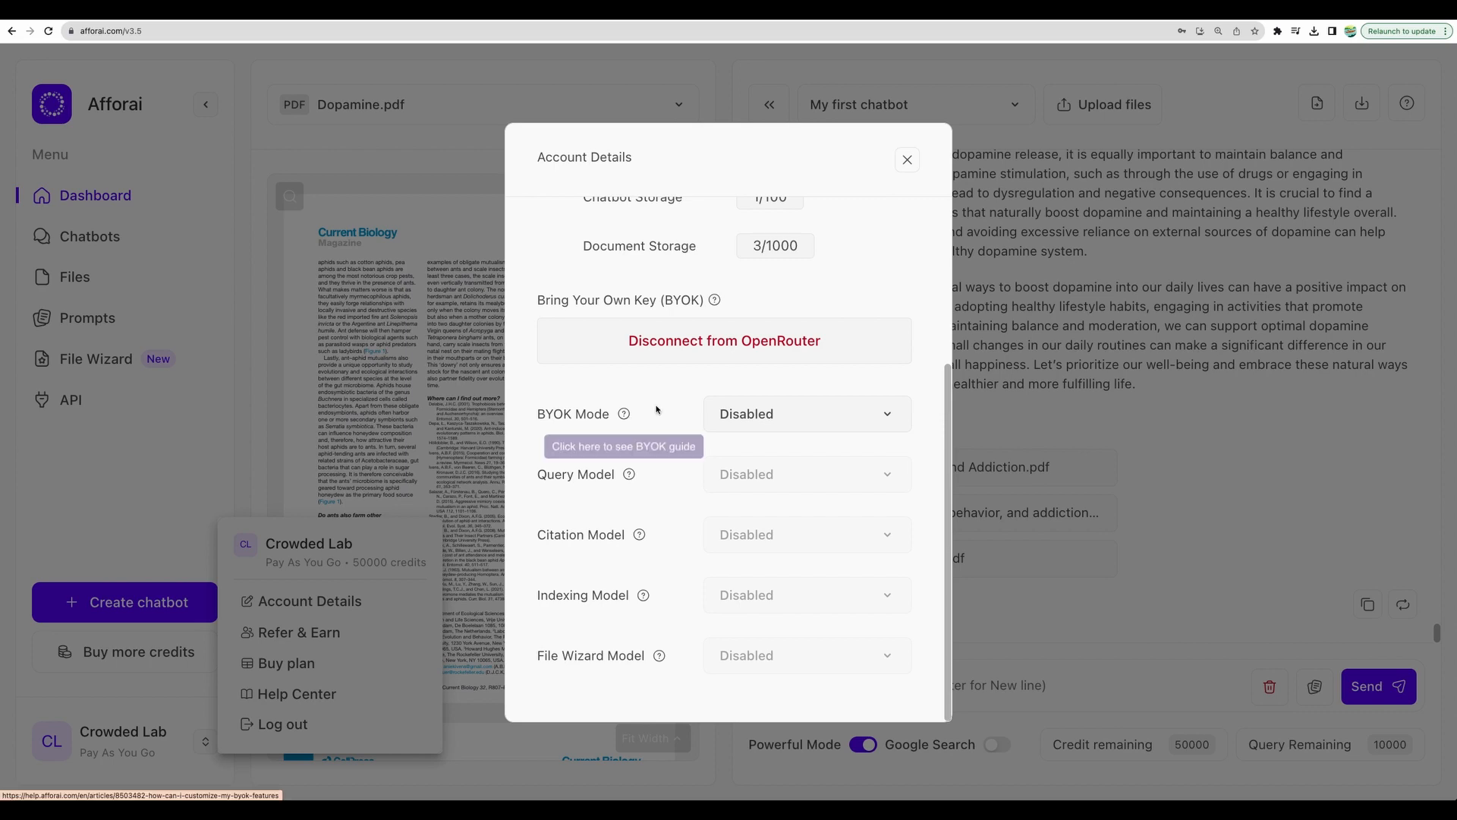
{"action": "mouse_move", "coordinate": [770, 608]}
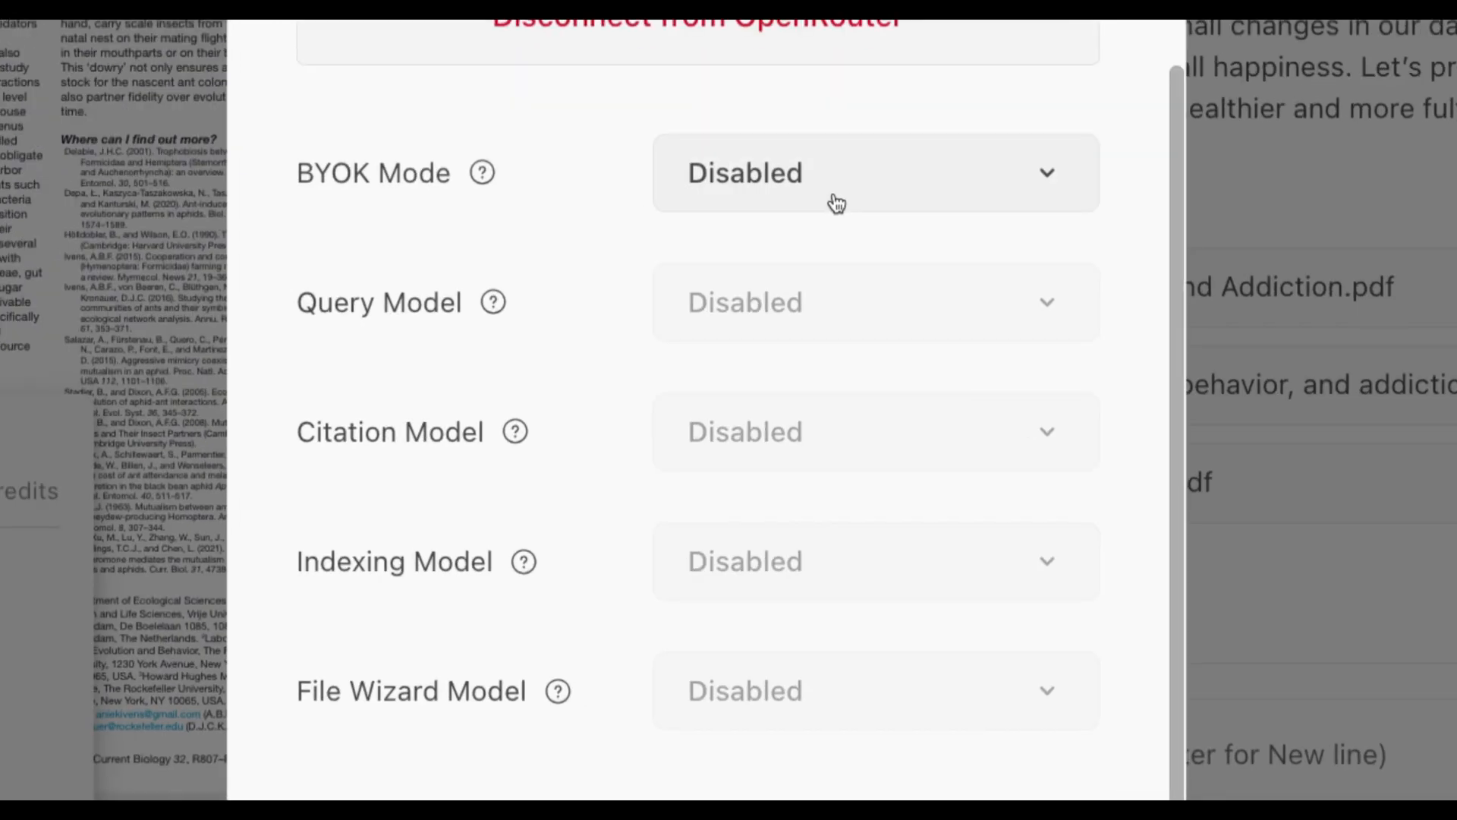
{"action": "mouse_move", "coordinate": [763, 194]}
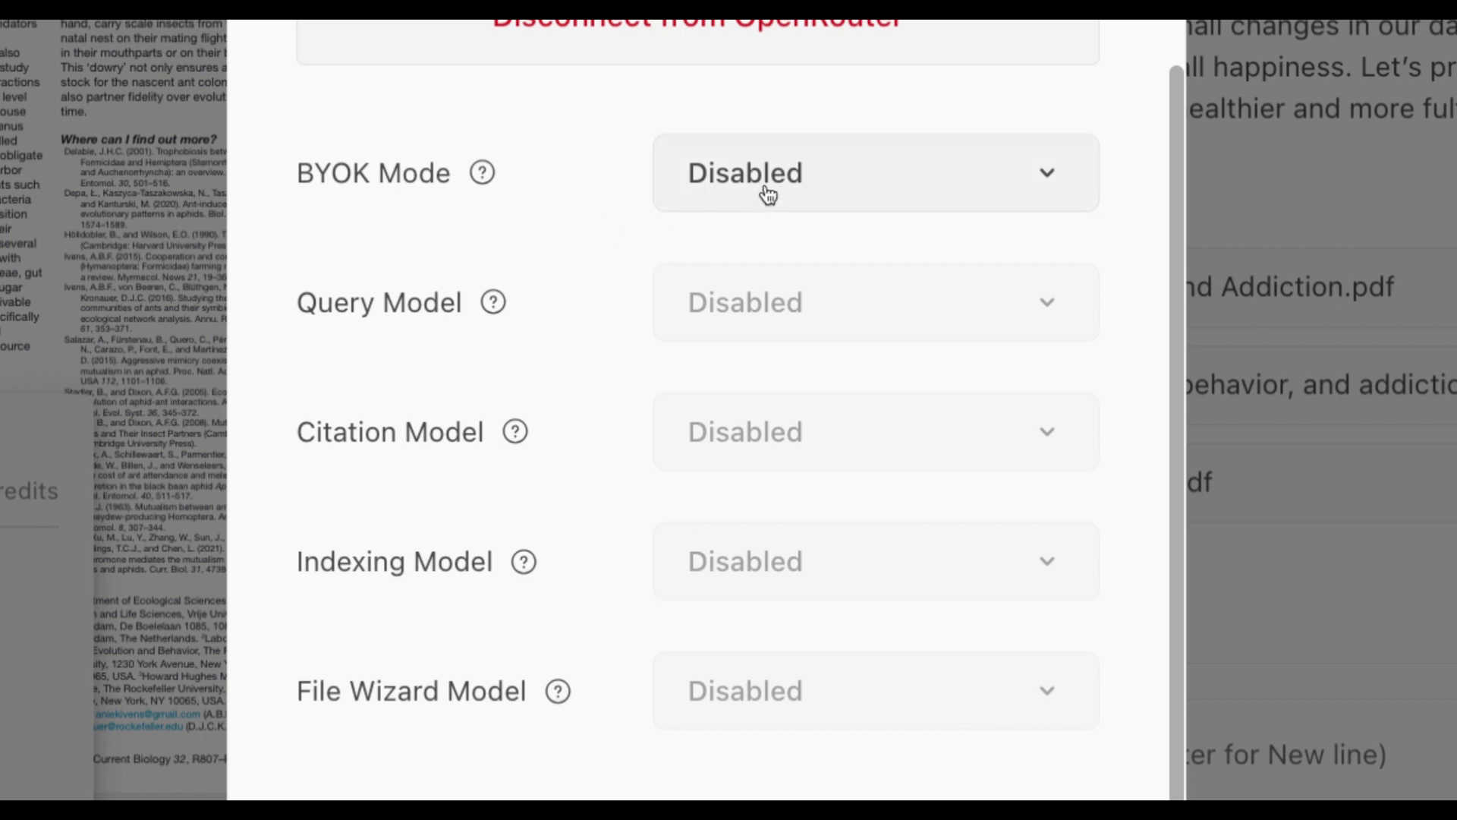
{"action": "left_click", "coordinate": [876, 171]}
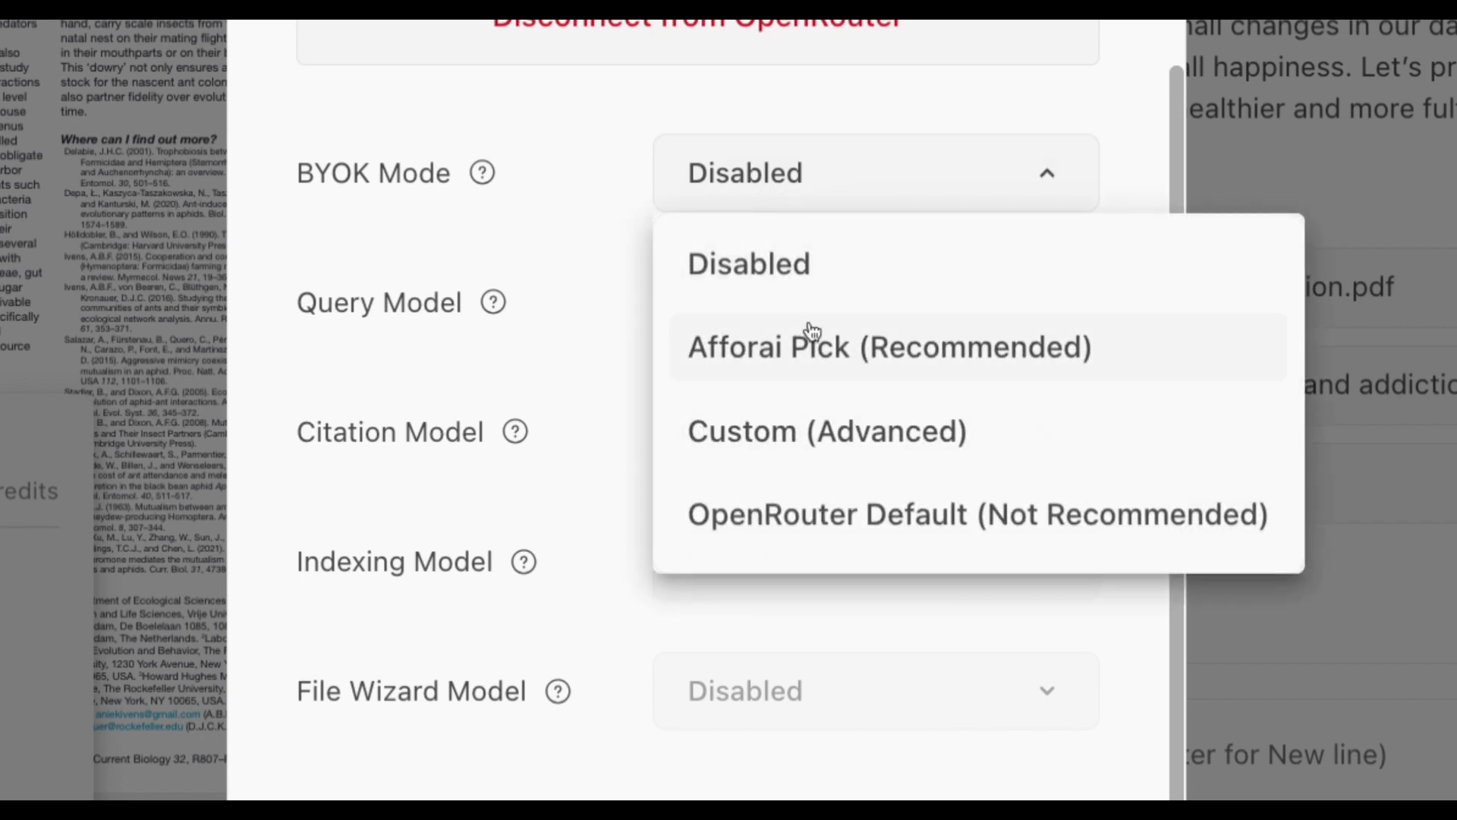
{"action": "mouse_move", "coordinate": [812, 350]}
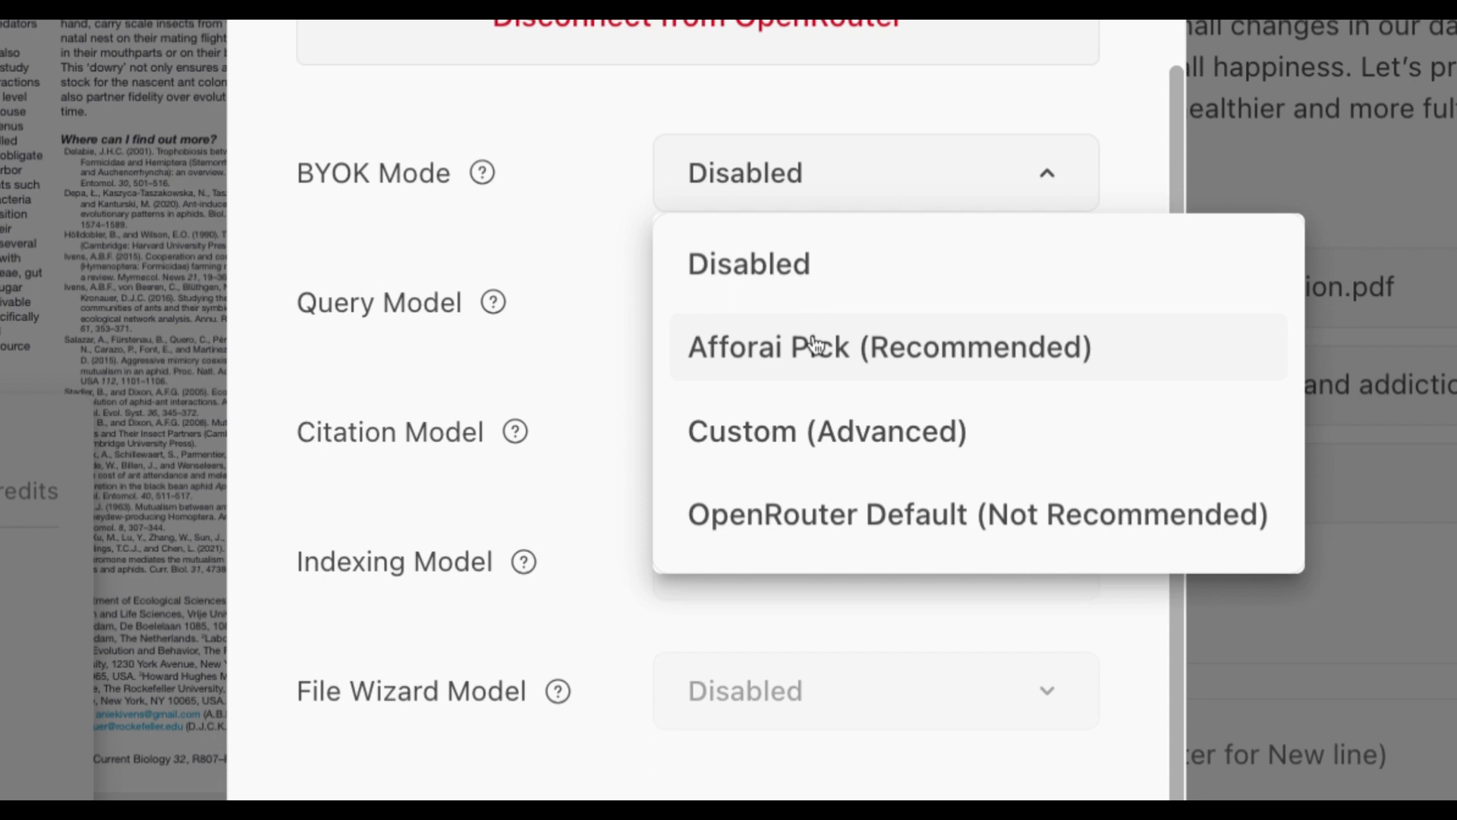
{"action": "left_click", "coordinate": [748, 263]}
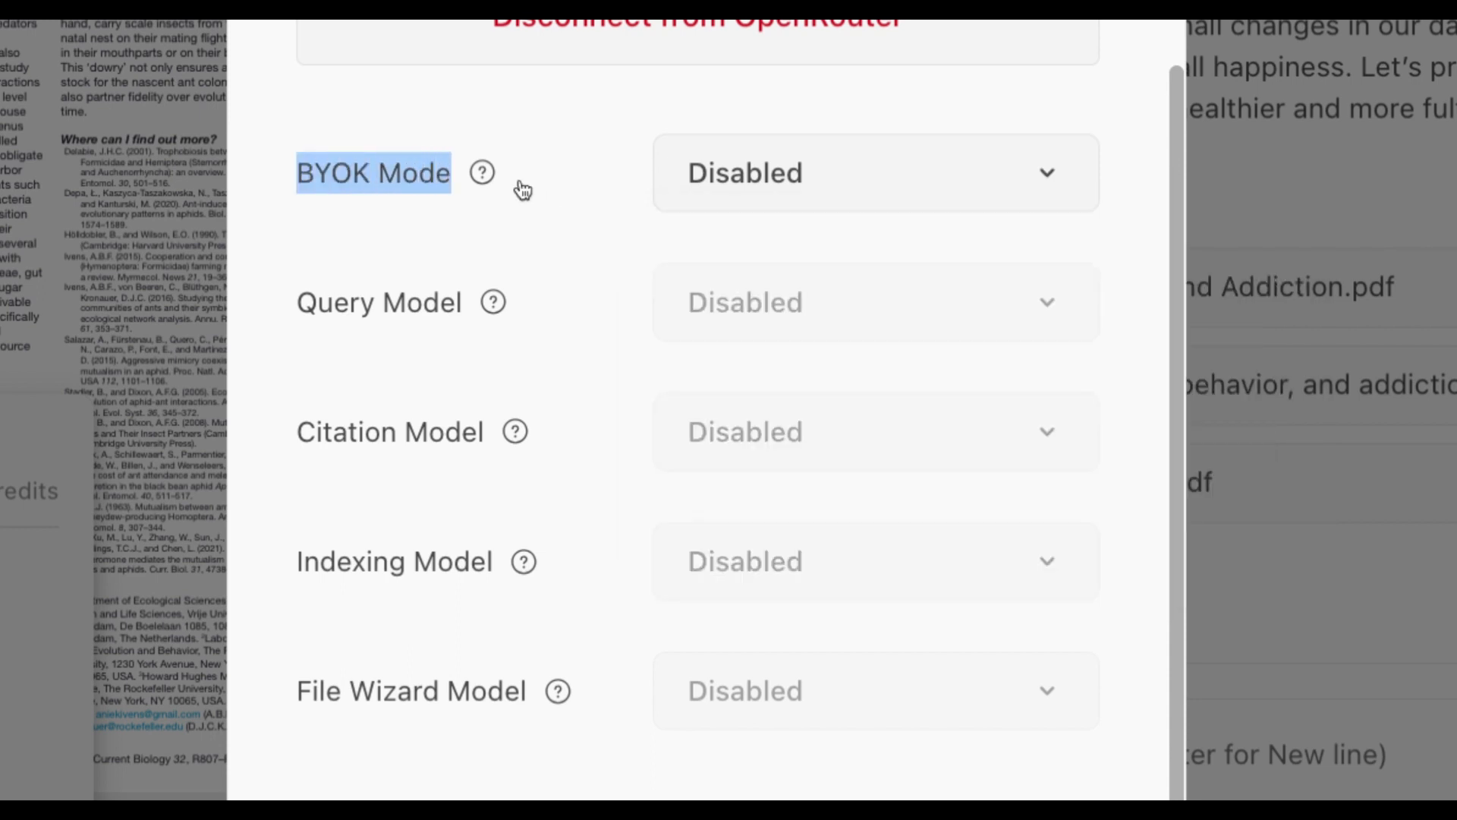
Choose OpenRouter Default as the BYOK mode and inspect its default model setting
{"action": "left_click", "coordinate": [875, 171]}
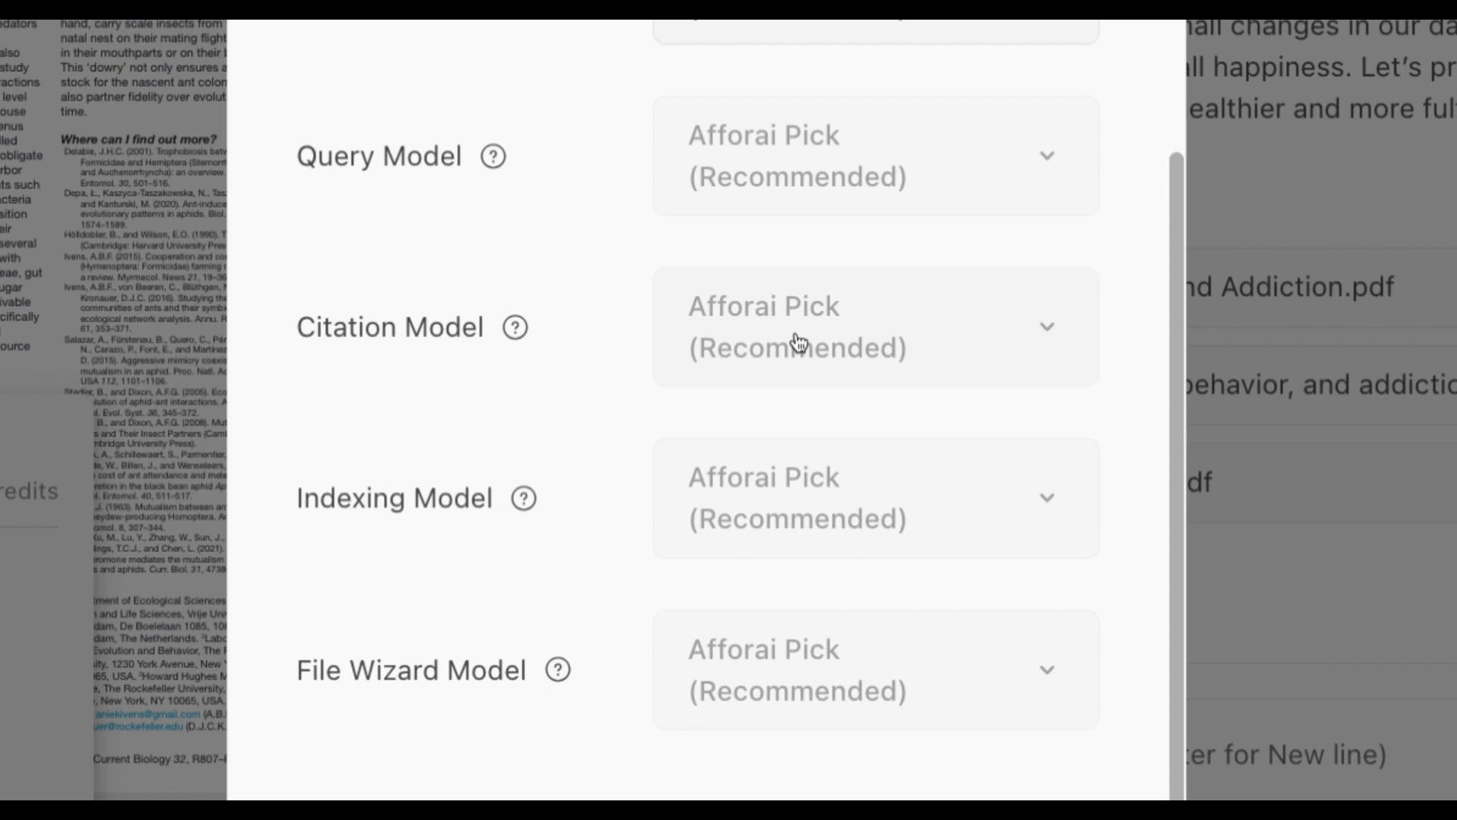
{"action": "mouse_move", "coordinate": [762, 149]}
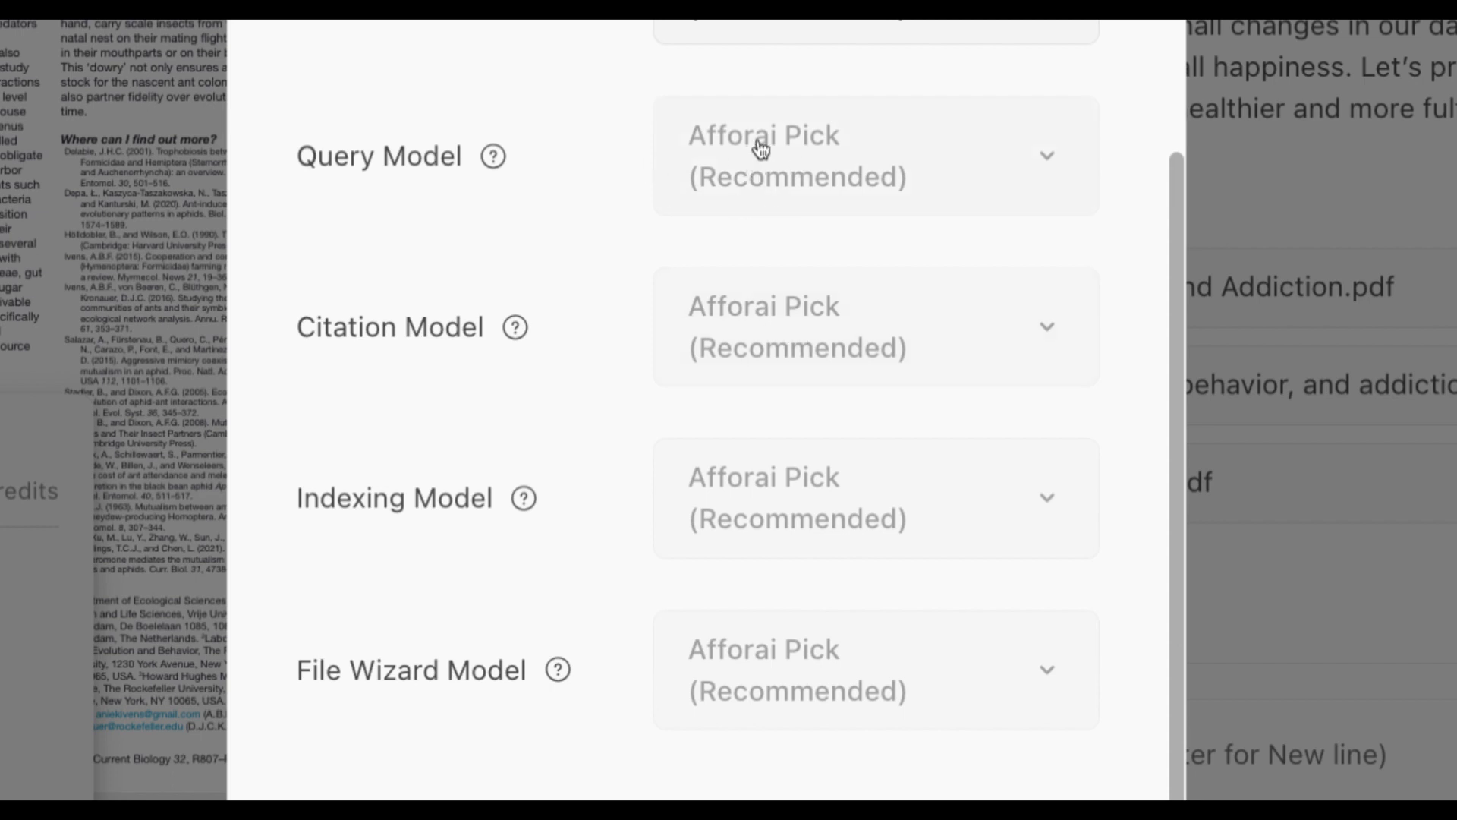
{"action": "double_click", "coordinate": [387, 328]}
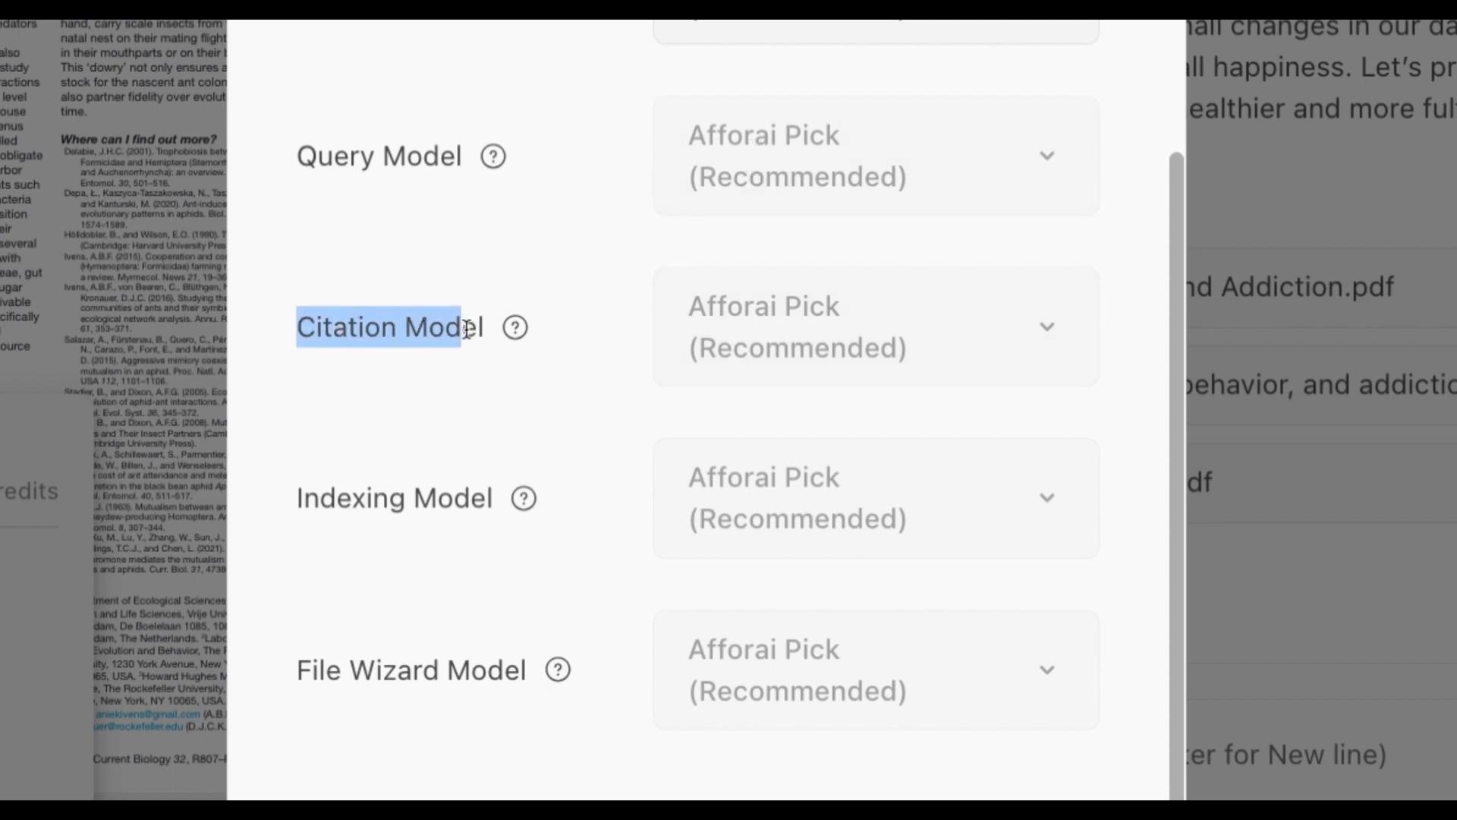
{"action": "mouse_move", "coordinate": [515, 332]}
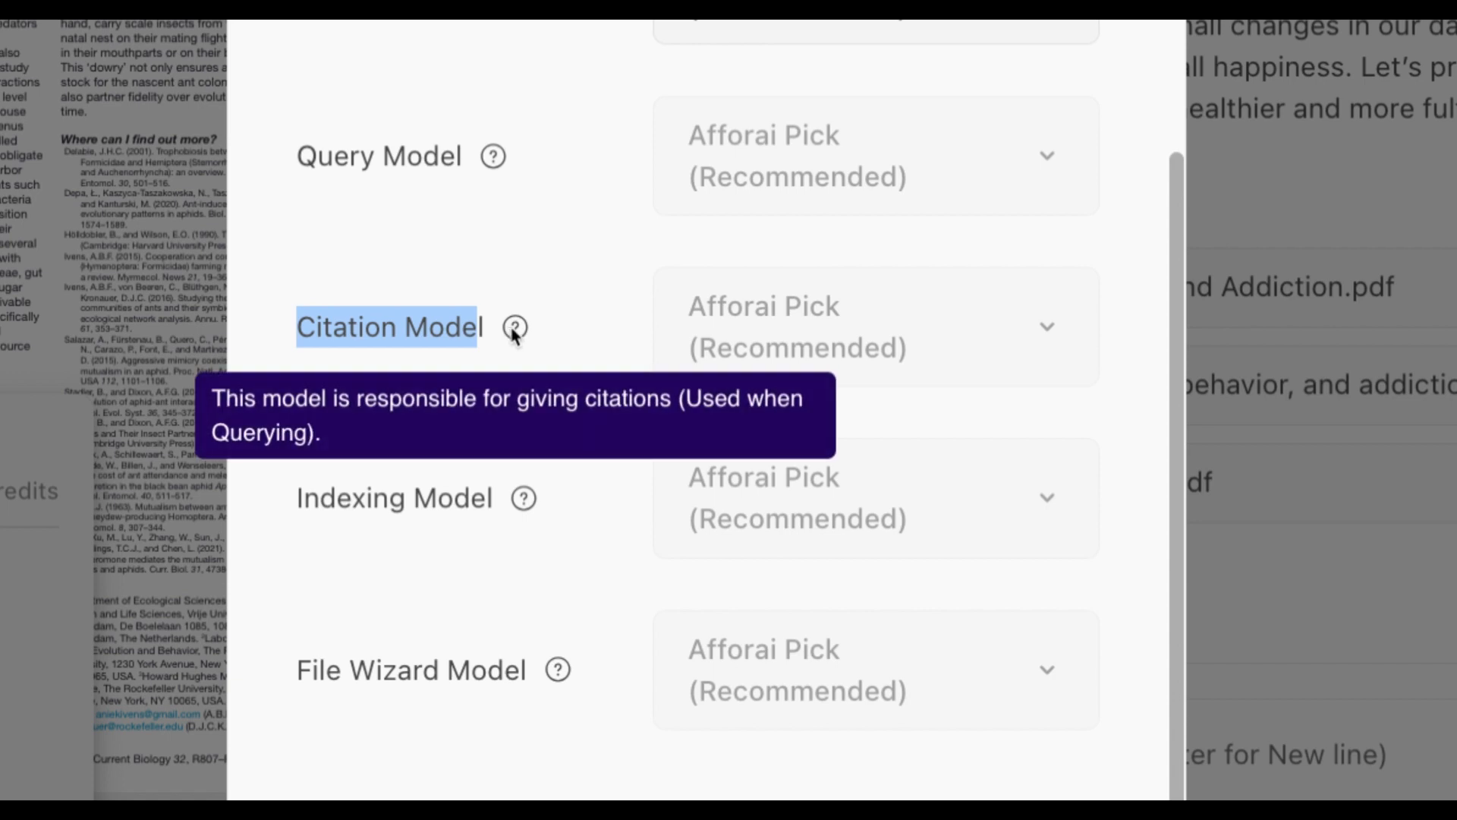
{"action": "left_click", "coordinate": [874, 154]}
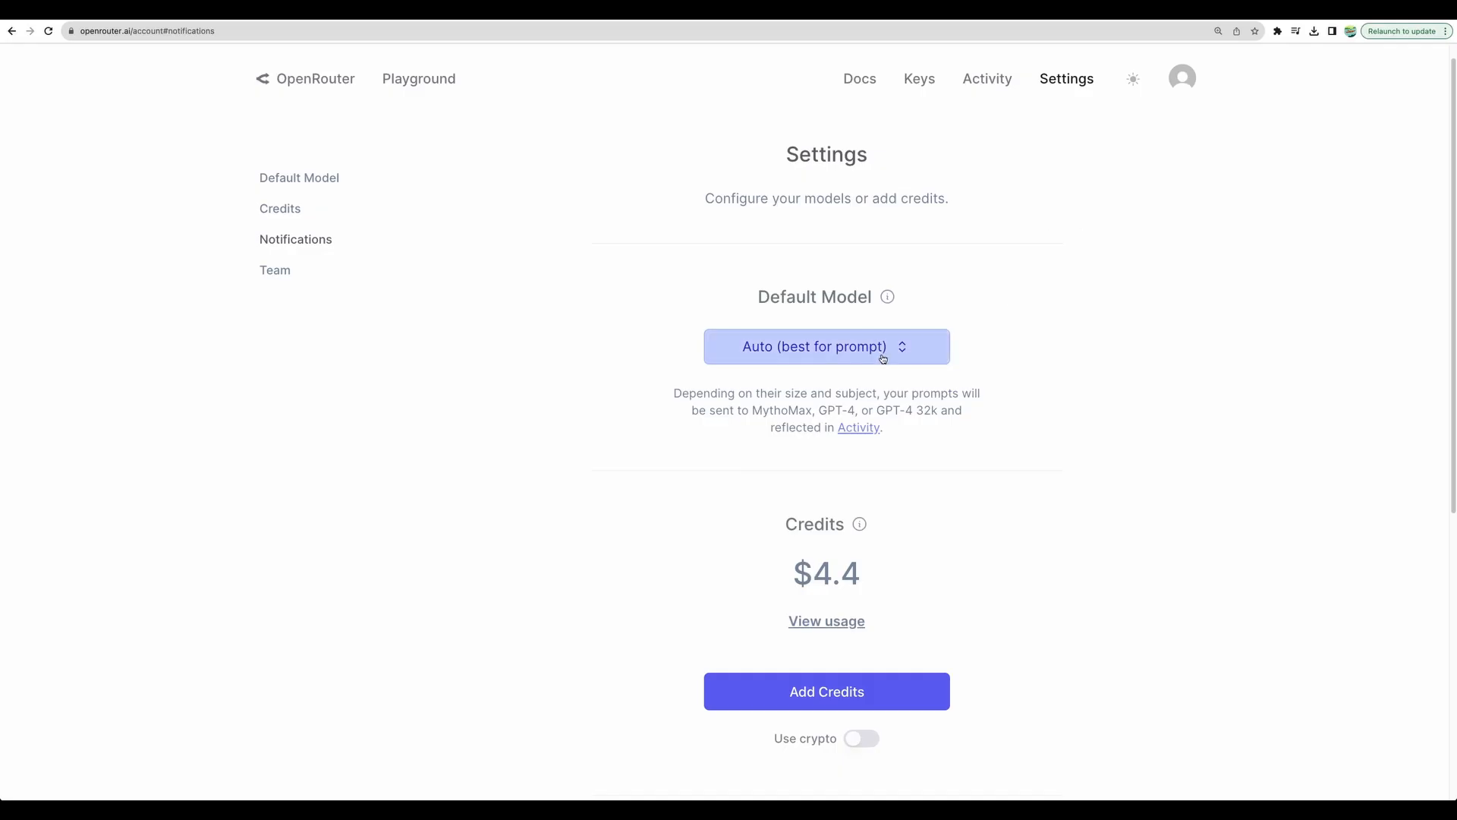
{"action": "left_click", "coordinate": [827, 346]}
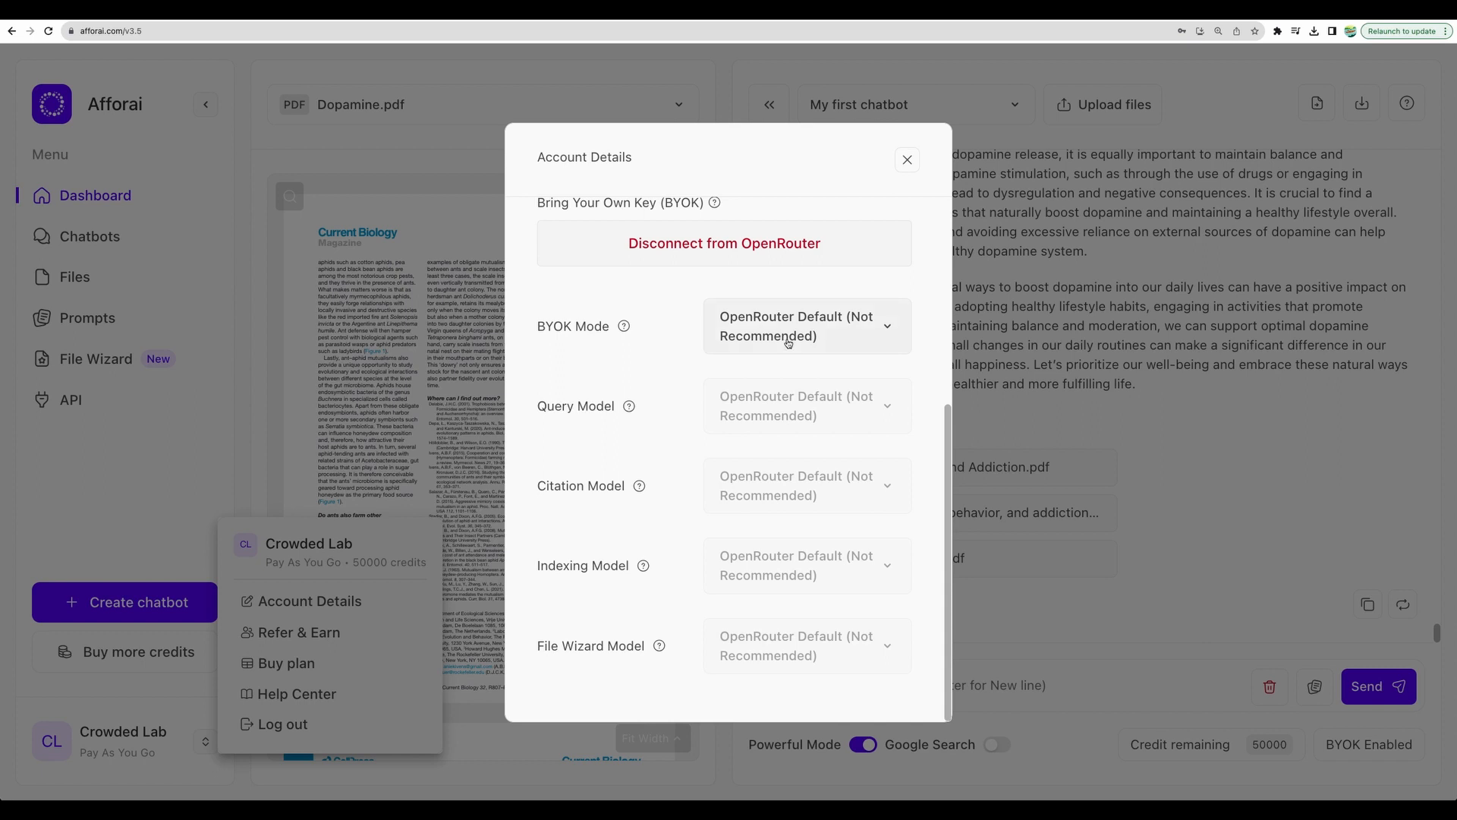
{"action": "mouse_move", "coordinate": [743, 296]}
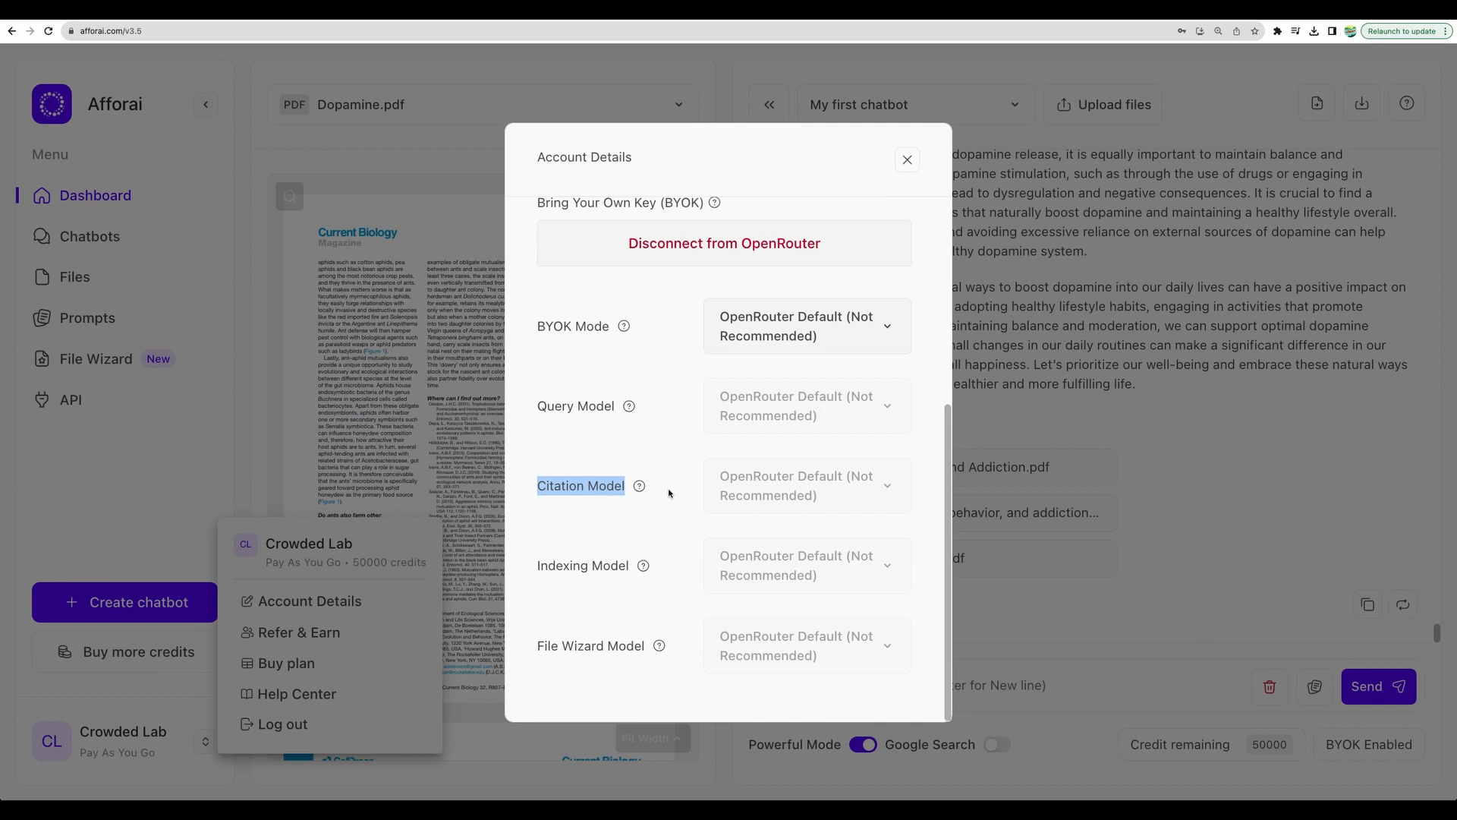
Switch the BYOK mode to Custom (Advanced)
{"action": "left_click", "coordinate": [807, 325]}
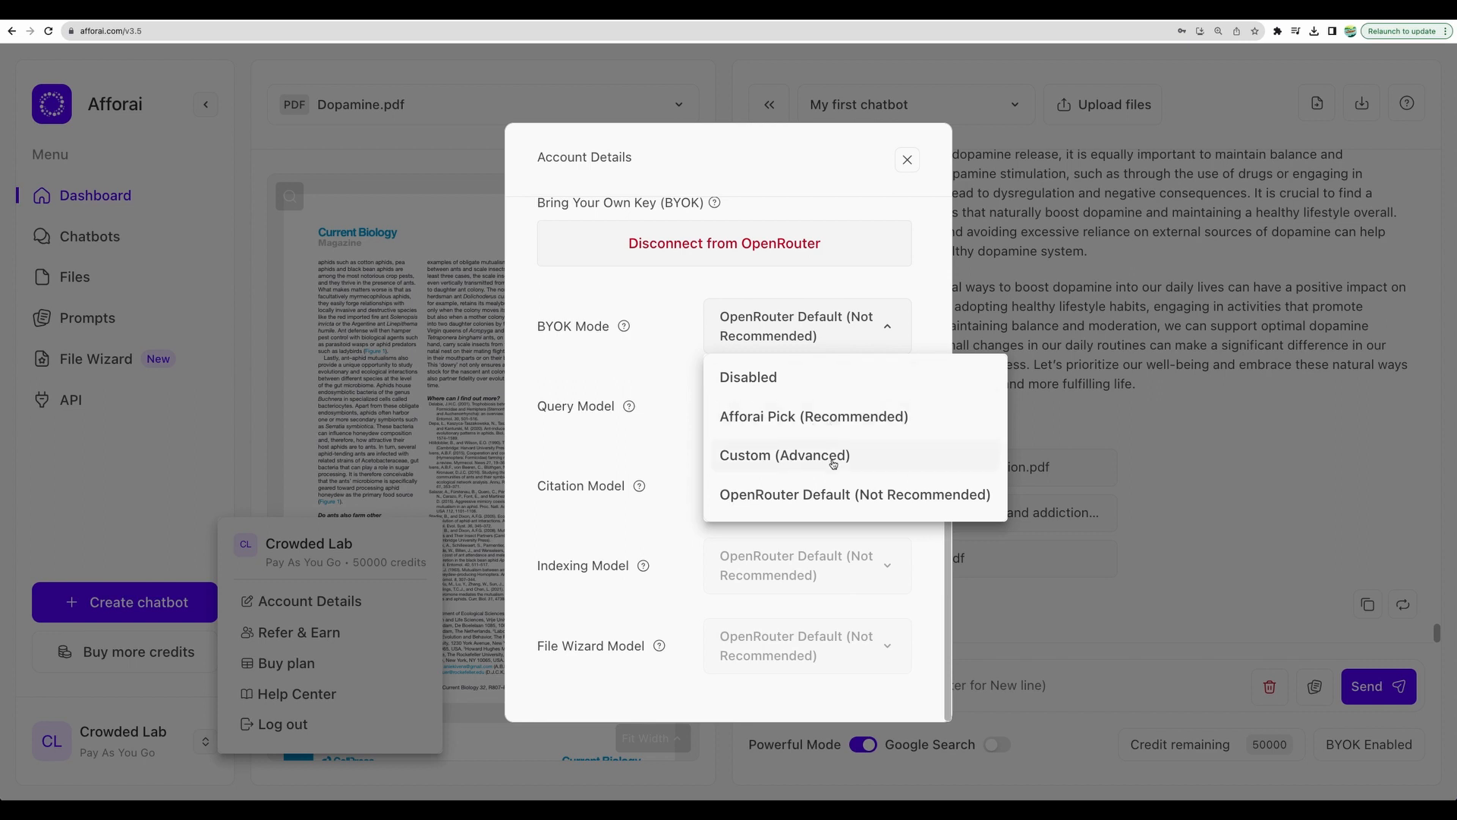
{"action": "left_click", "coordinate": [783, 455]}
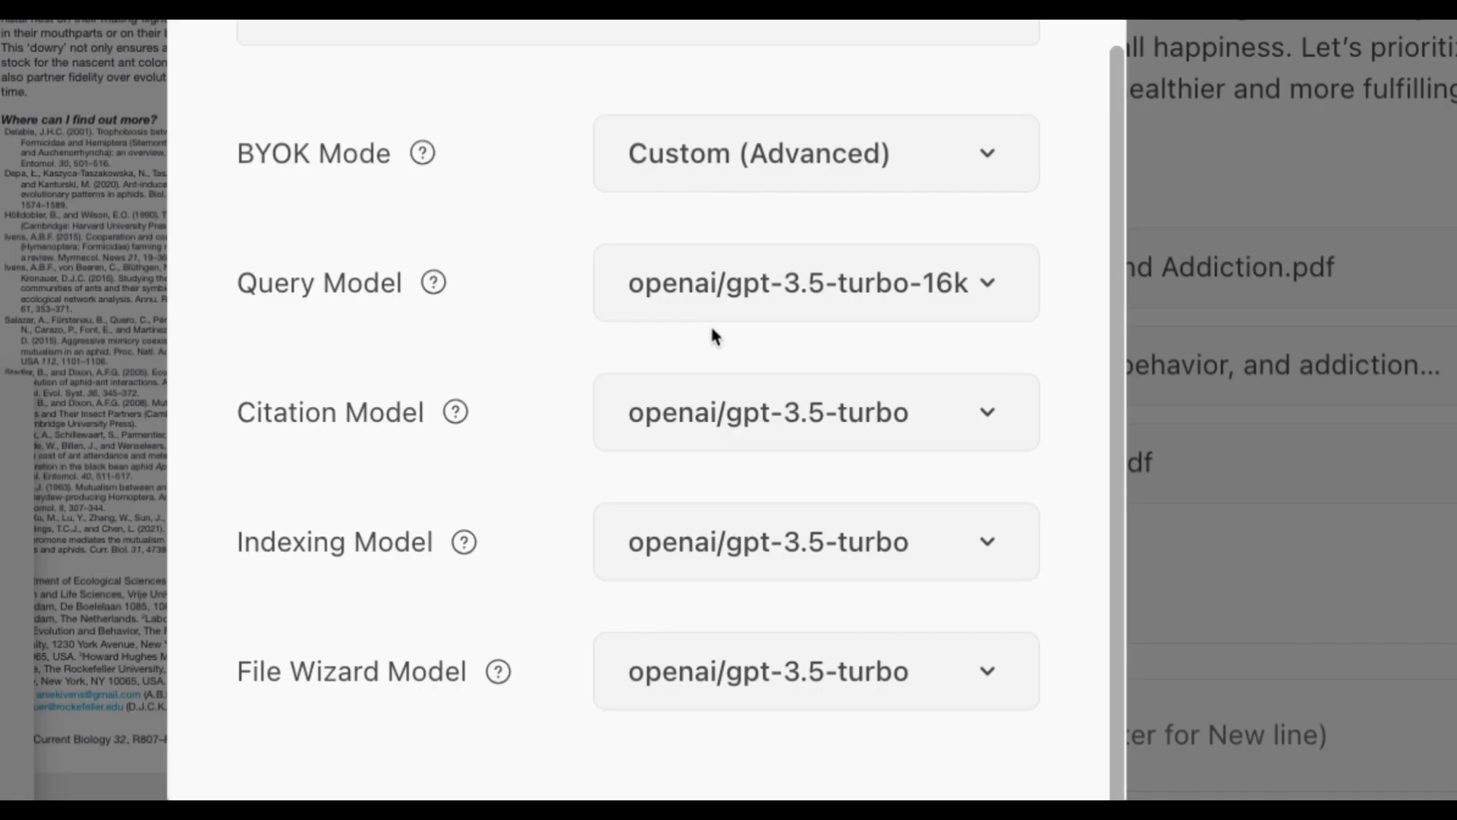
Make anthropic/claude-2 the query model from the model list
{"action": "left_click", "coordinate": [814, 282]}
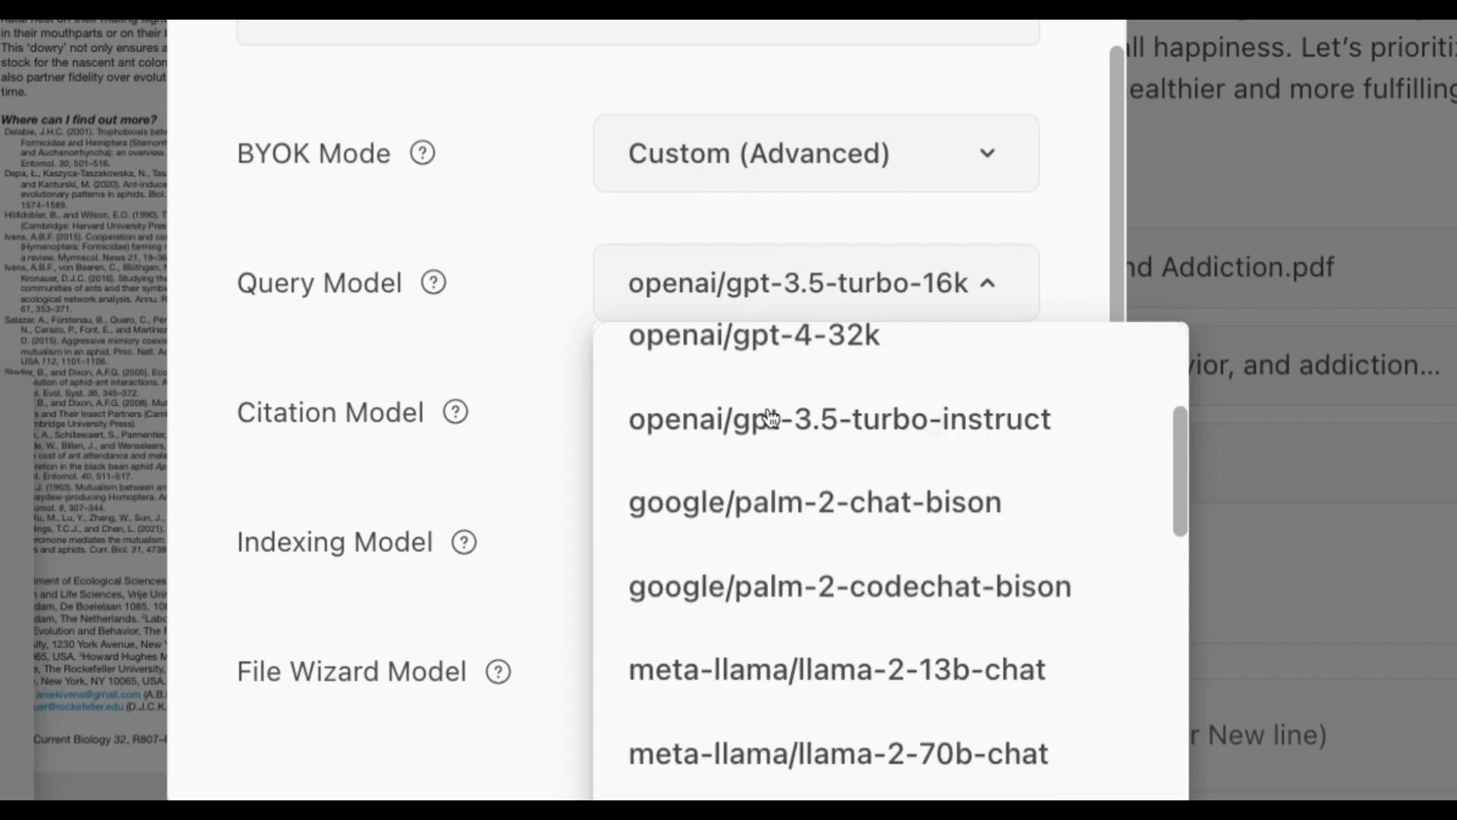
{"action": "scroll", "scroll_direction": "down", "scroll_amount": 3}
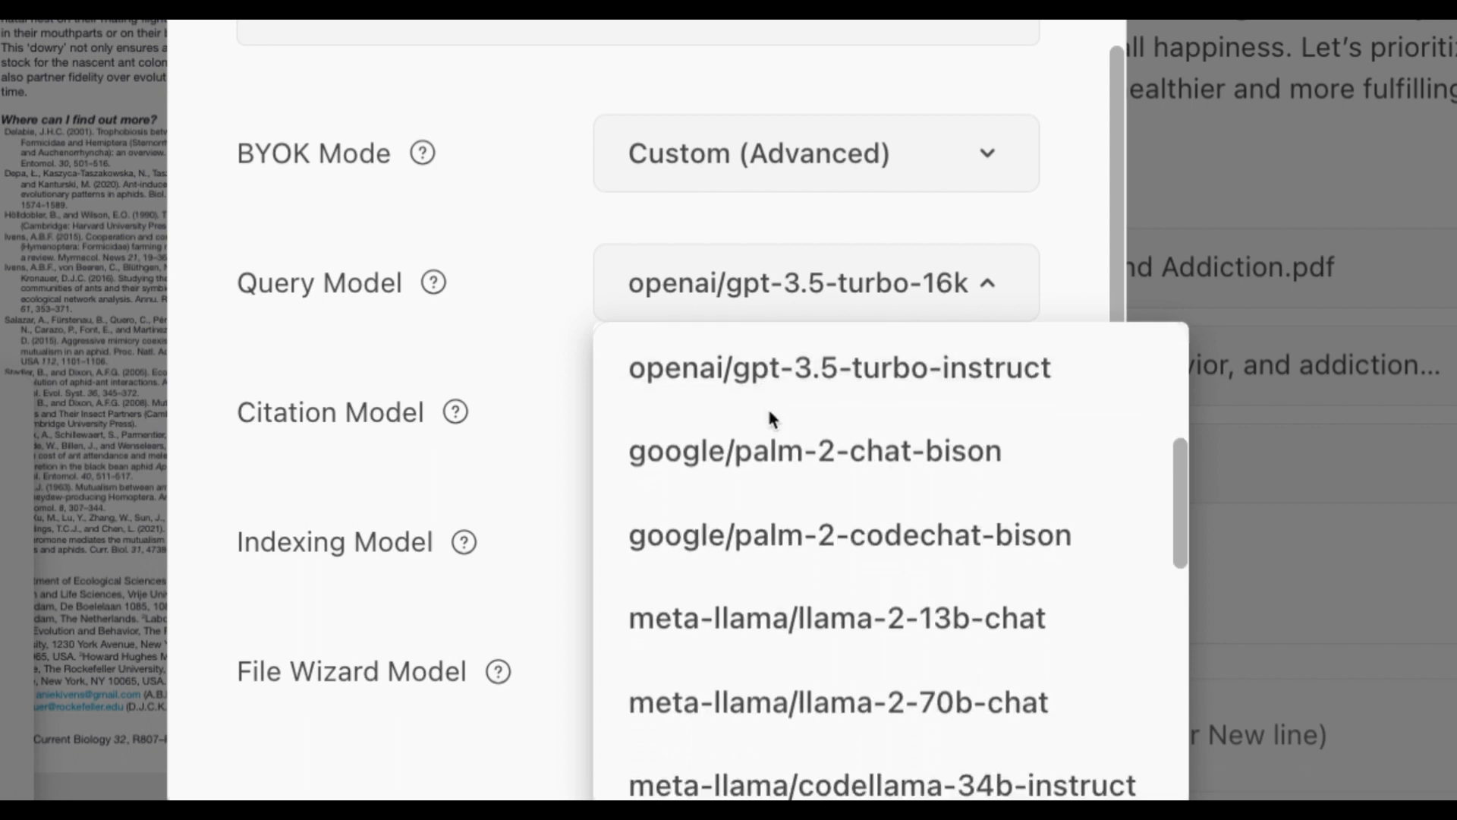
{"action": "scroll", "scroll_direction": "down", "scroll_amount": 3}
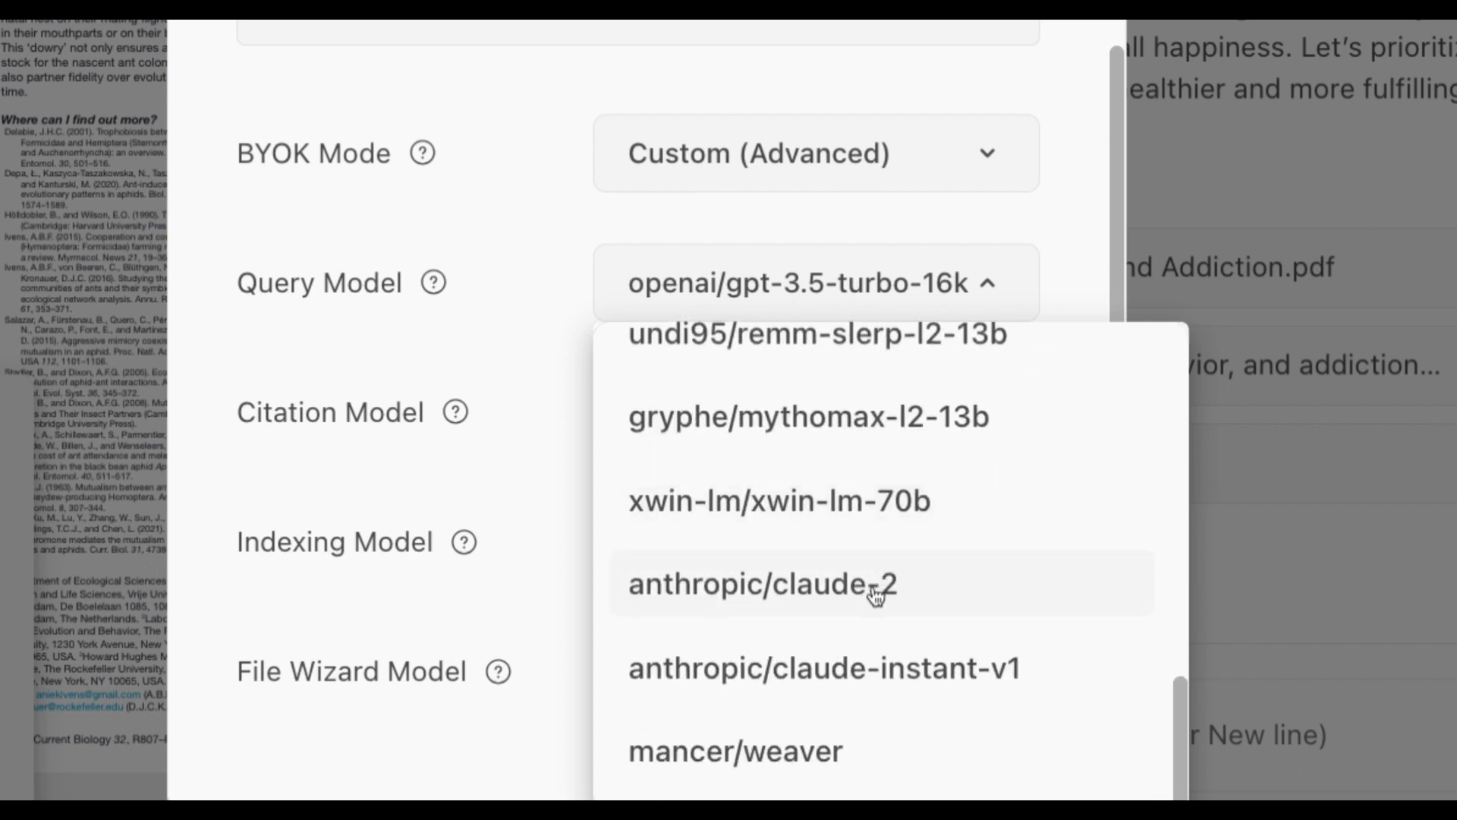
{"action": "left_click", "coordinate": [761, 584]}
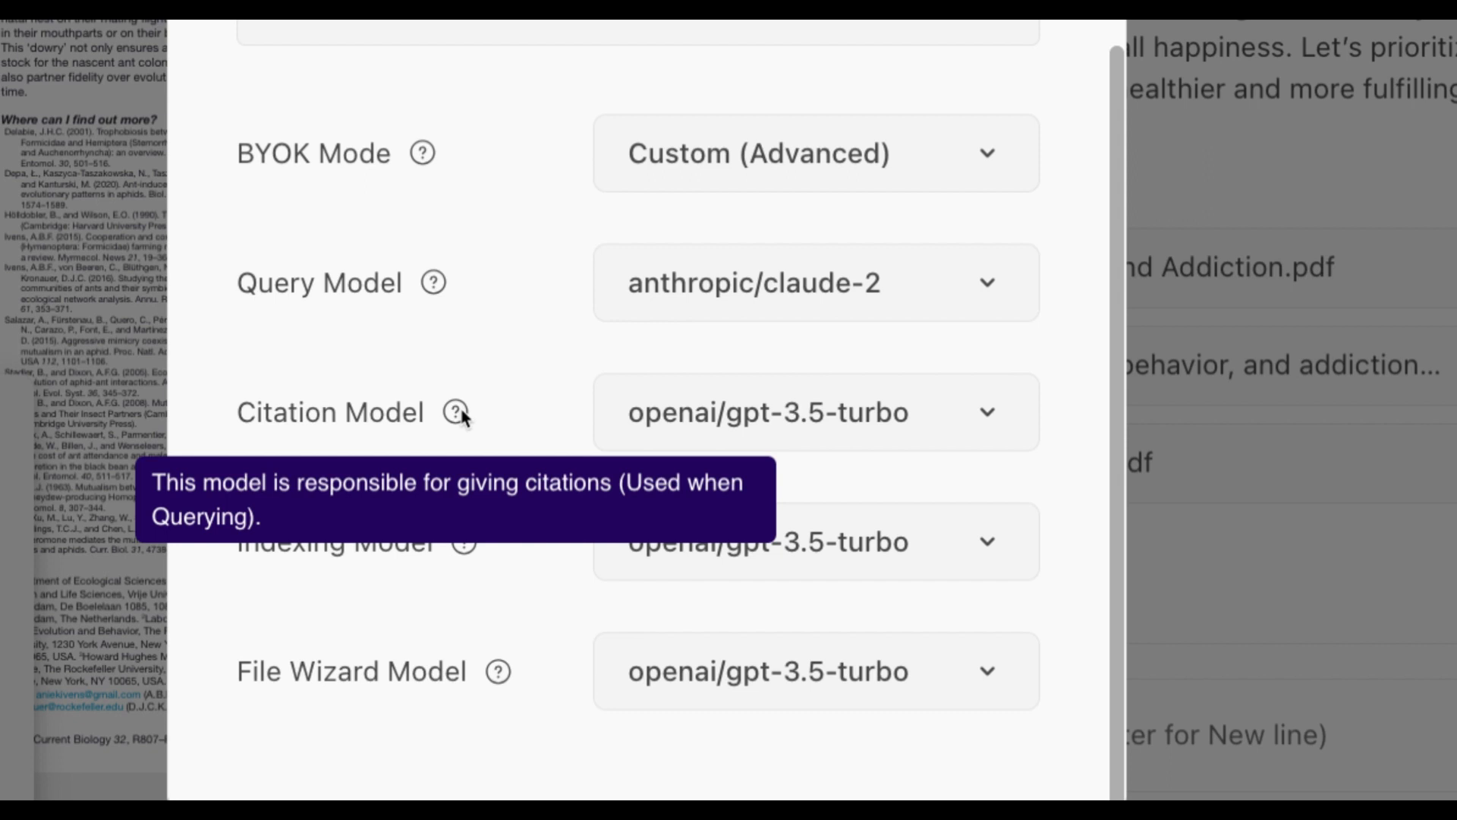
{"action": "mouse_move", "coordinate": [530, 607]}
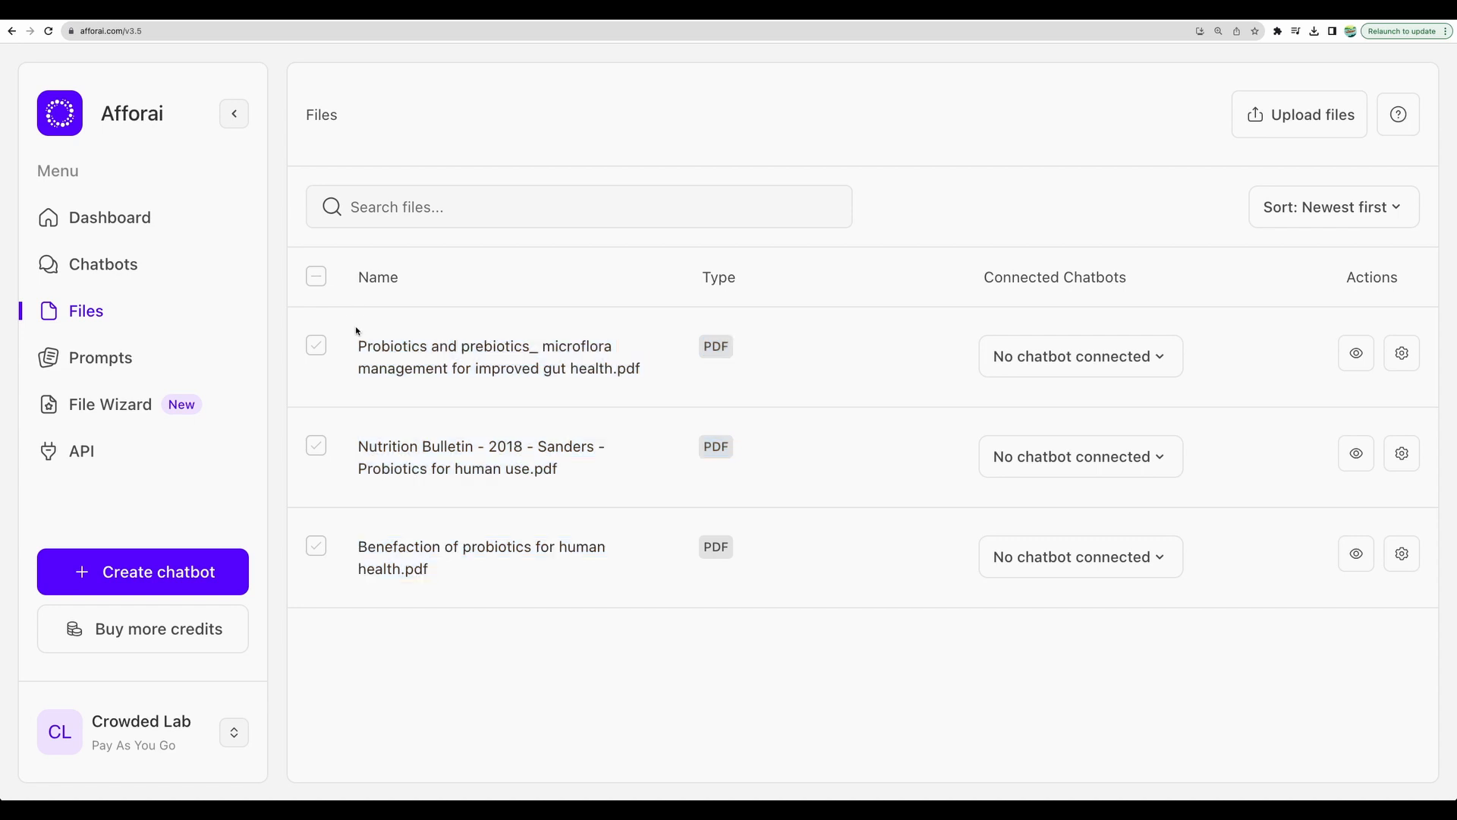
Link the gut health PDF to the Probiotics and Digestion chatbot and return to the chatbots list
{"action": "left_click", "coordinate": [1081, 356]}
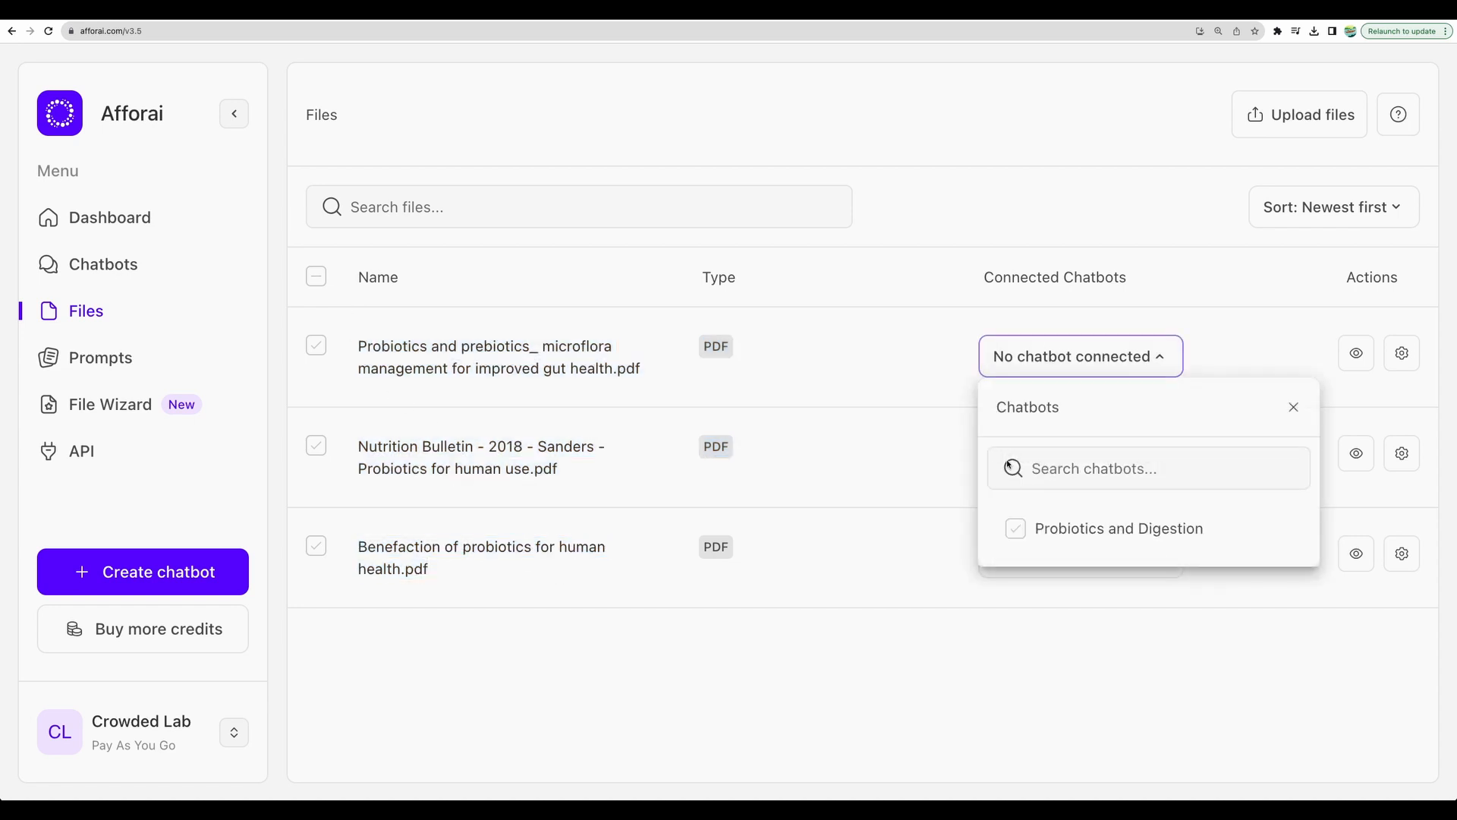
{"action": "left_click", "coordinate": [1016, 528]}
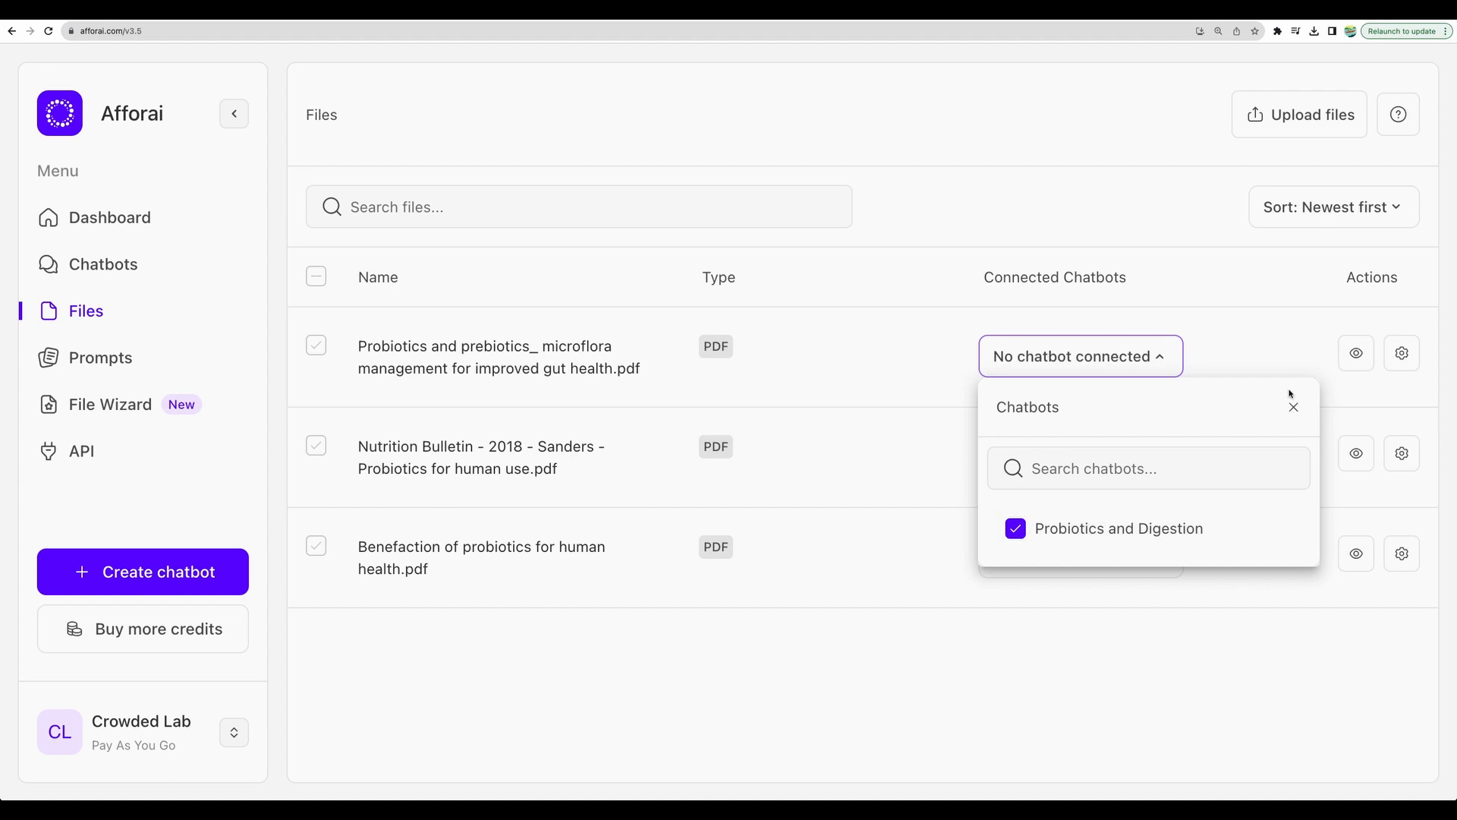
{"action": "left_click", "coordinate": [1293, 407]}
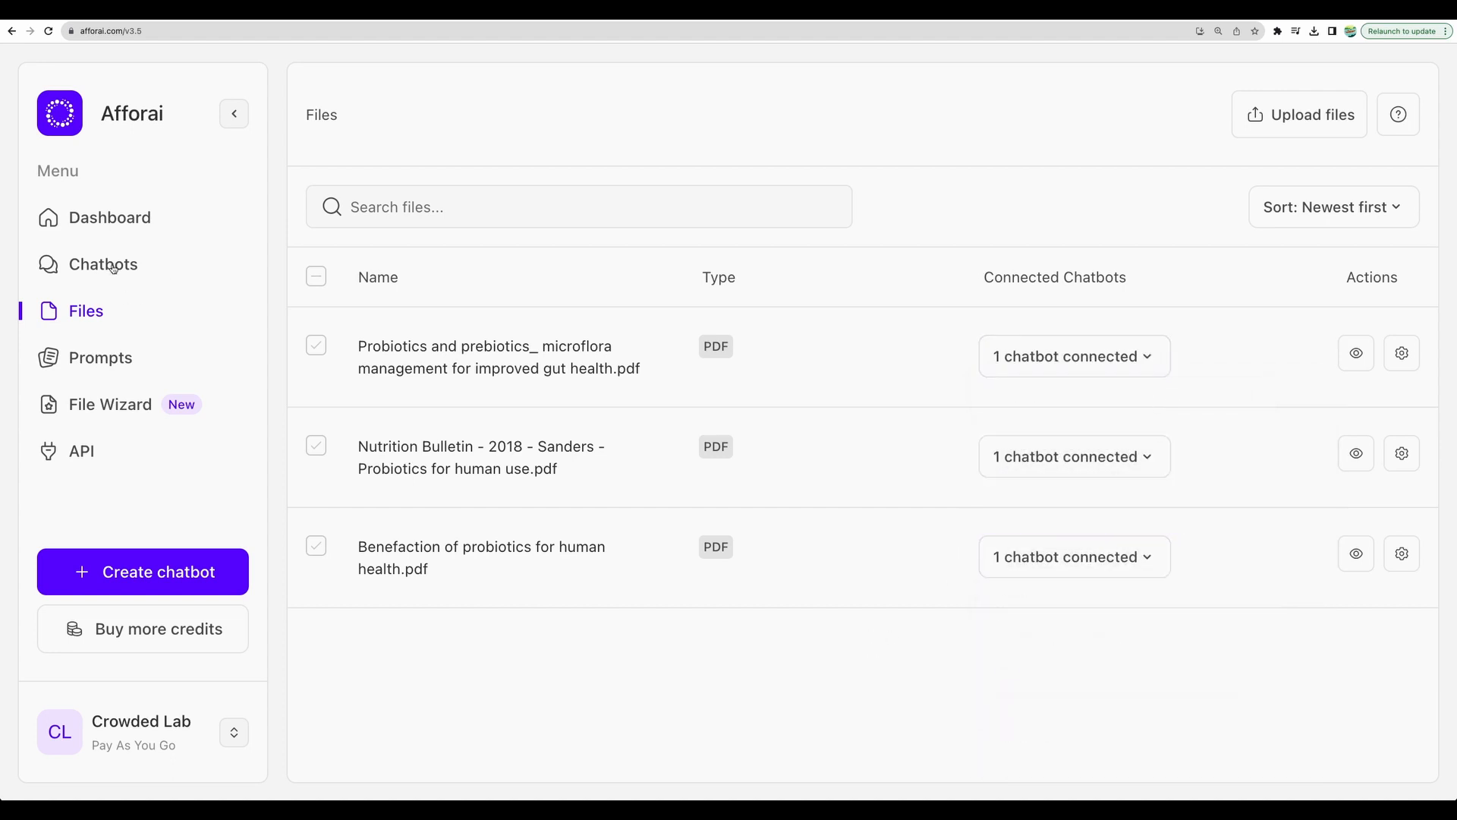
{"action": "left_click", "coordinate": [103, 264]}
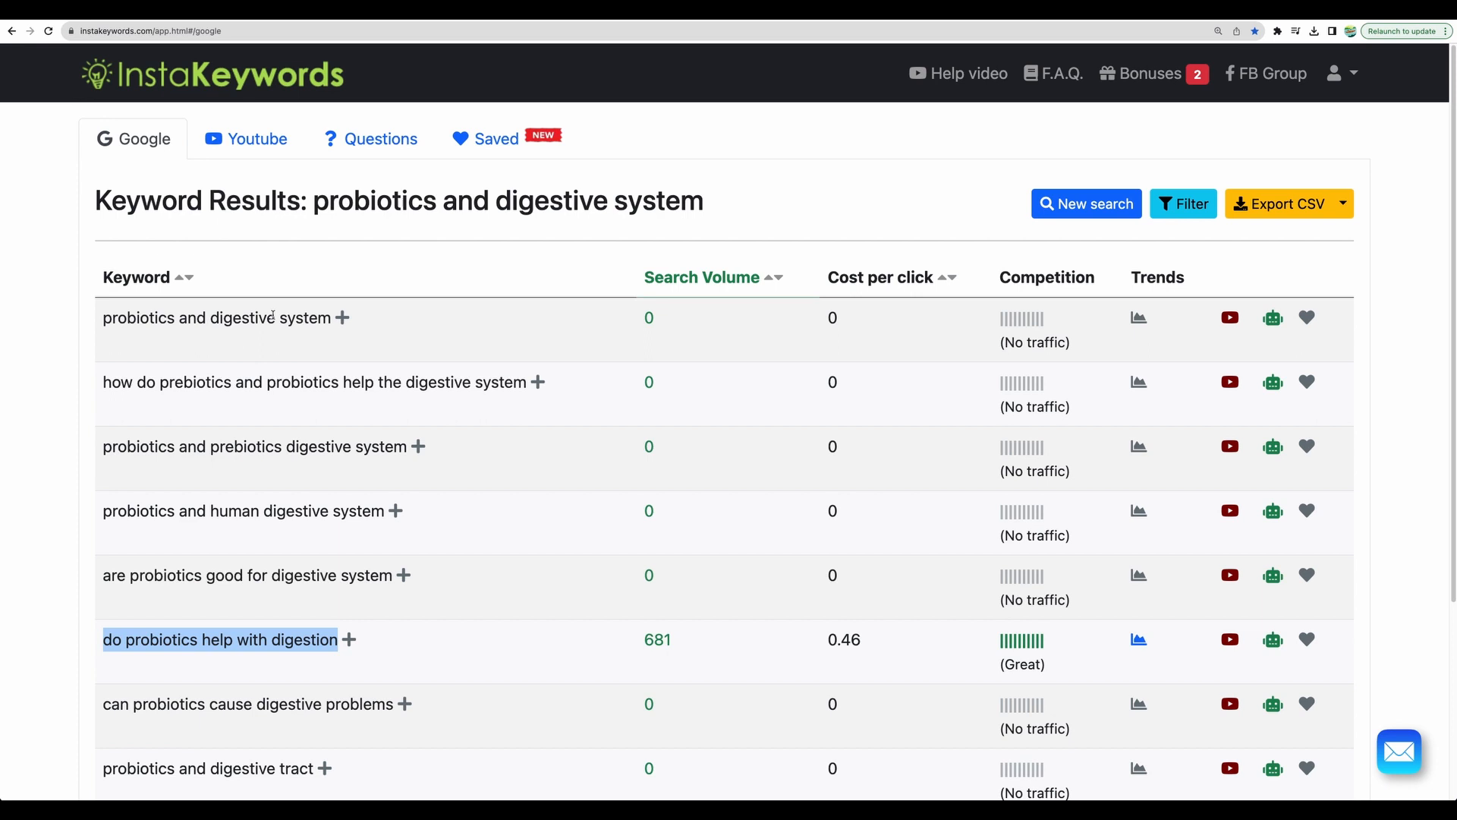
Scroll the Google keyword results toward 'do probiotics help with digestion'
{"action": "scroll", "scroll_direction": "down", "scroll_amount": 3}
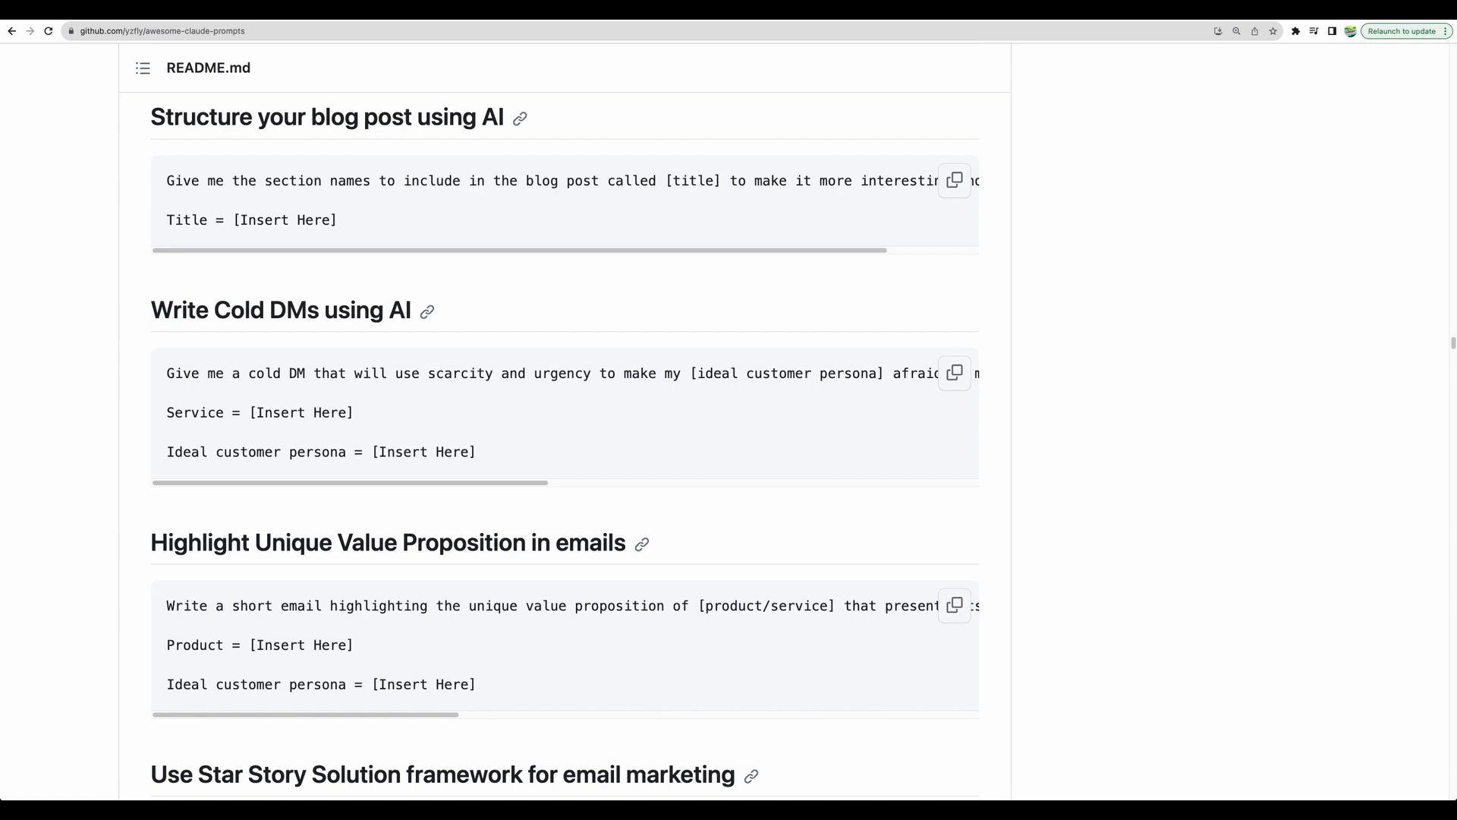
Select the section-names prompt line on the GitHub Claude list for copying into Afforai
{"action": "triple_click", "coordinate": [354, 219]}
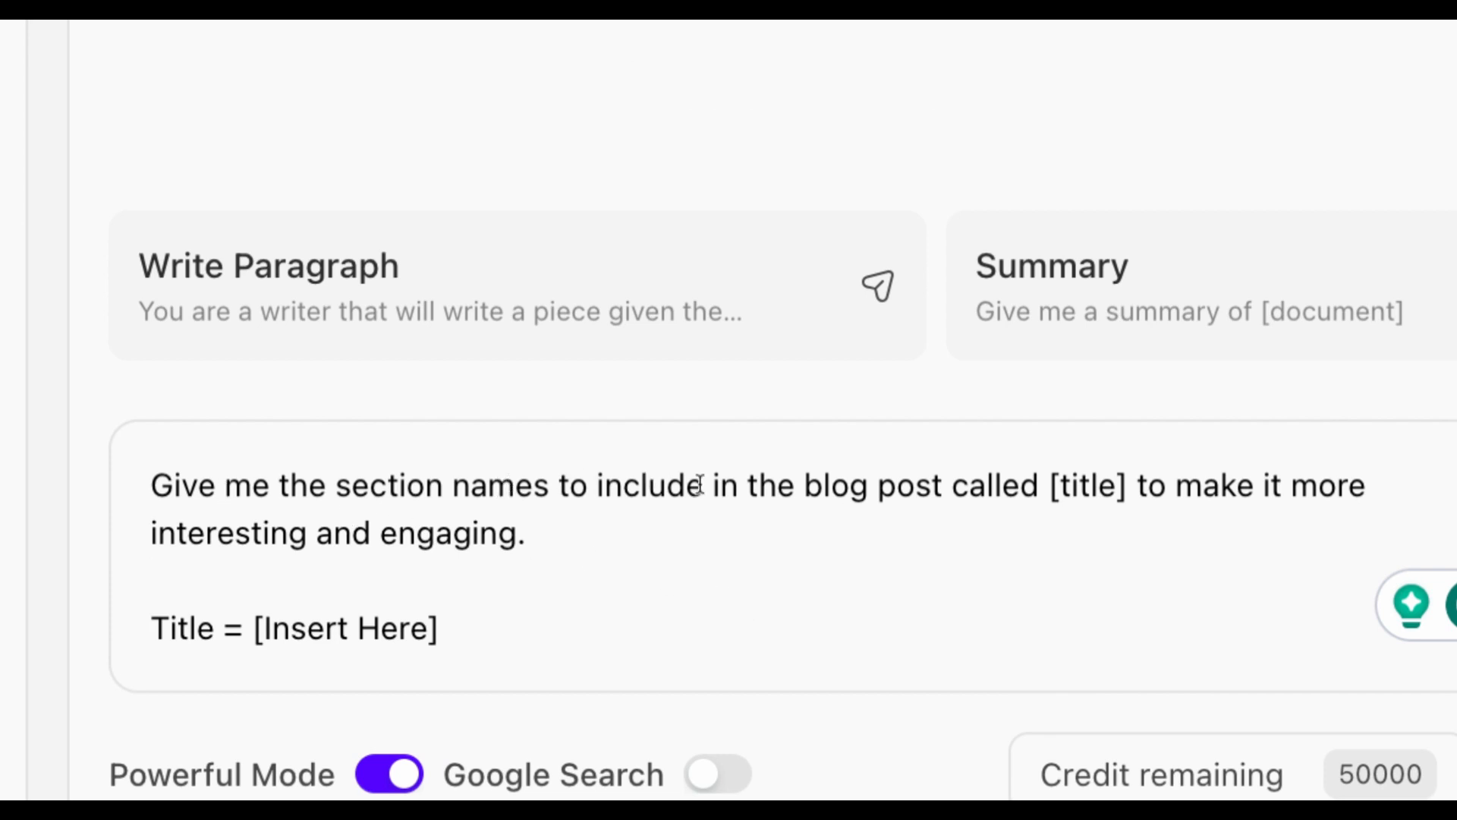
Replace the title placeholder with 'do probiotics help with digestion' and send the section-names request
{"action": "double_click", "coordinate": [1076, 486]}
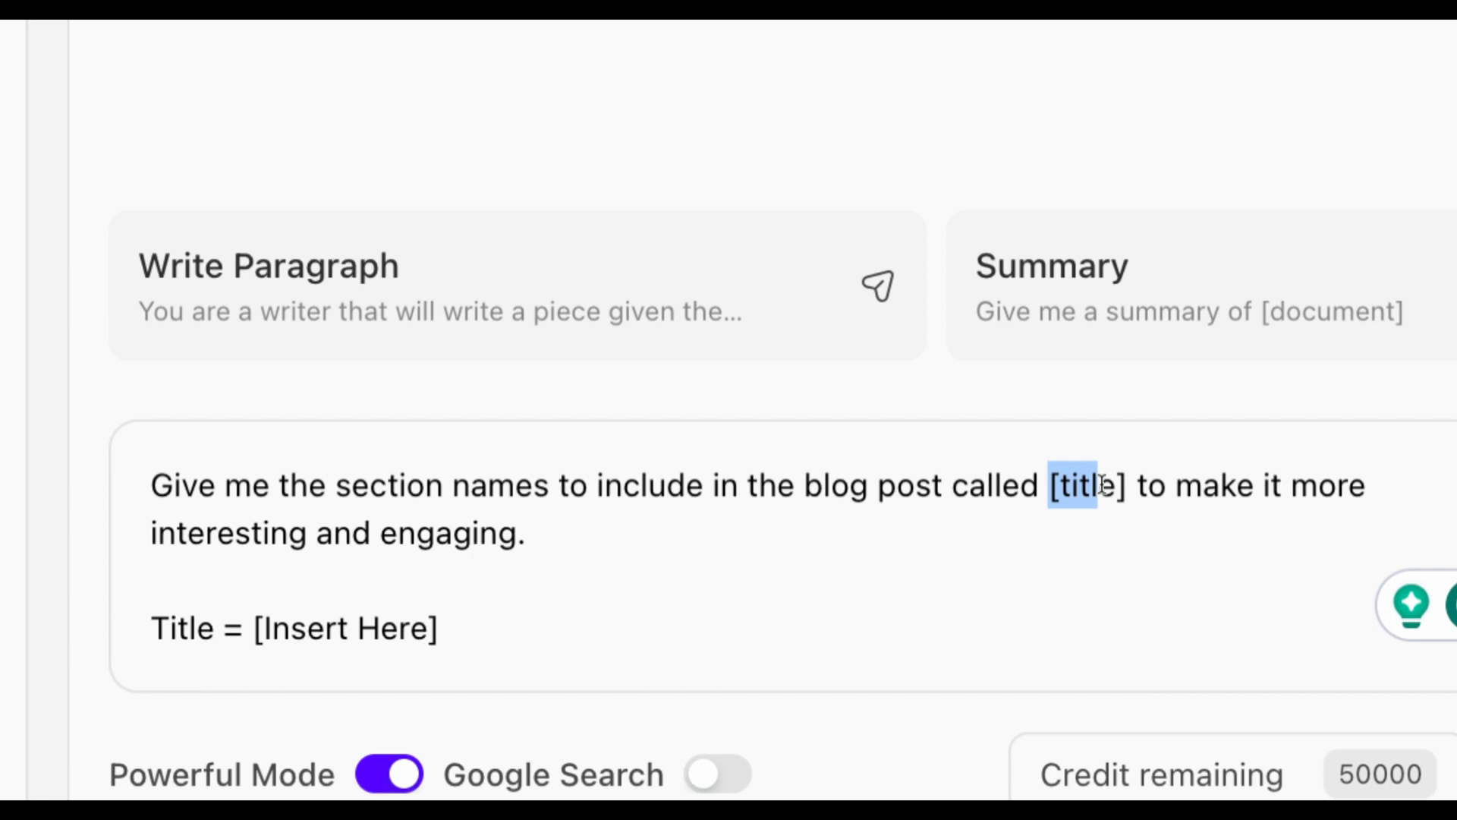
{"action": "left_click_drag", "start_coordinate": [293, 627], "coordinate": [428, 627]}
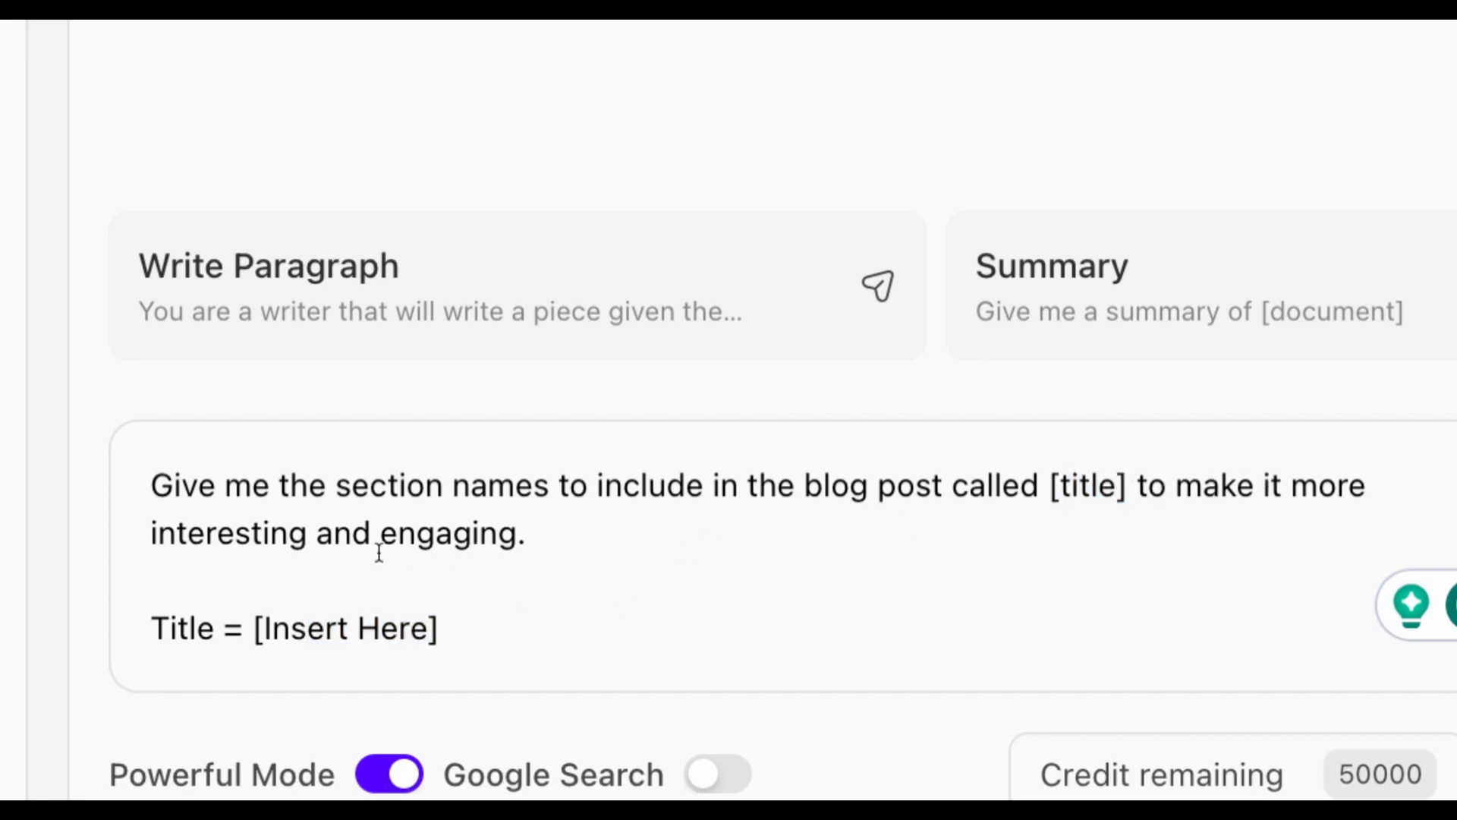
{"action": "double_click", "coordinate": [343, 628]}
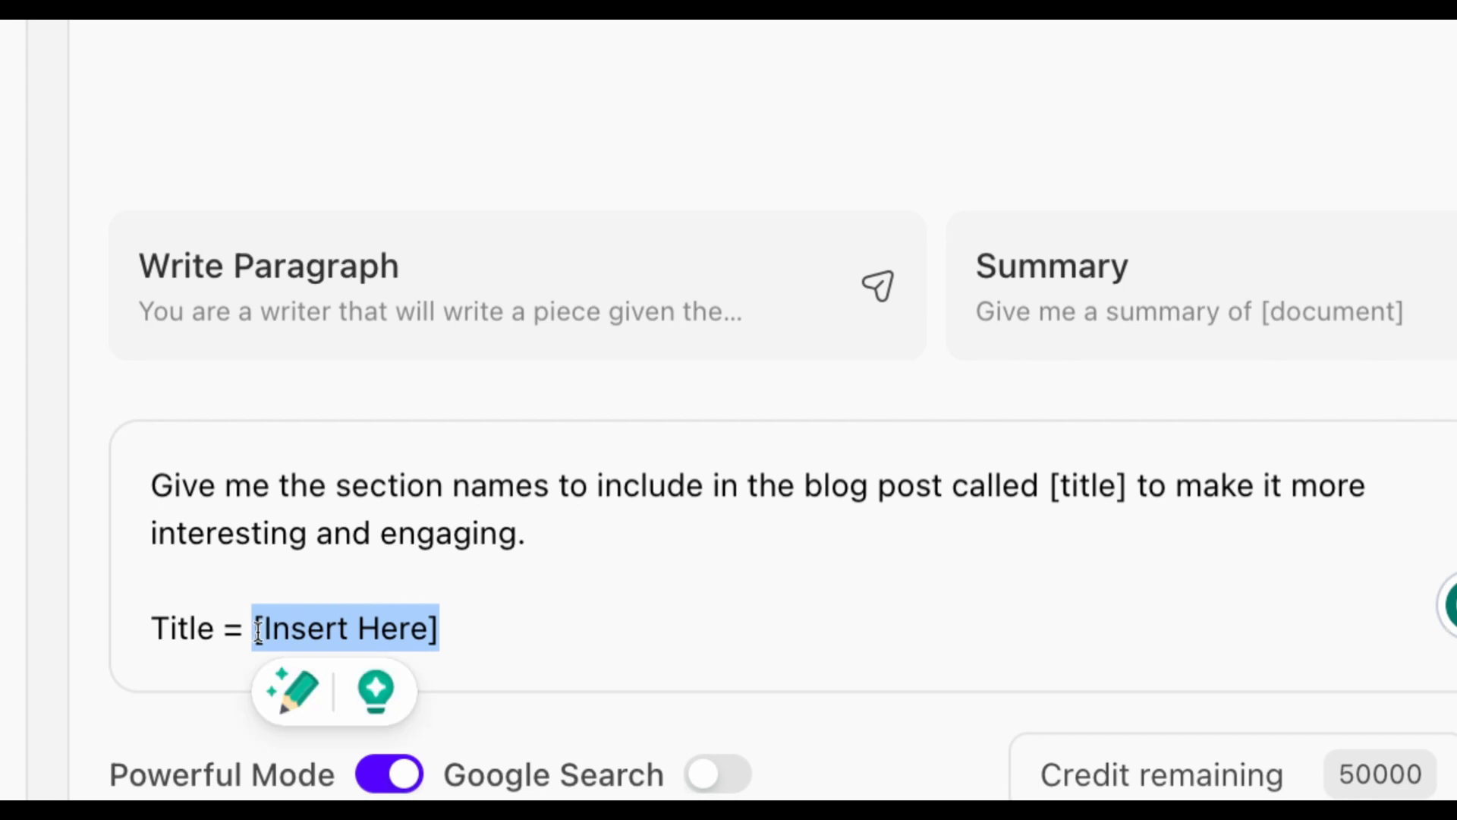
{"action": "type", "text": "do probiotics help with digestion"}
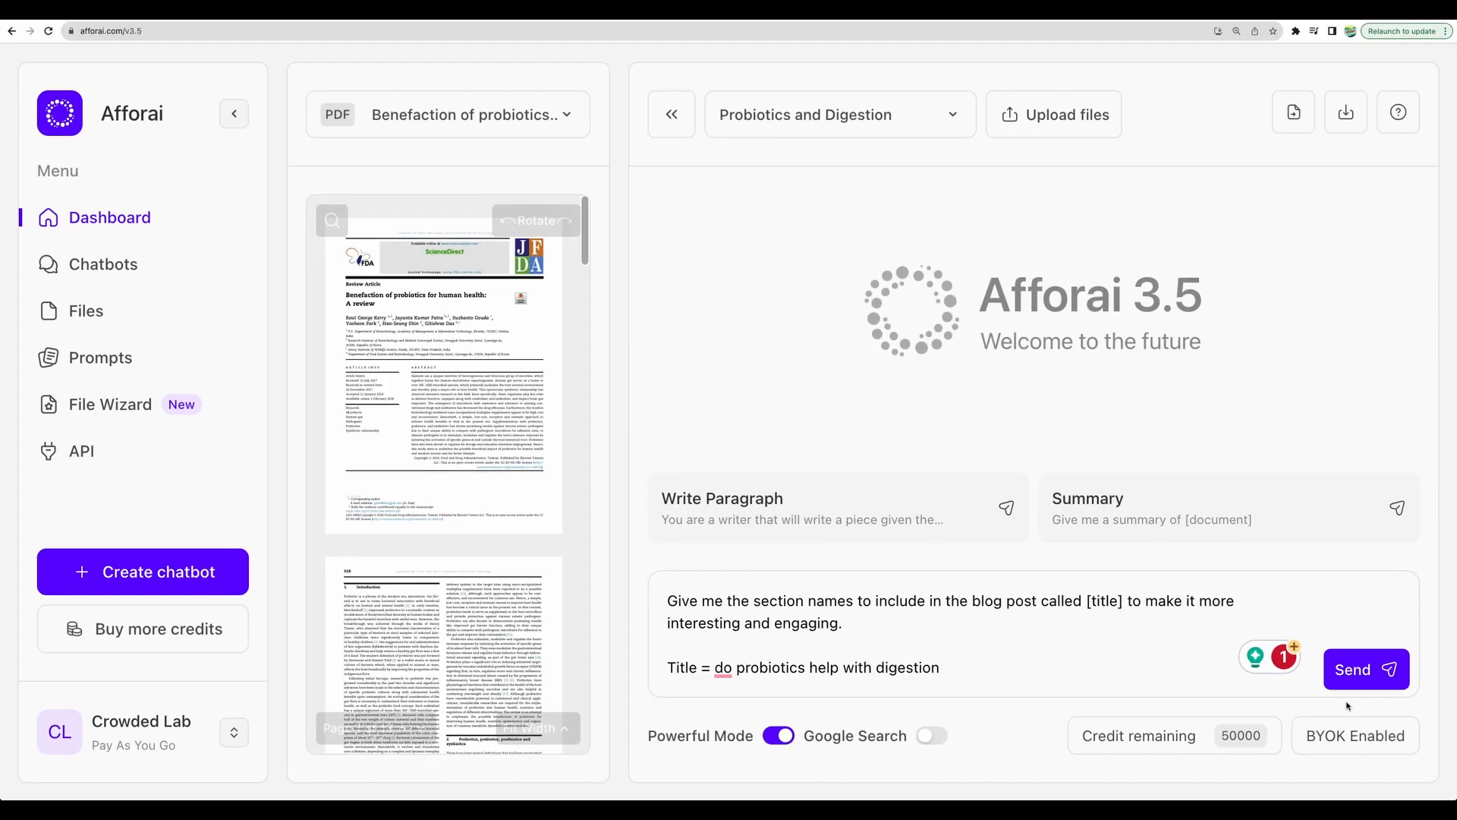
{"action": "left_click", "coordinate": [1366, 669]}
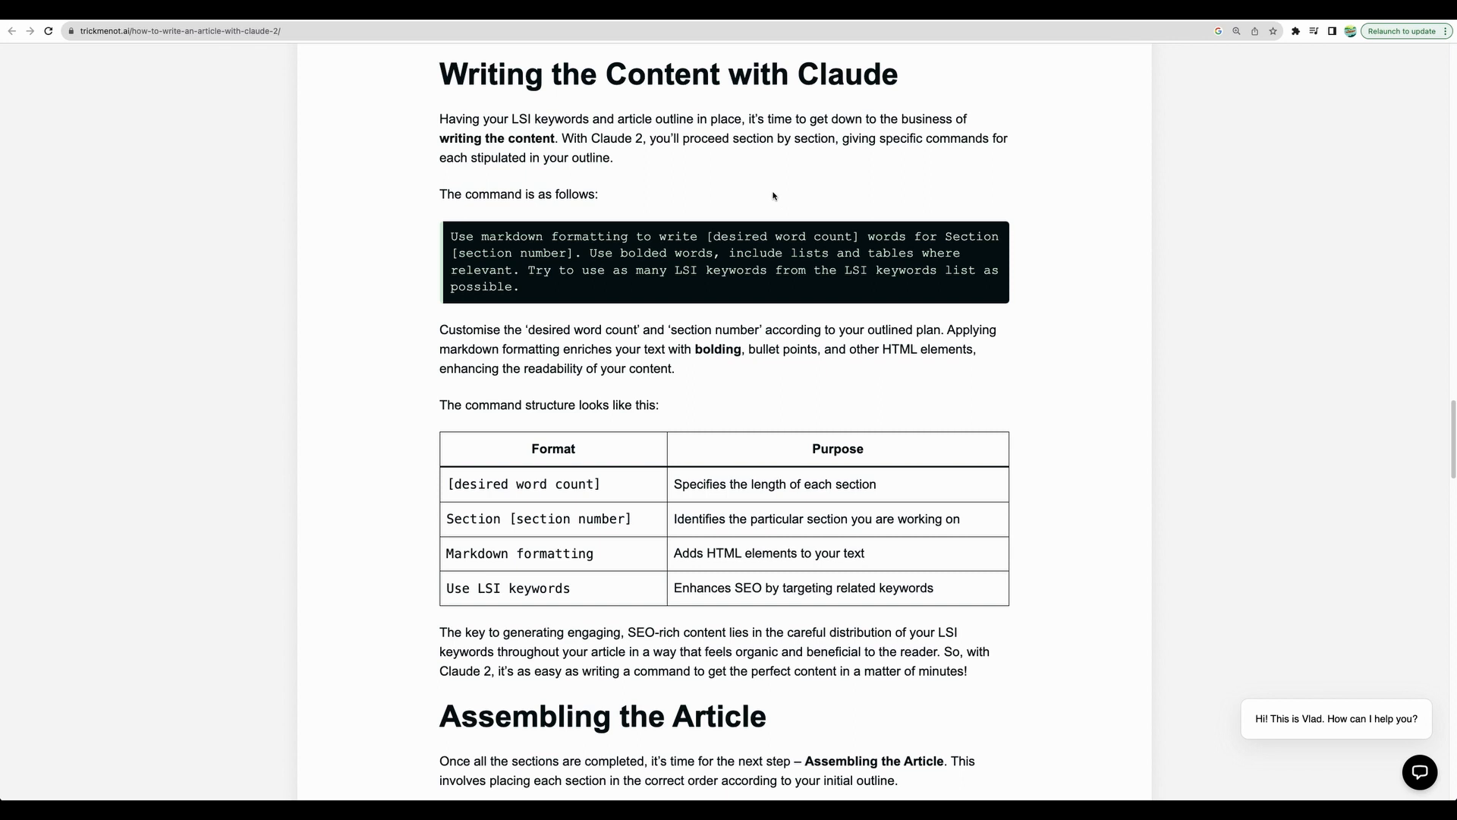
{"action": "mouse_move", "coordinate": [805, 79]}
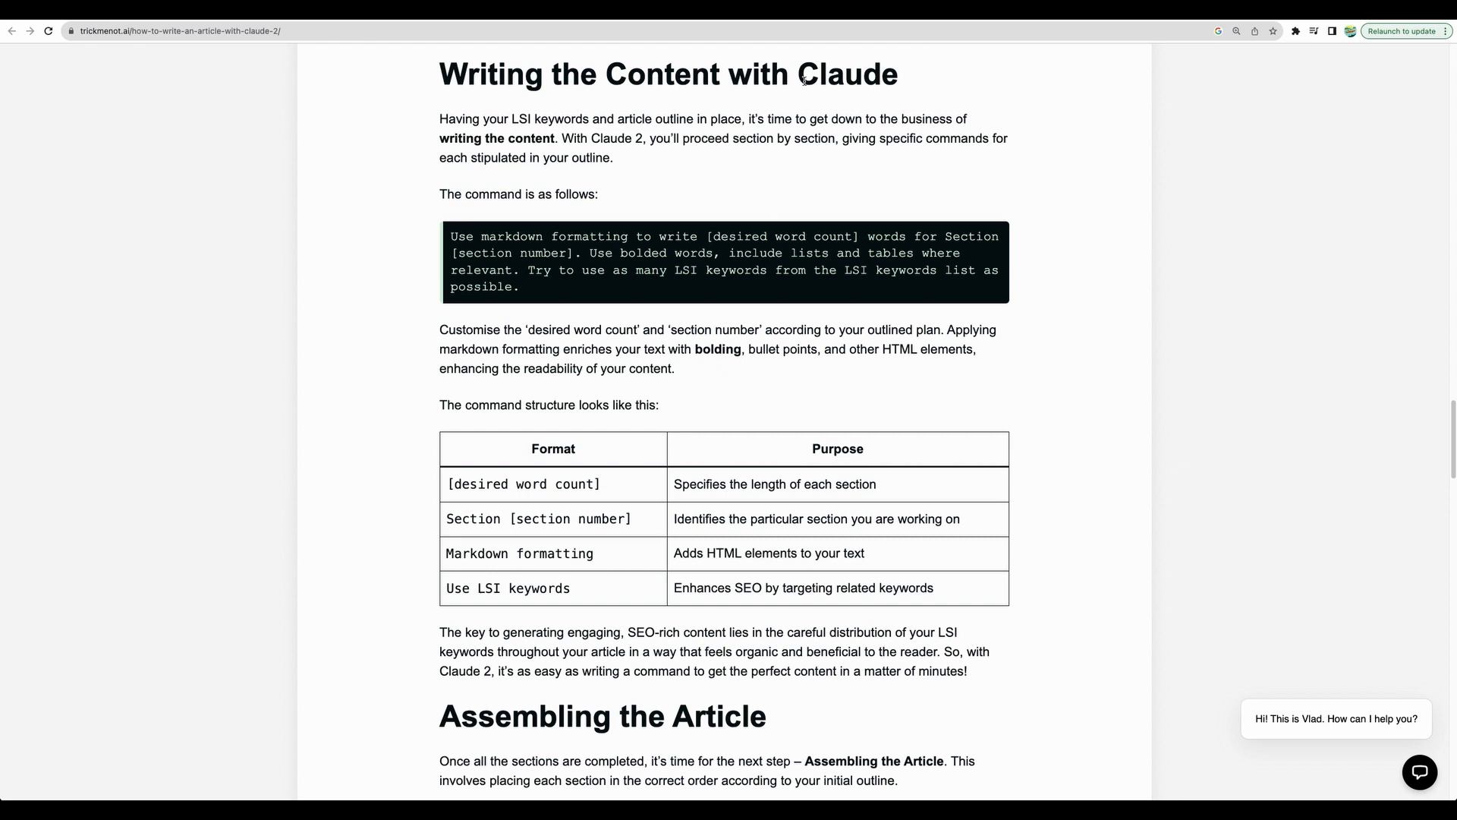
{"action": "mouse_move", "coordinate": [801, 103]}
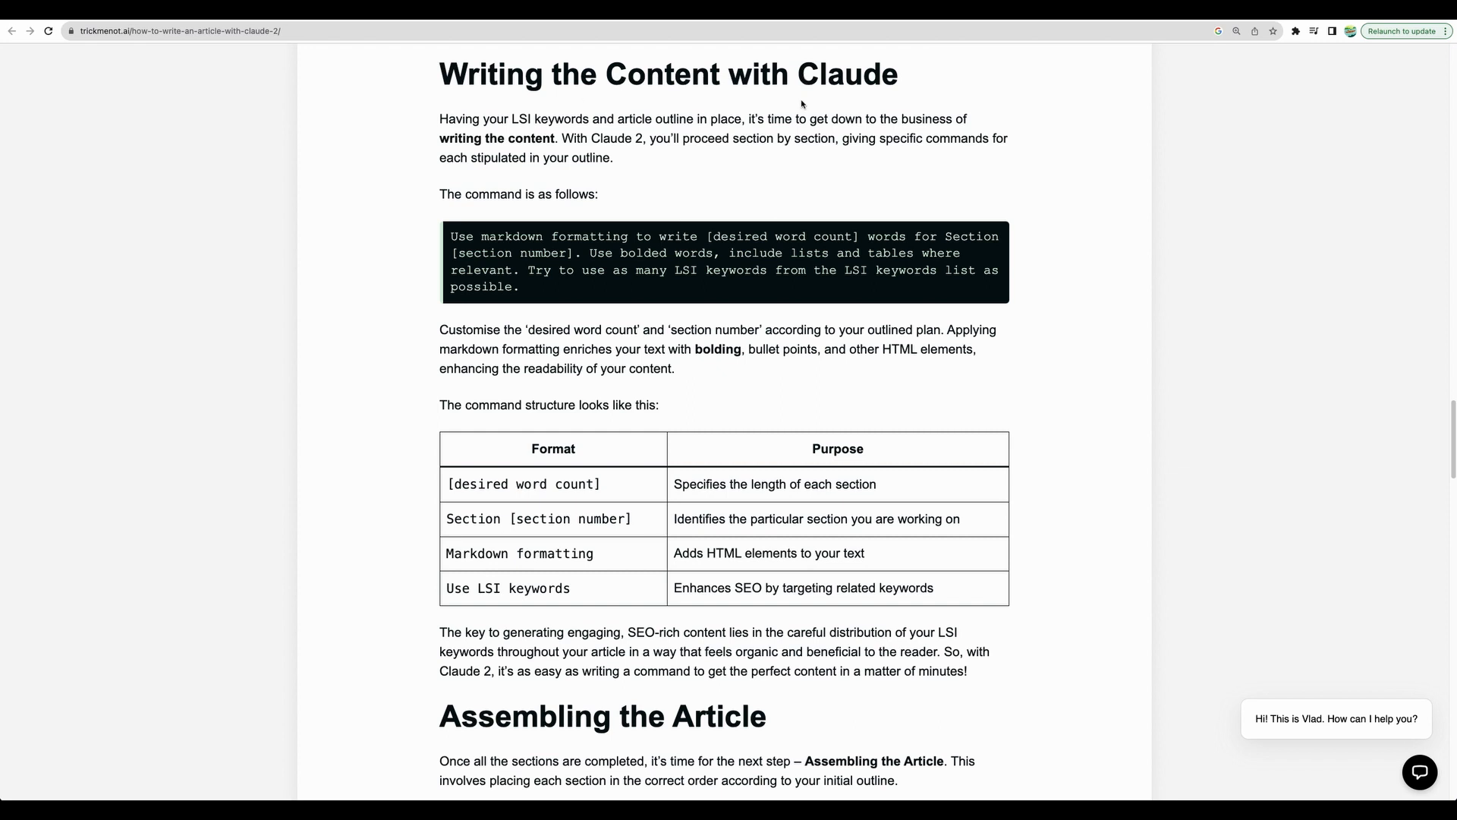
{"action": "mouse_move", "coordinate": [128, 53]}
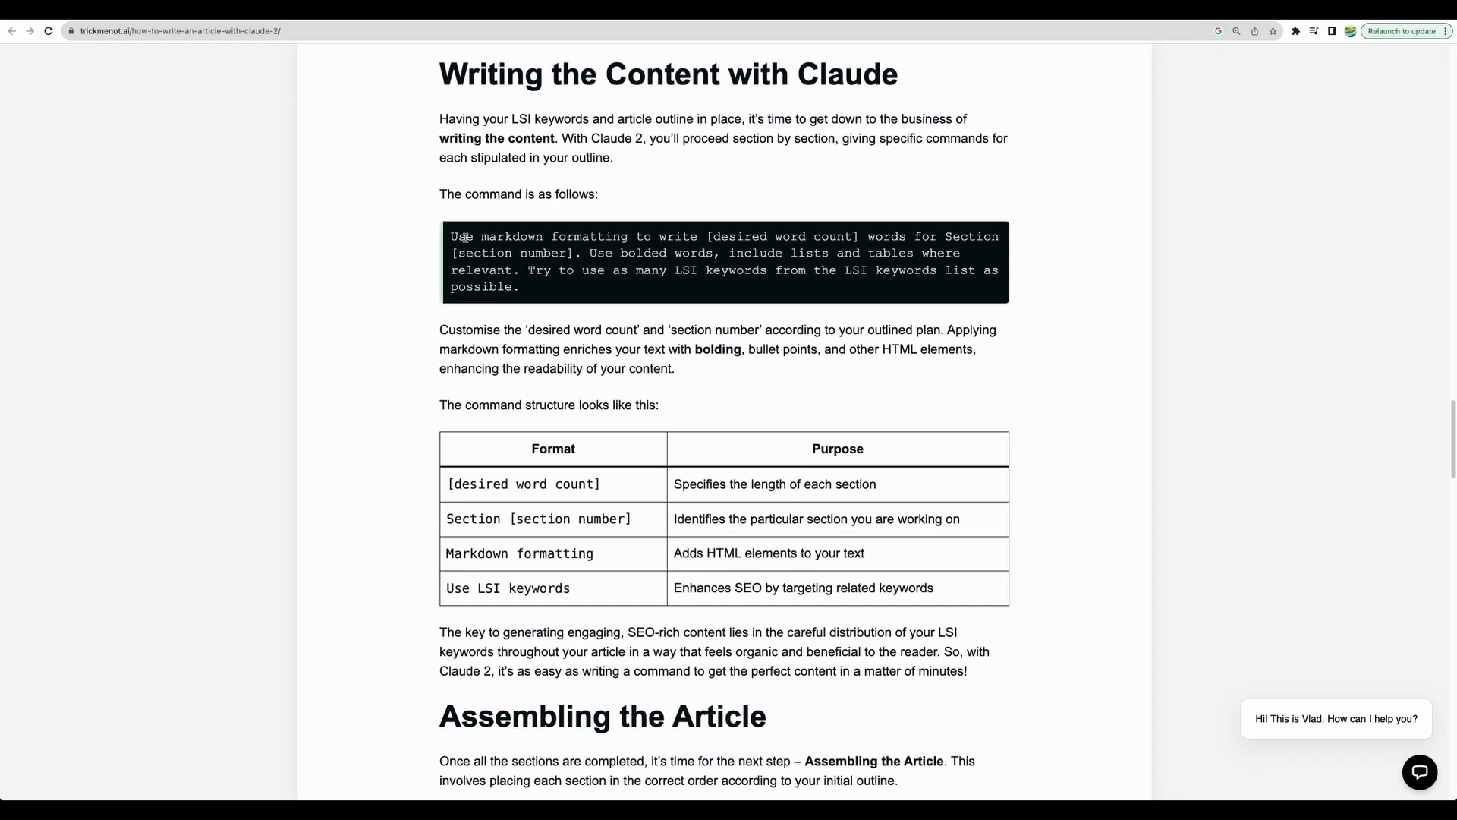
Select the markdown section-writing command in the Trickmenot.ai code block
{"action": "left_click_drag", "start_coordinate": [451, 235], "coordinate": [727, 235]}
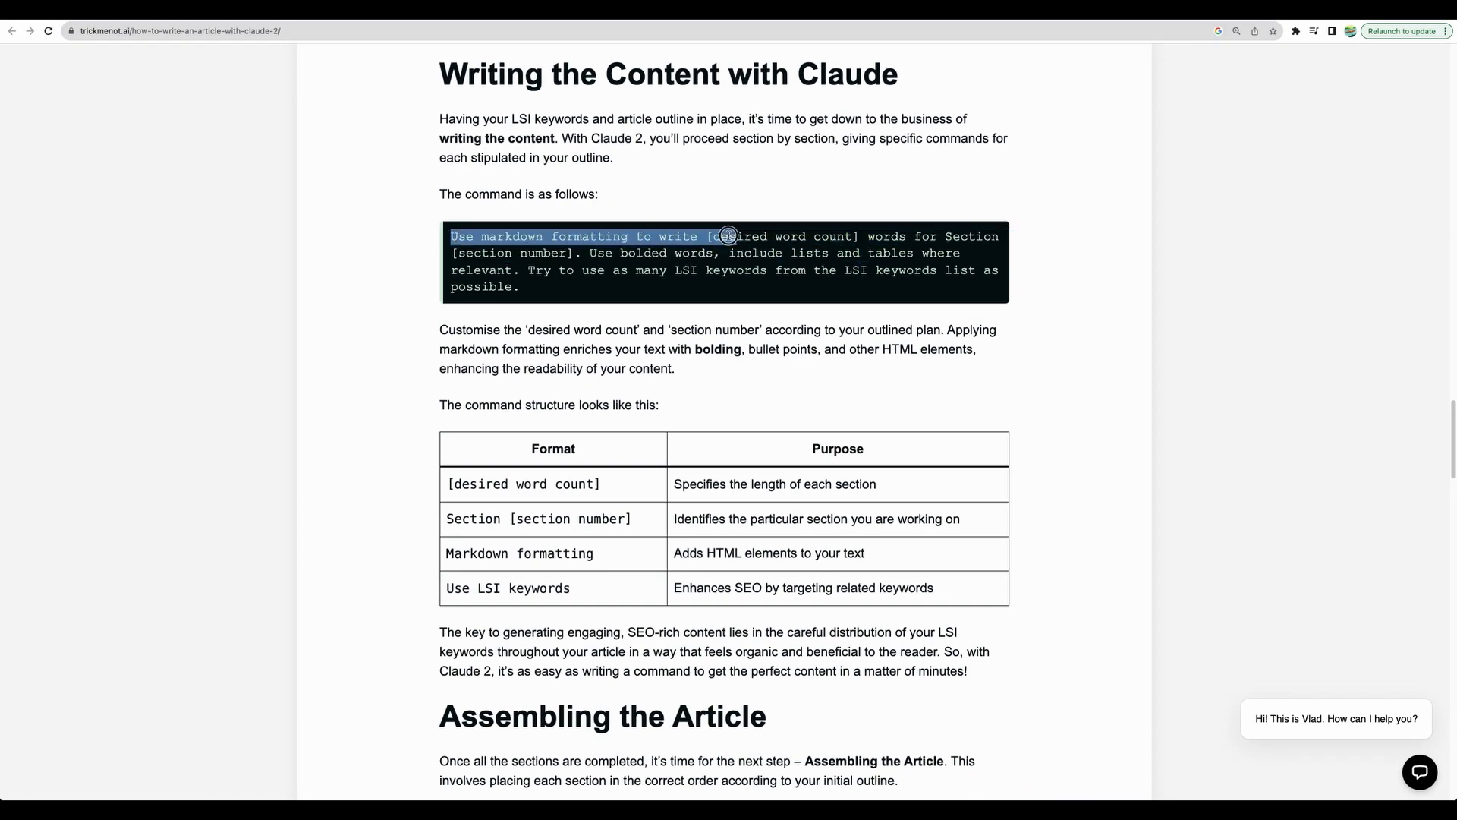
{"action": "left_click_drag", "start_coordinate": [725, 236], "coordinate": [525, 270]}
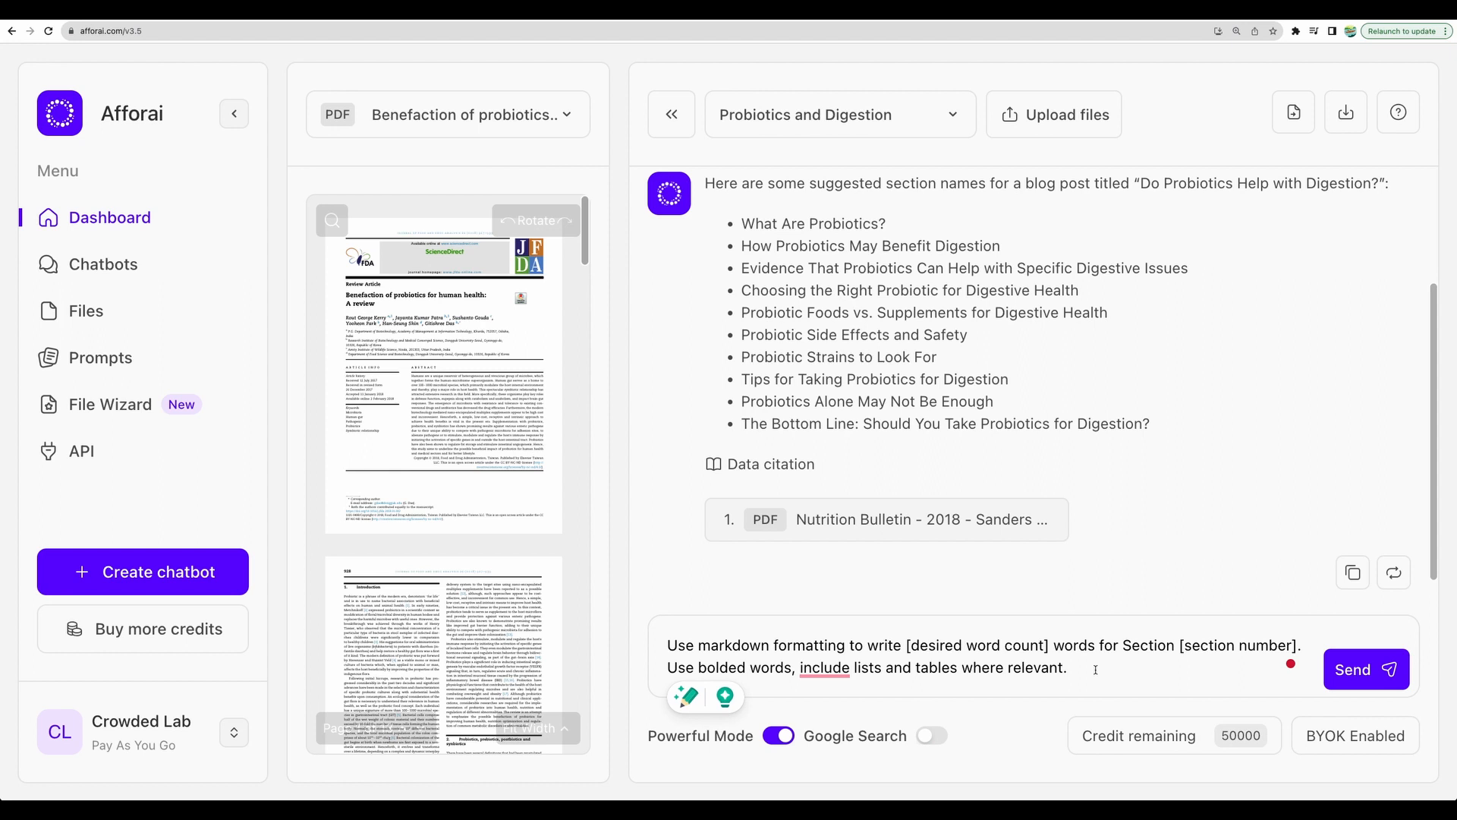
{"action": "mouse_move", "coordinate": [665, 359]}
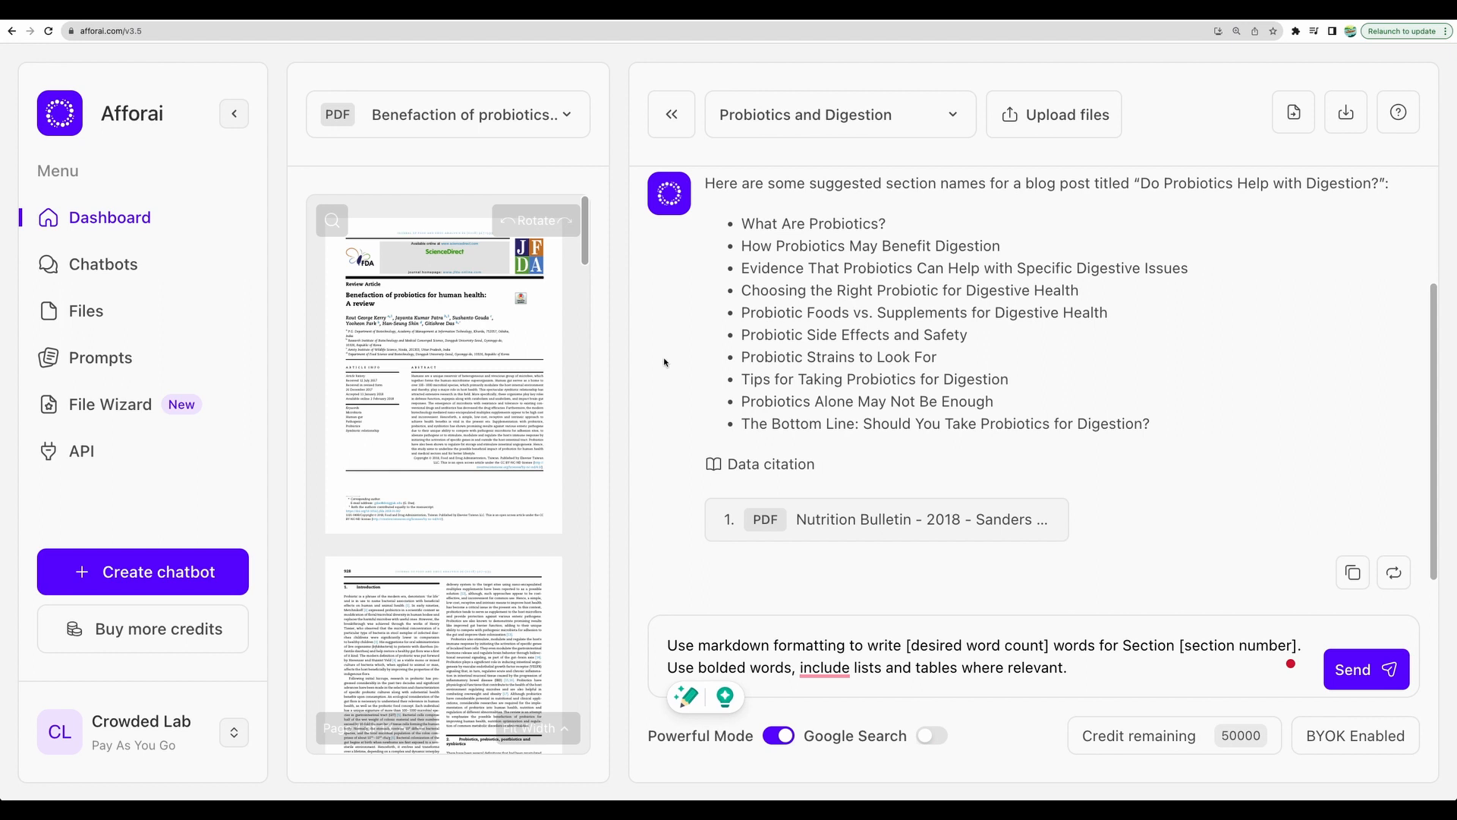
Create a saved prompt 'Write Claude Paragraph' requesting 300 markdown words per section
{"action": "left_click", "coordinate": [100, 357]}
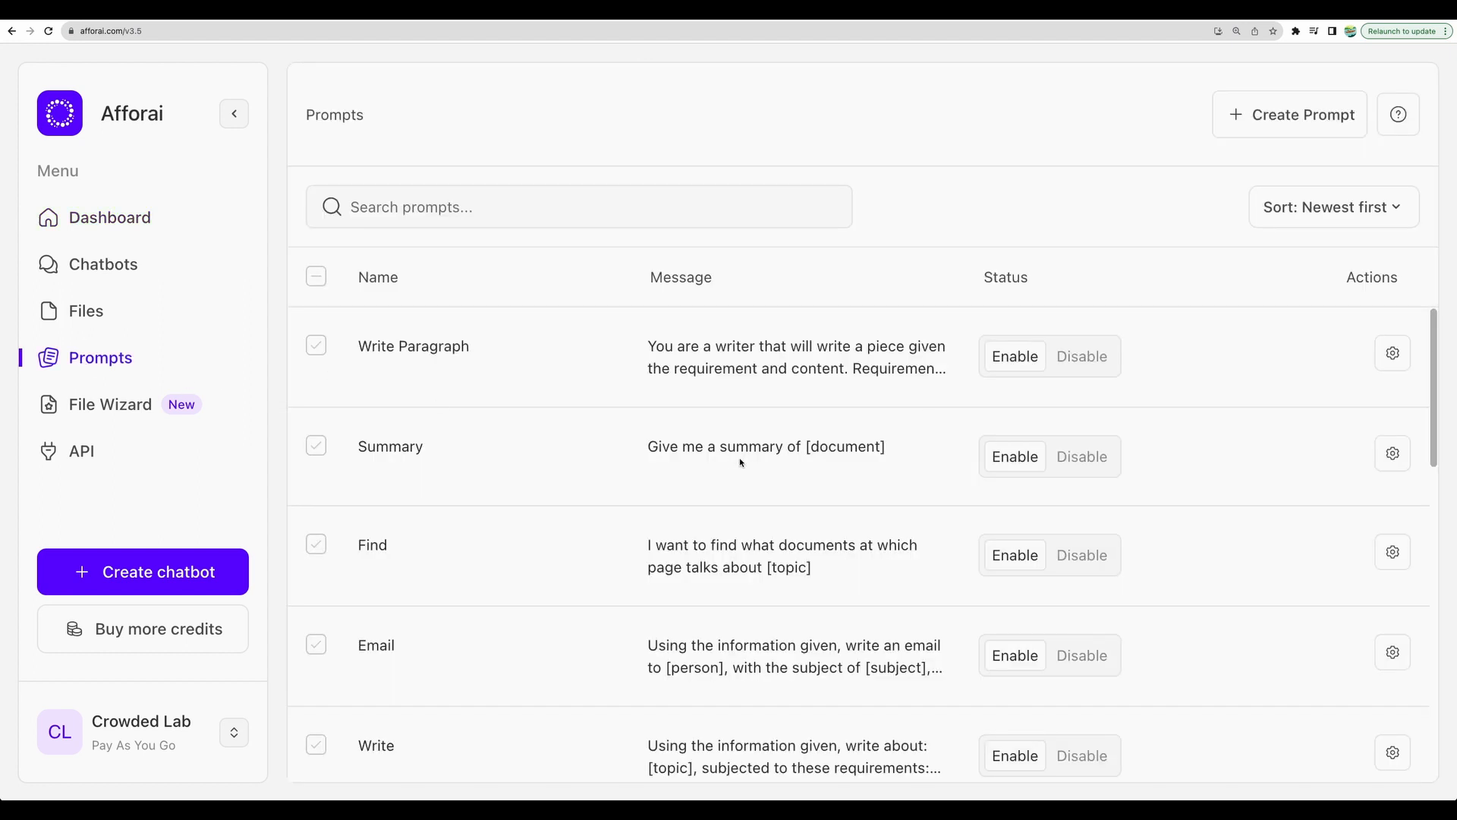
{"action": "left_click", "coordinate": [1289, 115]}
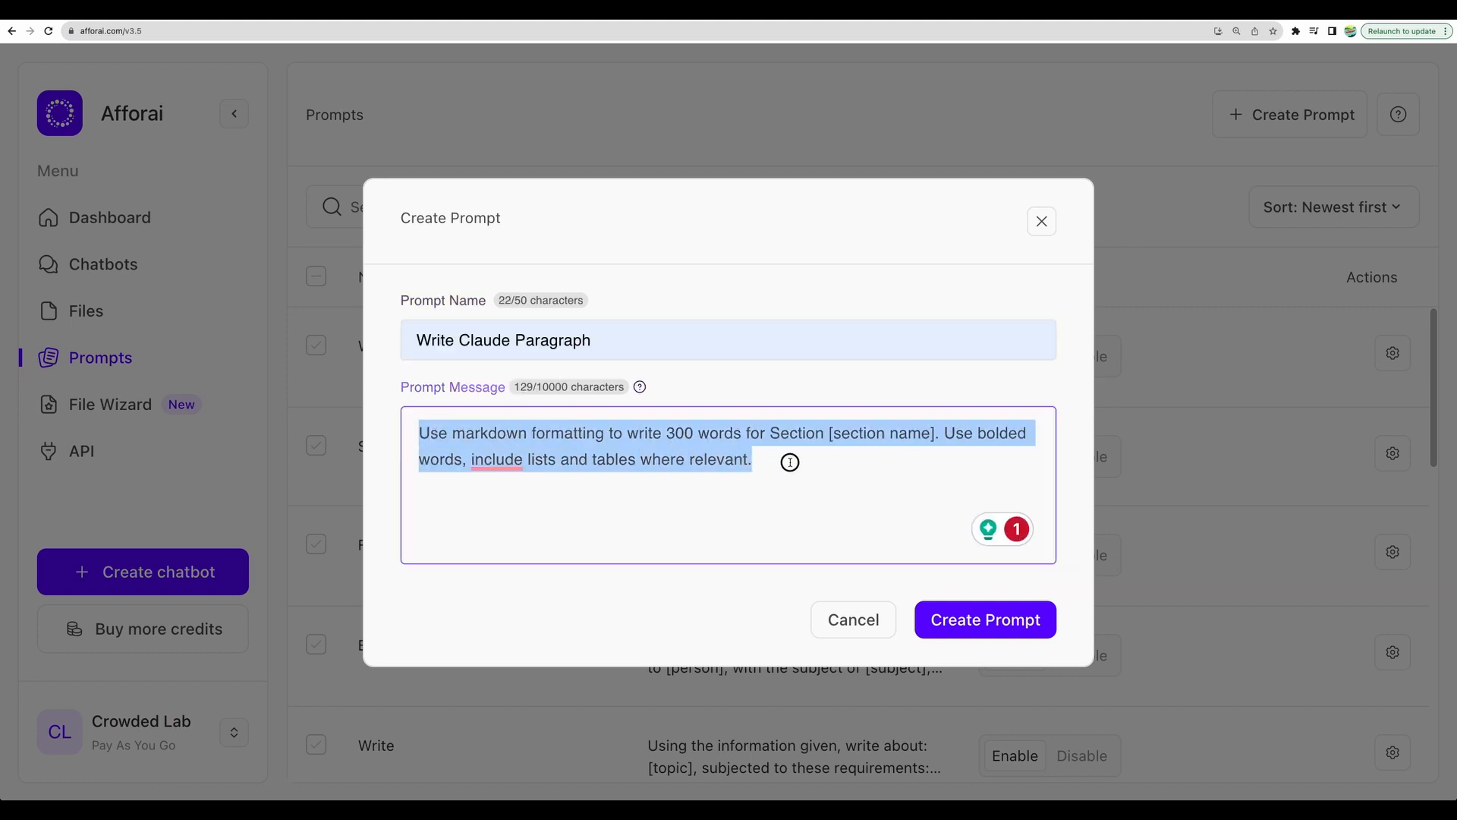
{"action": "left_click", "coordinate": [846, 434]}
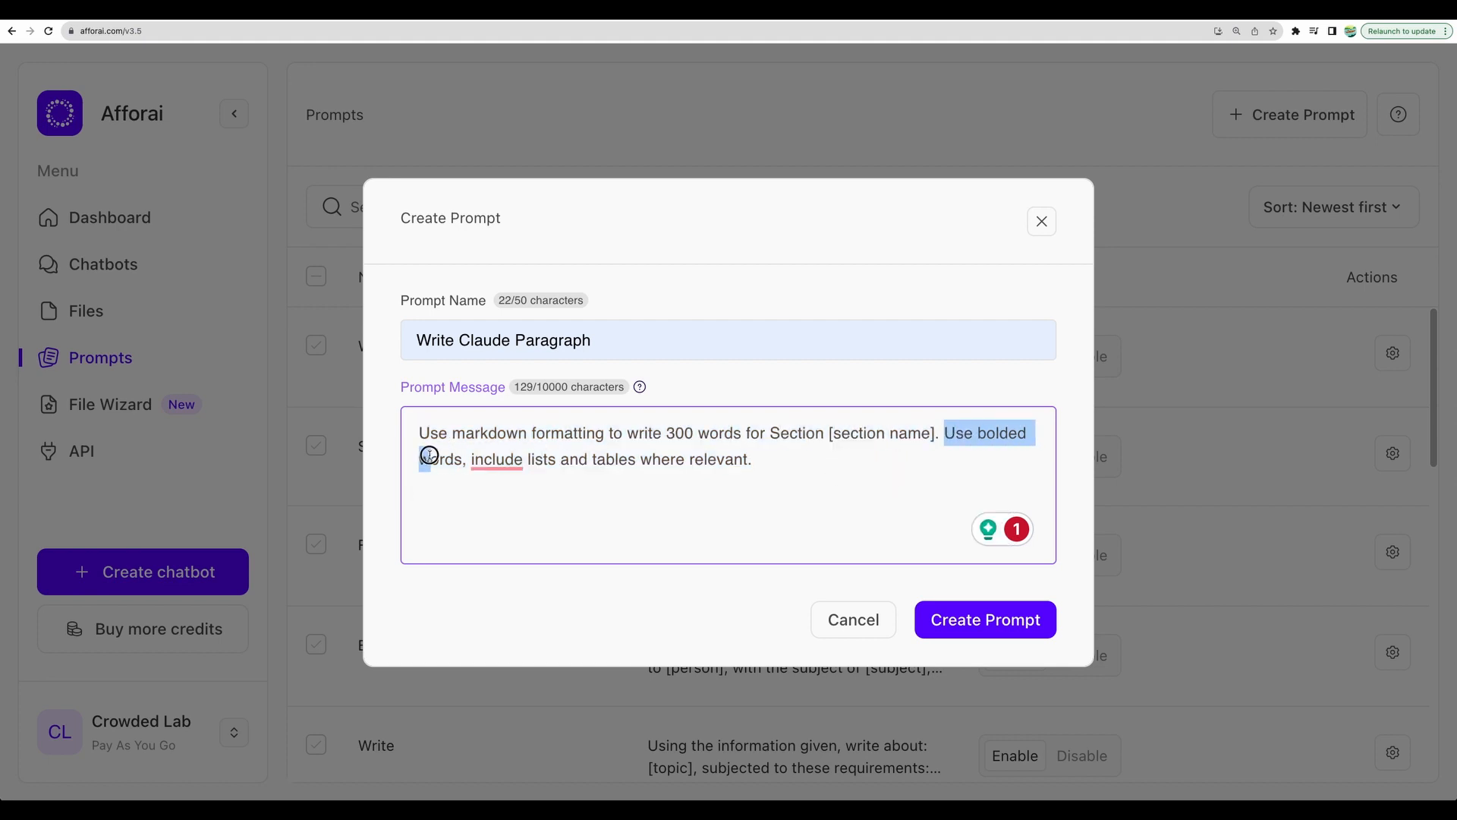
{"action": "left_click", "coordinate": [780, 459]}
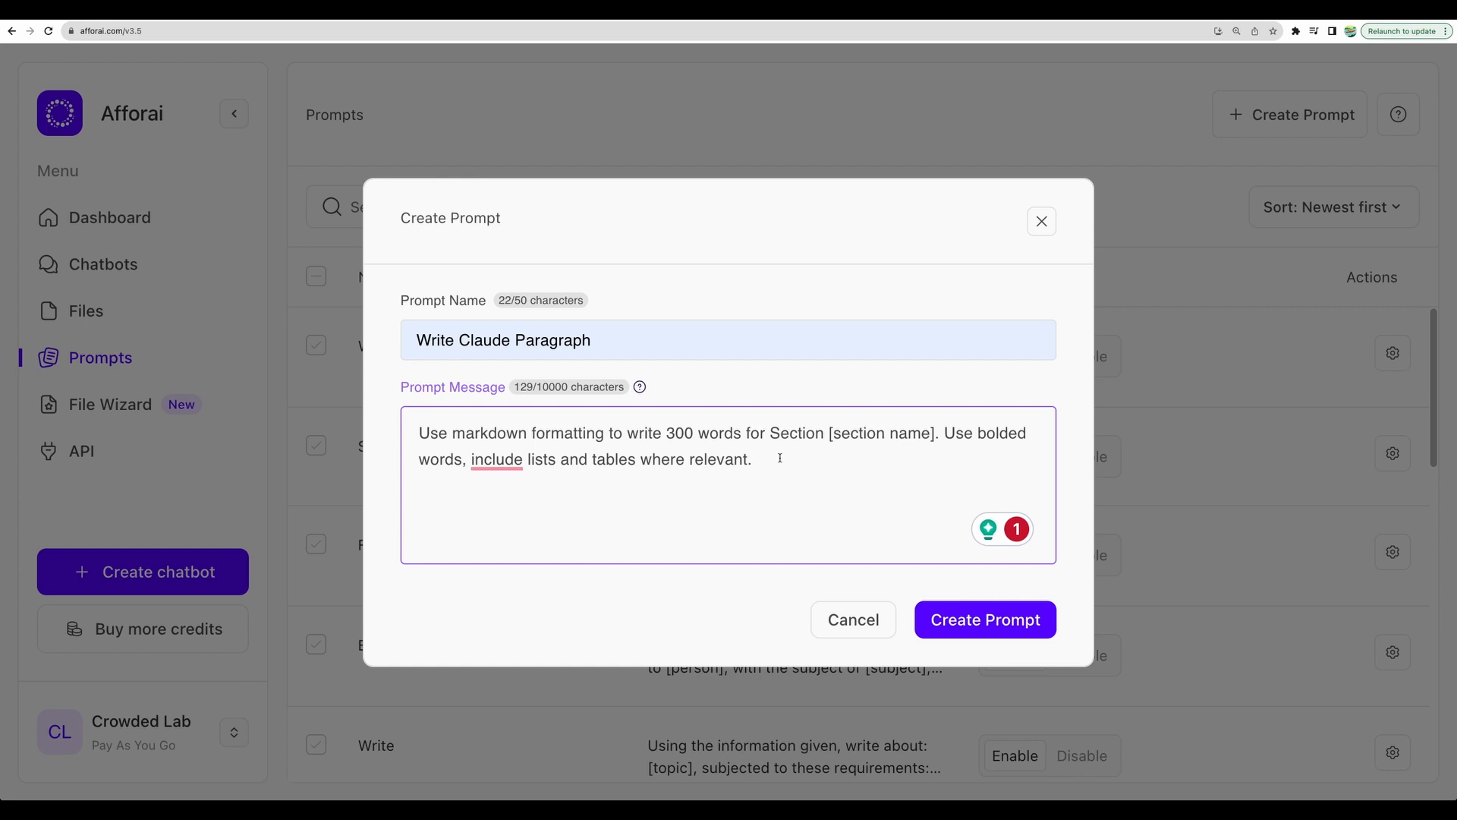
{"action": "left_click", "coordinate": [985, 620]}
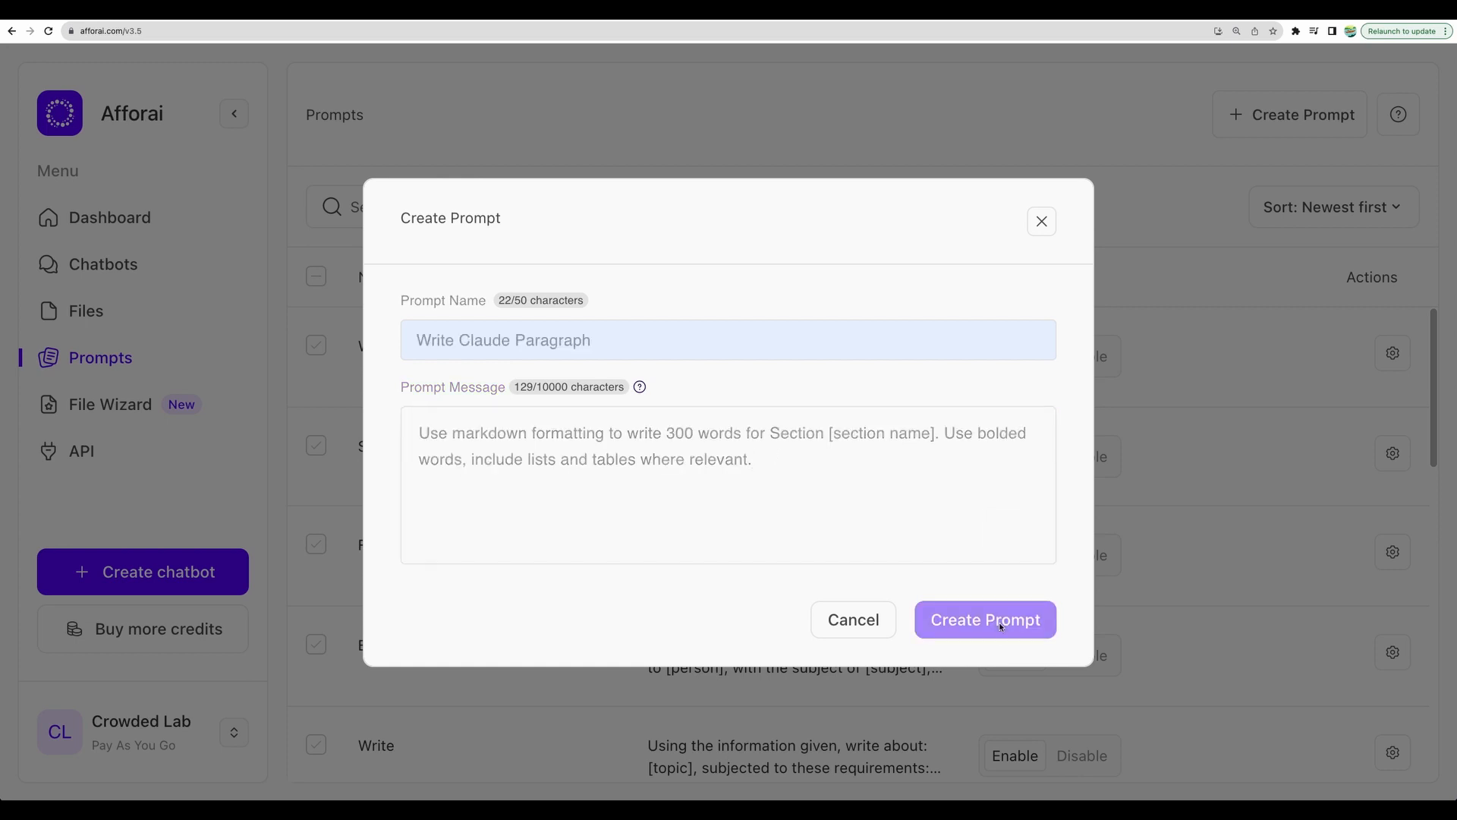
Resume the Probiotics and Digestion chatbot and target the [section name] placeholder in the loaded prompt
{"action": "left_click", "coordinate": [104, 265]}
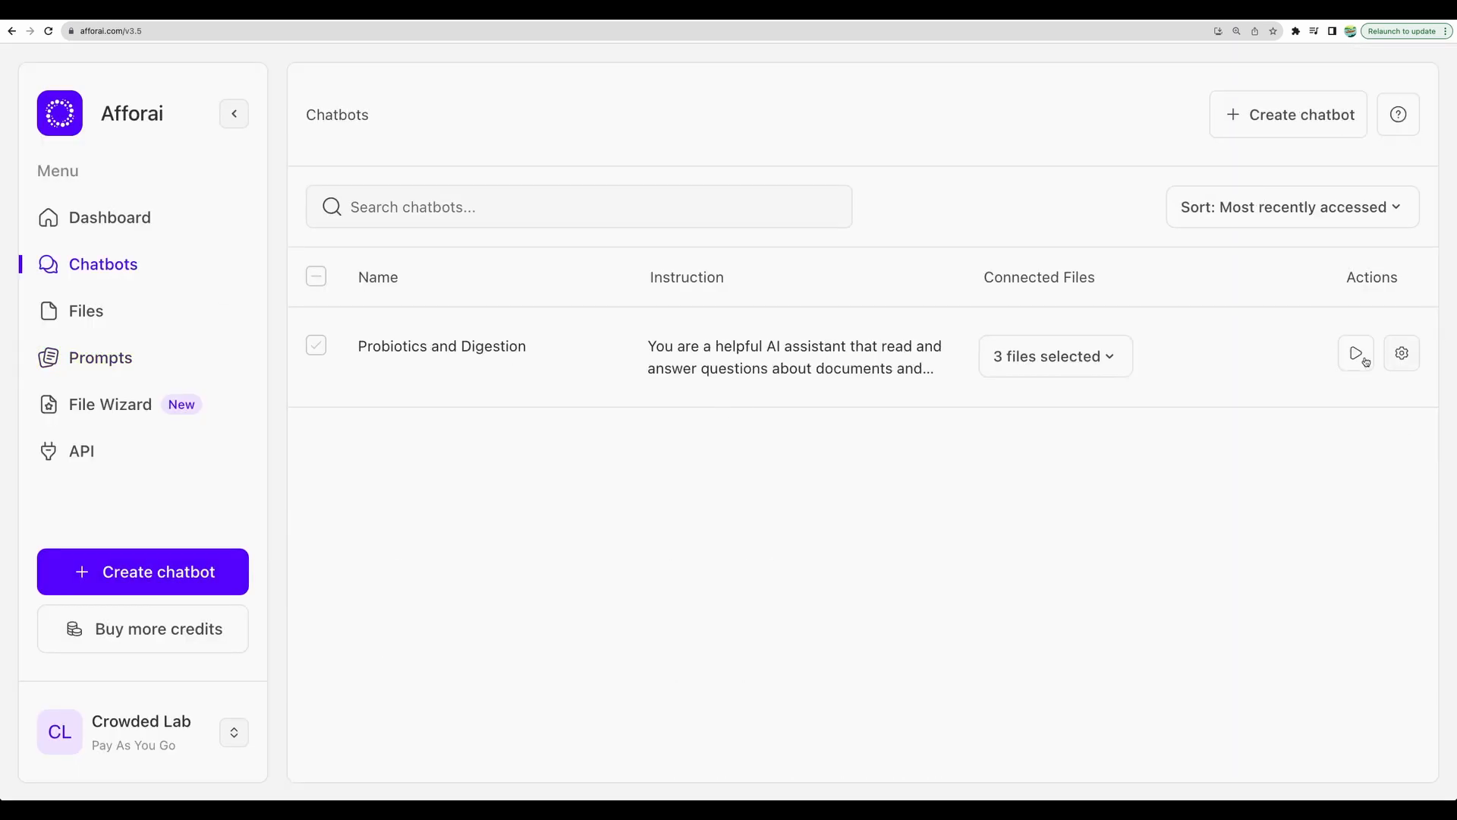
{"action": "left_click", "coordinate": [1356, 352]}
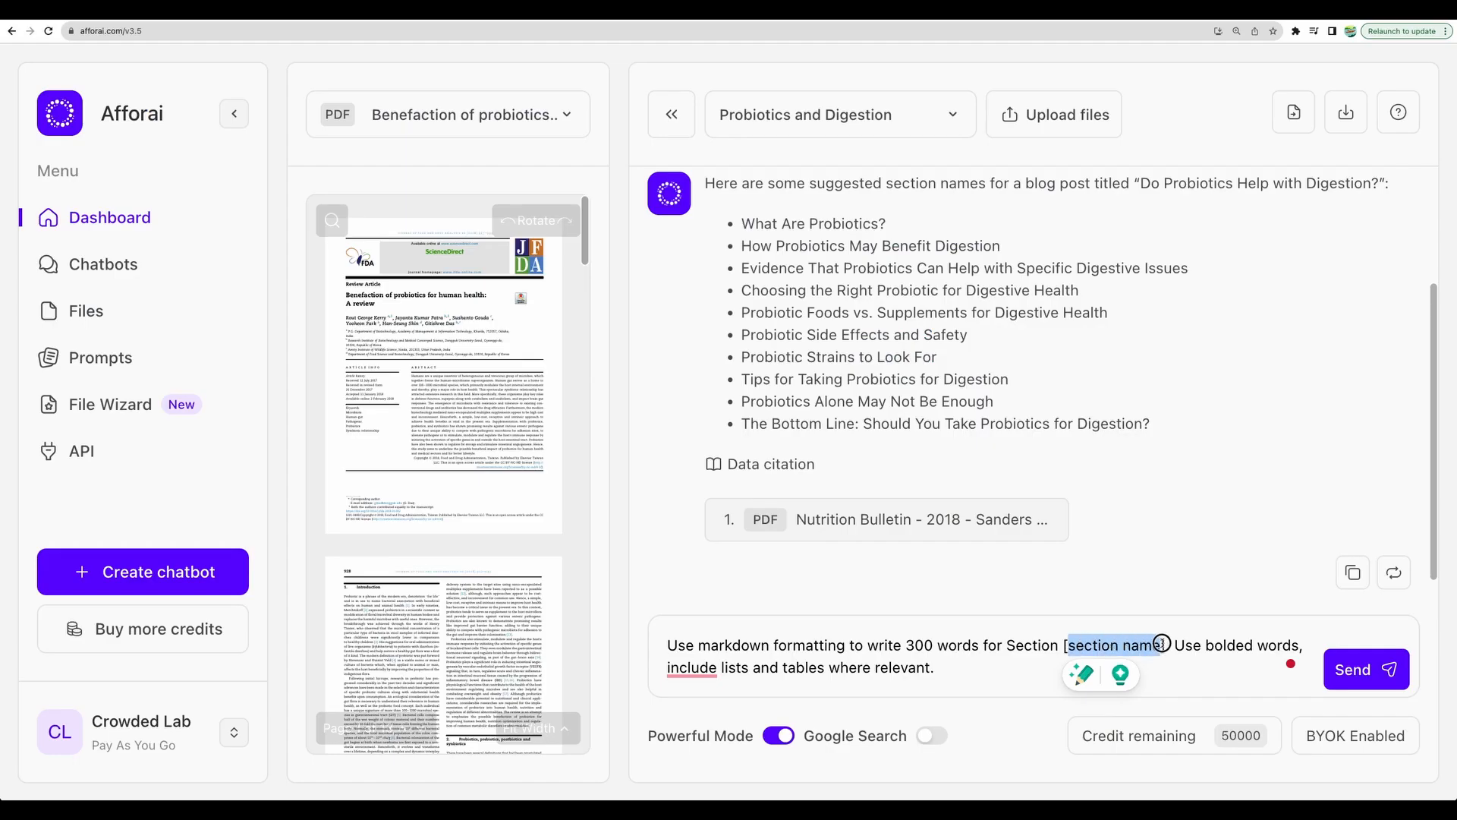
{"action": "left_click", "coordinate": [1366, 669]}
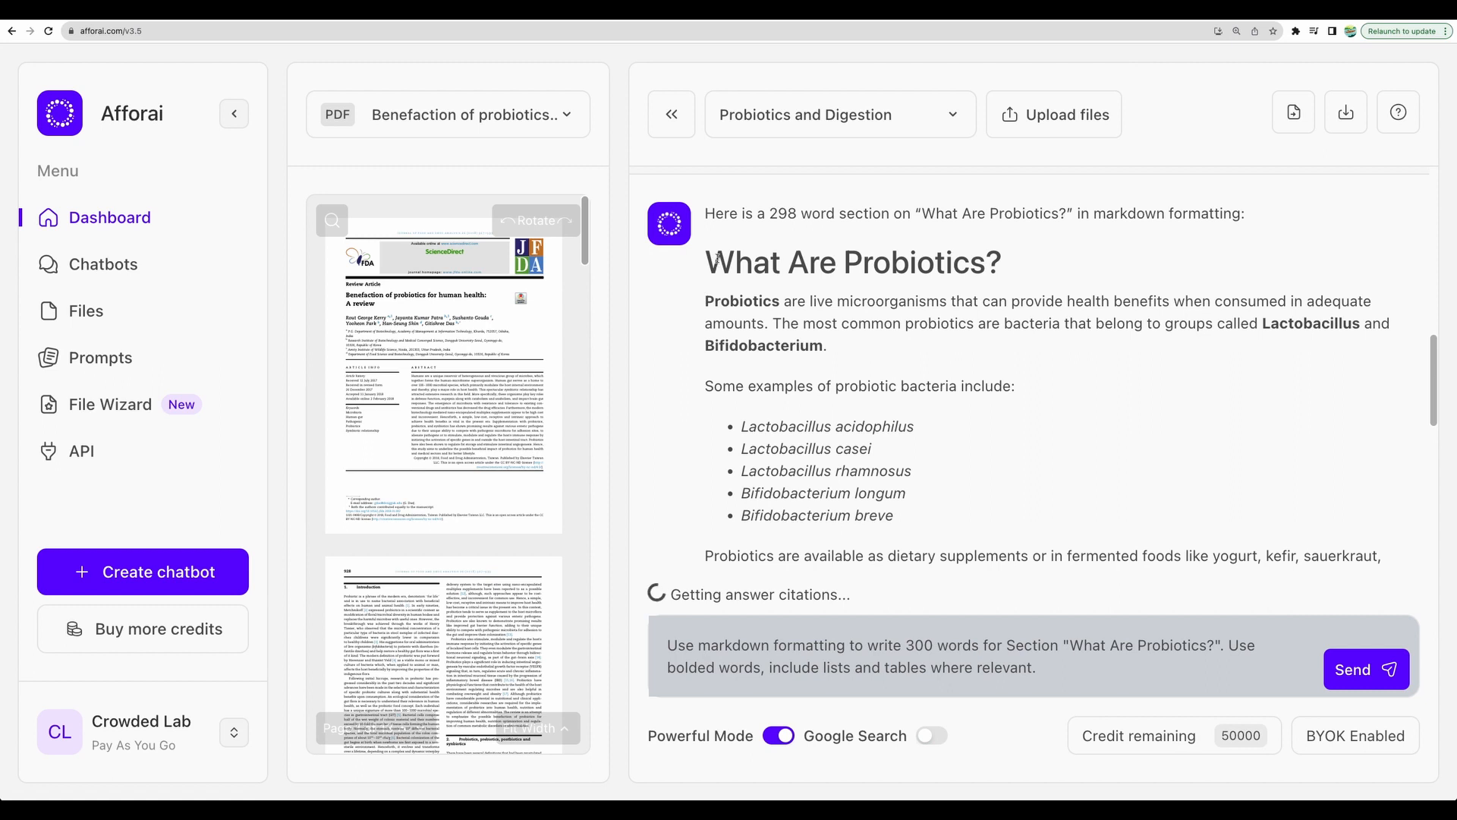
Request the roughly 300-word markdown section on 'What Are Probiotics?'
{"action": "double_click", "coordinate": [763, 346]}
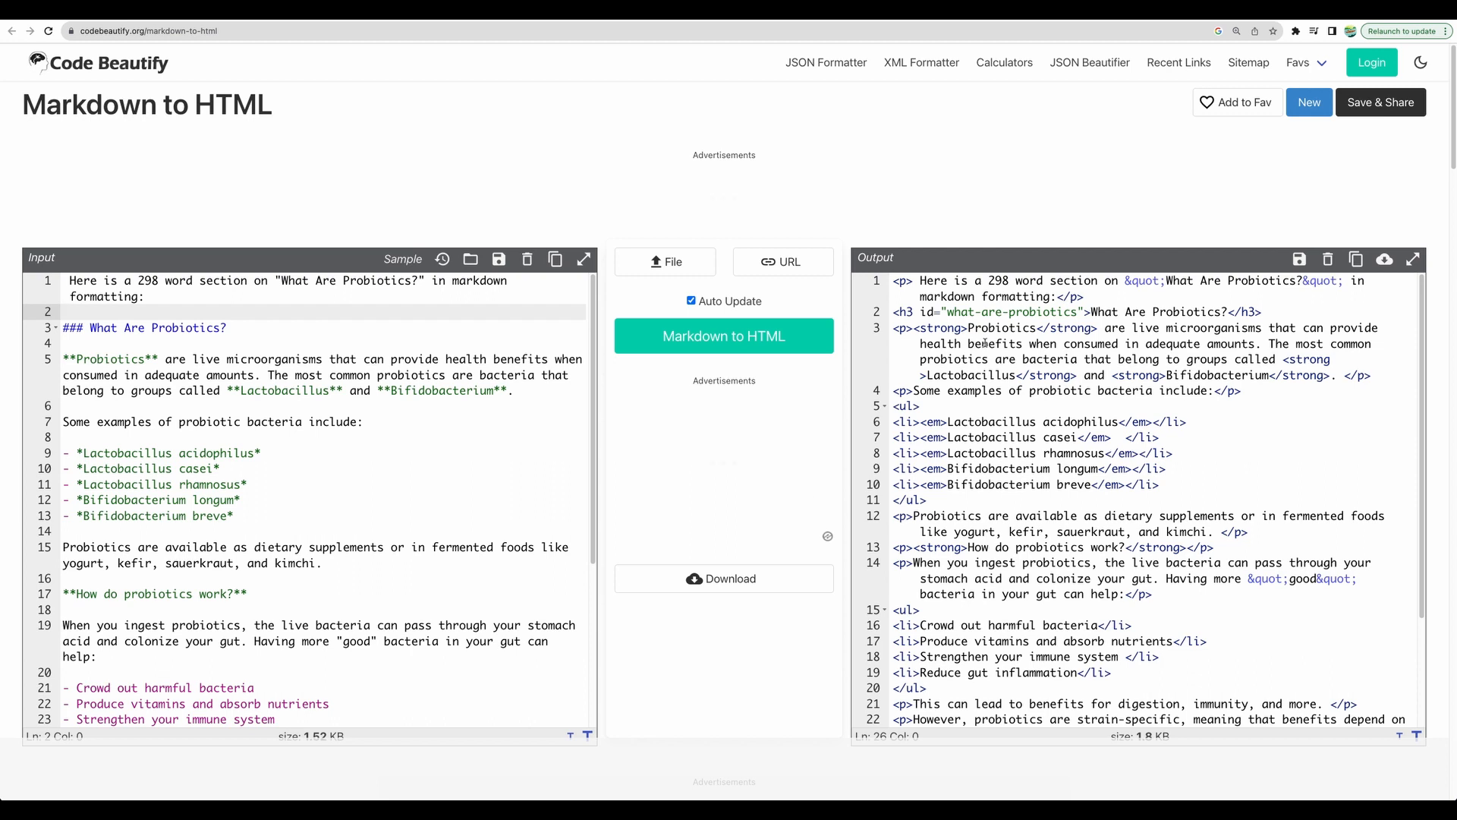
Copy the converted HTML for the 'What Are Probiotics?' section from Code Beautify
{"action": "left_click", "coordinate": [924, 279]}
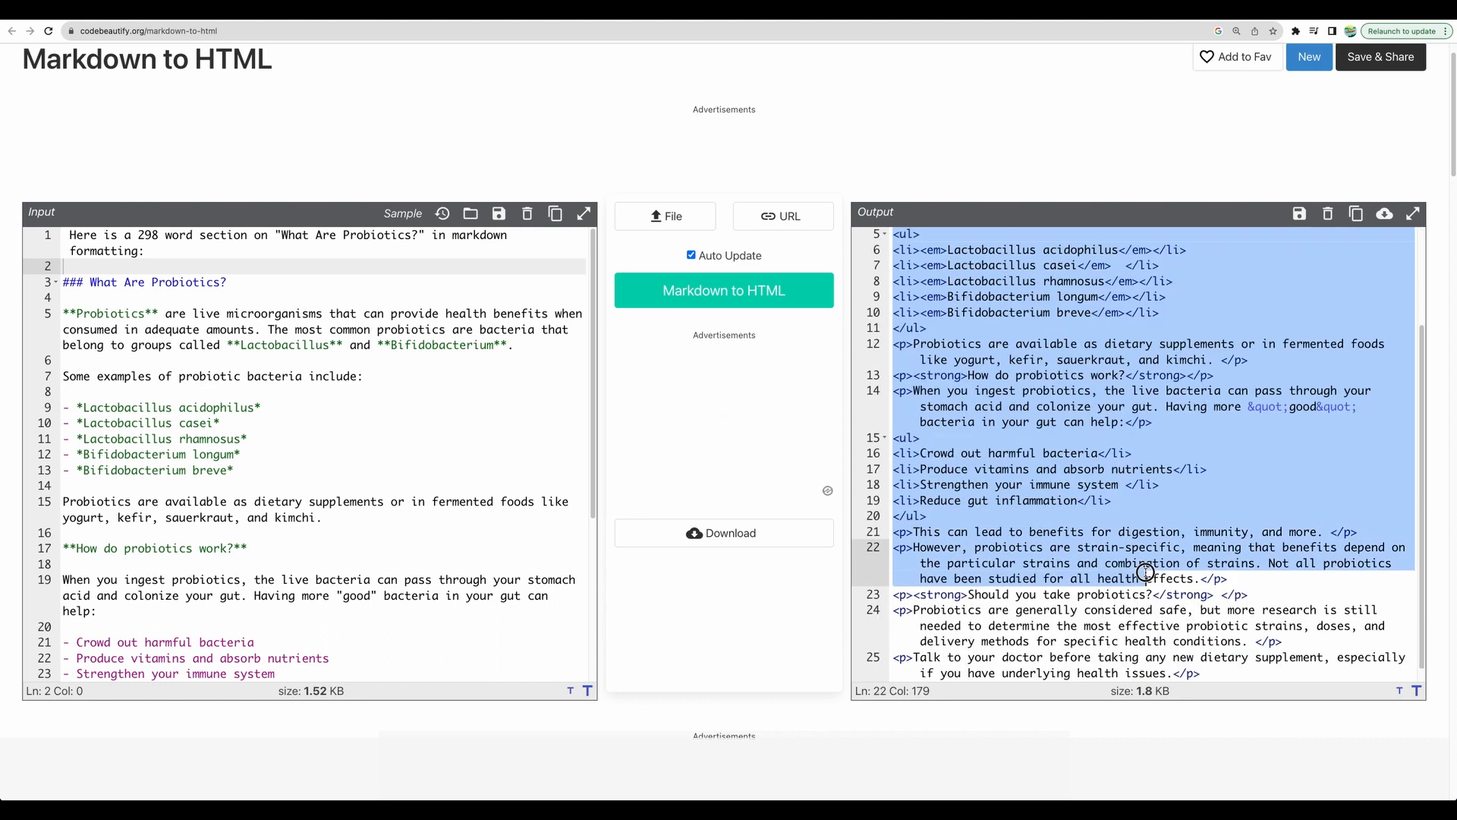
{"action": "left_click", "coordinate": [152, 31]}
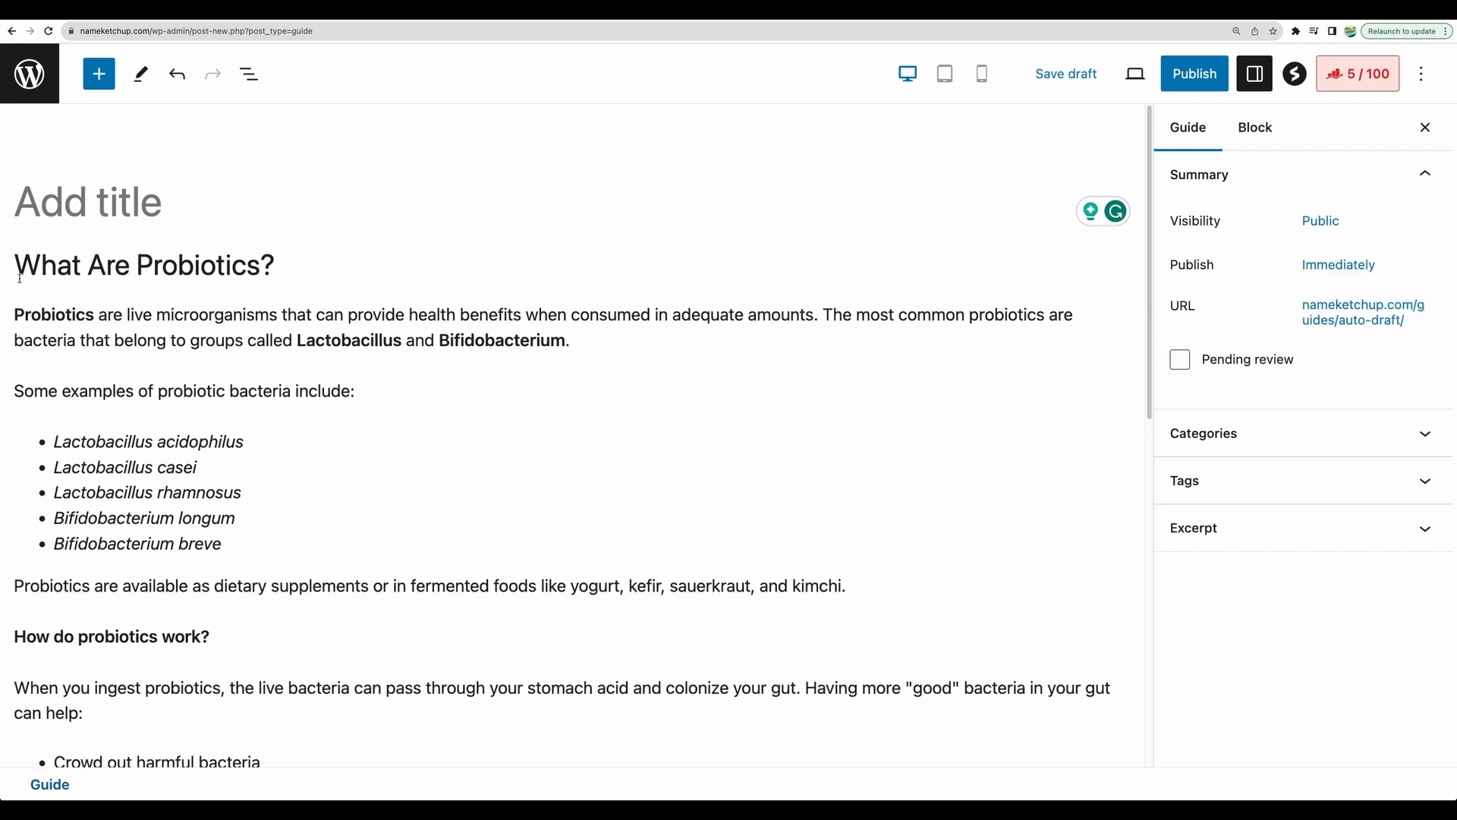
{"action": "scroll", "scroll_direction": "down", "scroll_amount": 3}
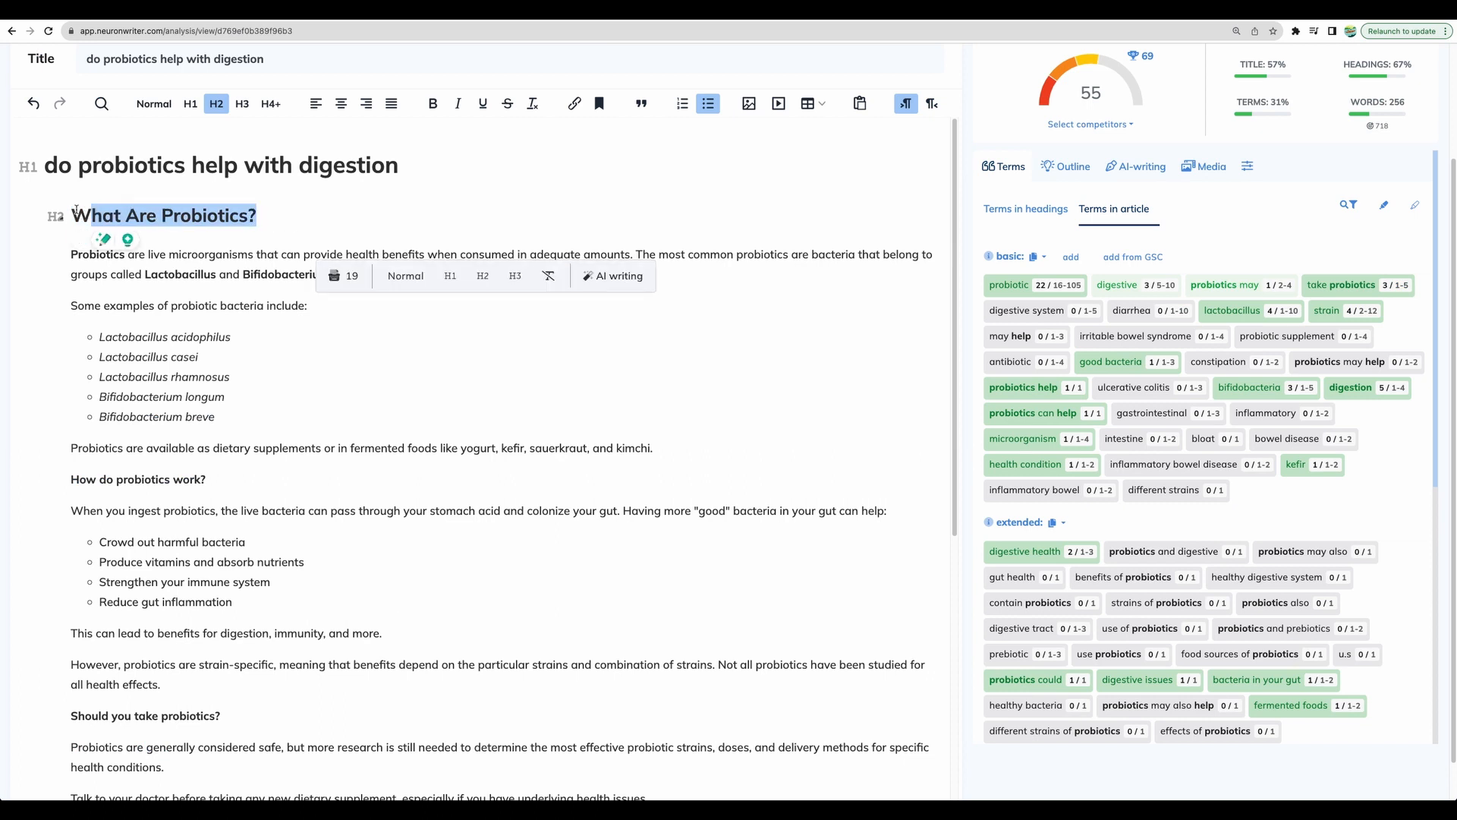
Review the NeuronWriter draft with the new section, now scoring 55
{"action": "scroll", "scroll_direction": "down", "scroll_amount": 3}
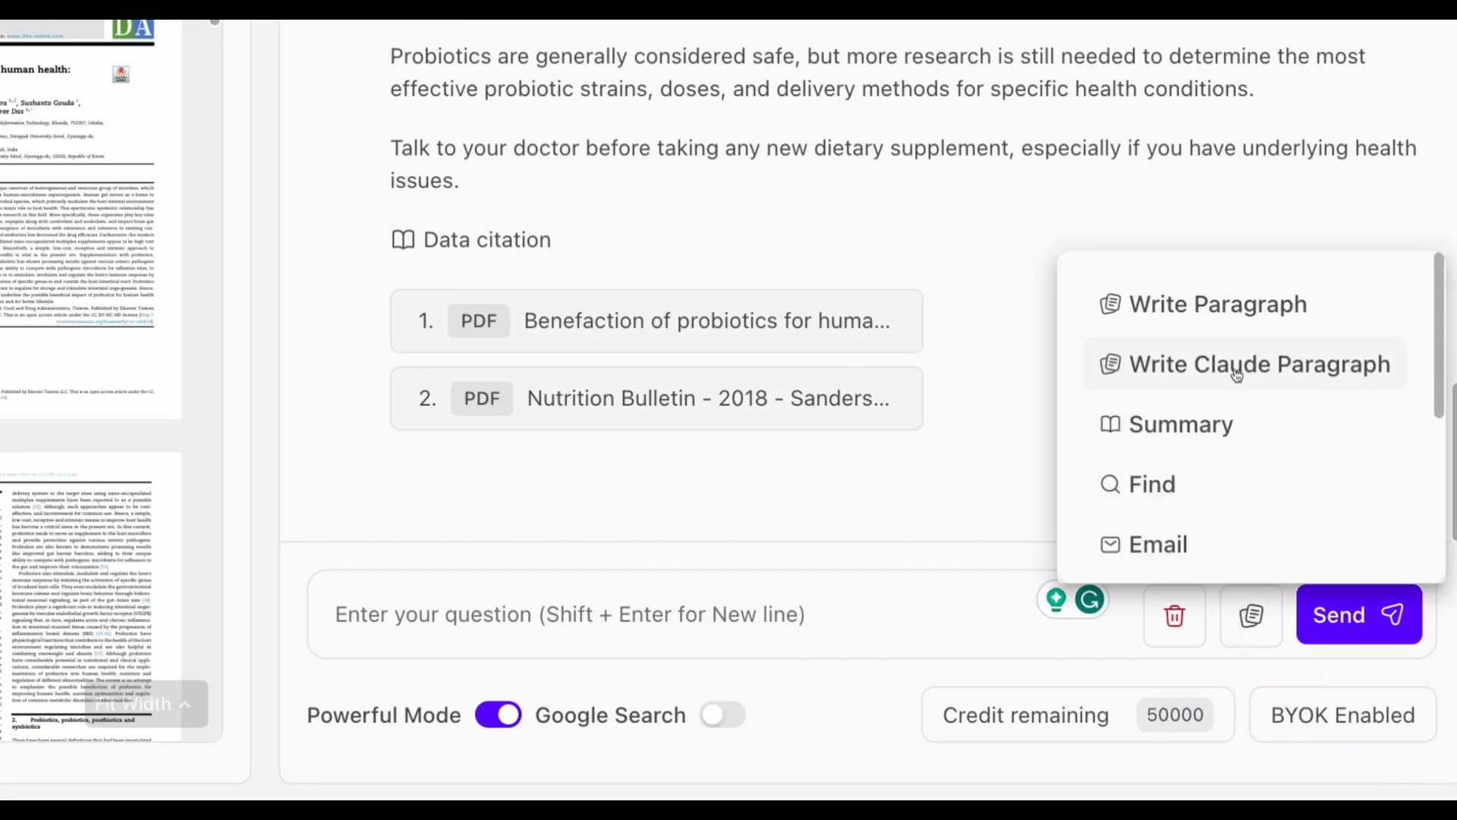
Send the Write Claude Paragraph prompt for 'How Probiotics May Benefit Digestion'
{"action": "left_click", "coordinate": [1241, 364]}
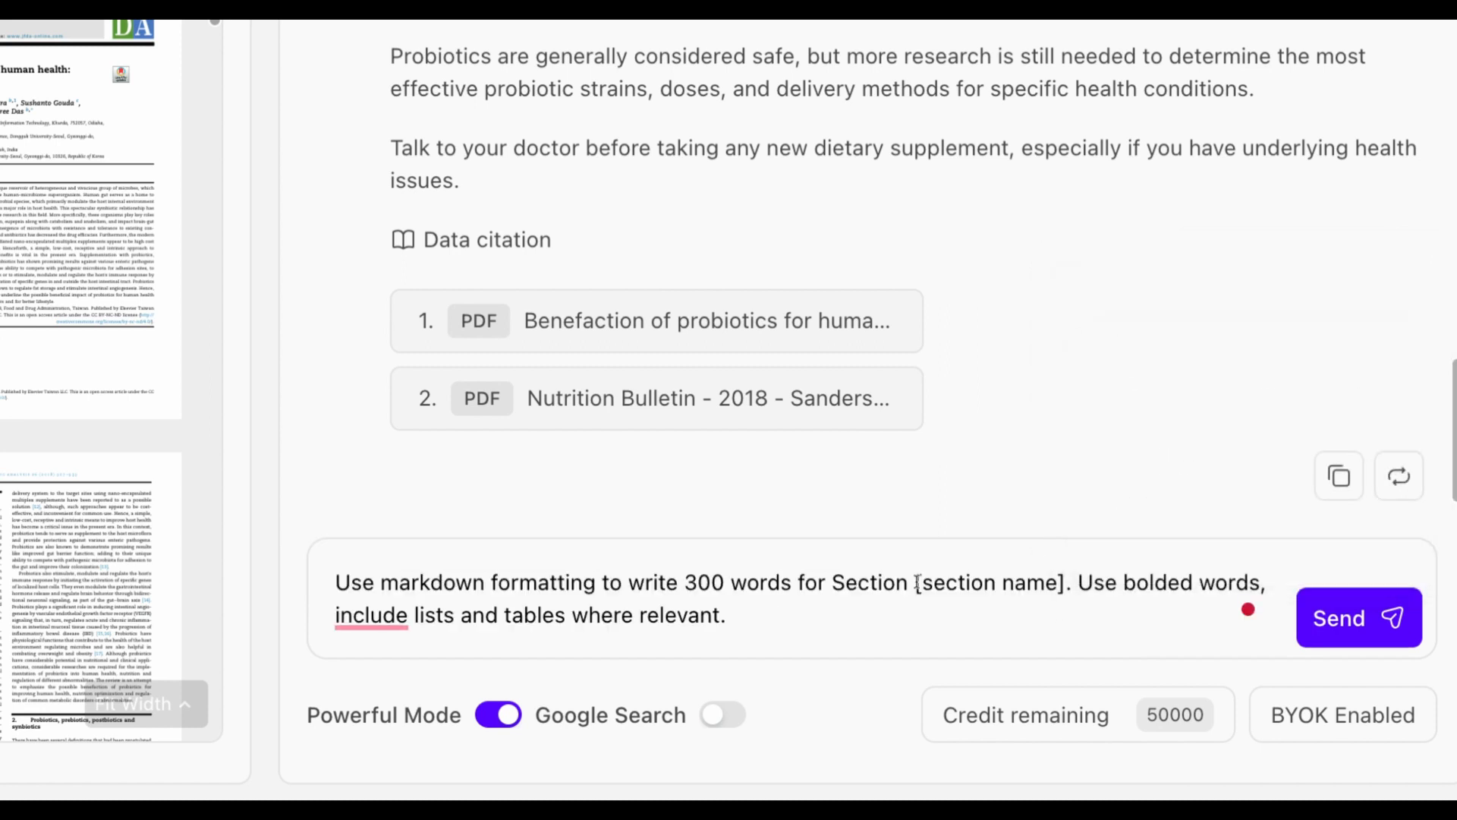
{"action": "type", "text": "How Probiotics May Benefit Digestion"}
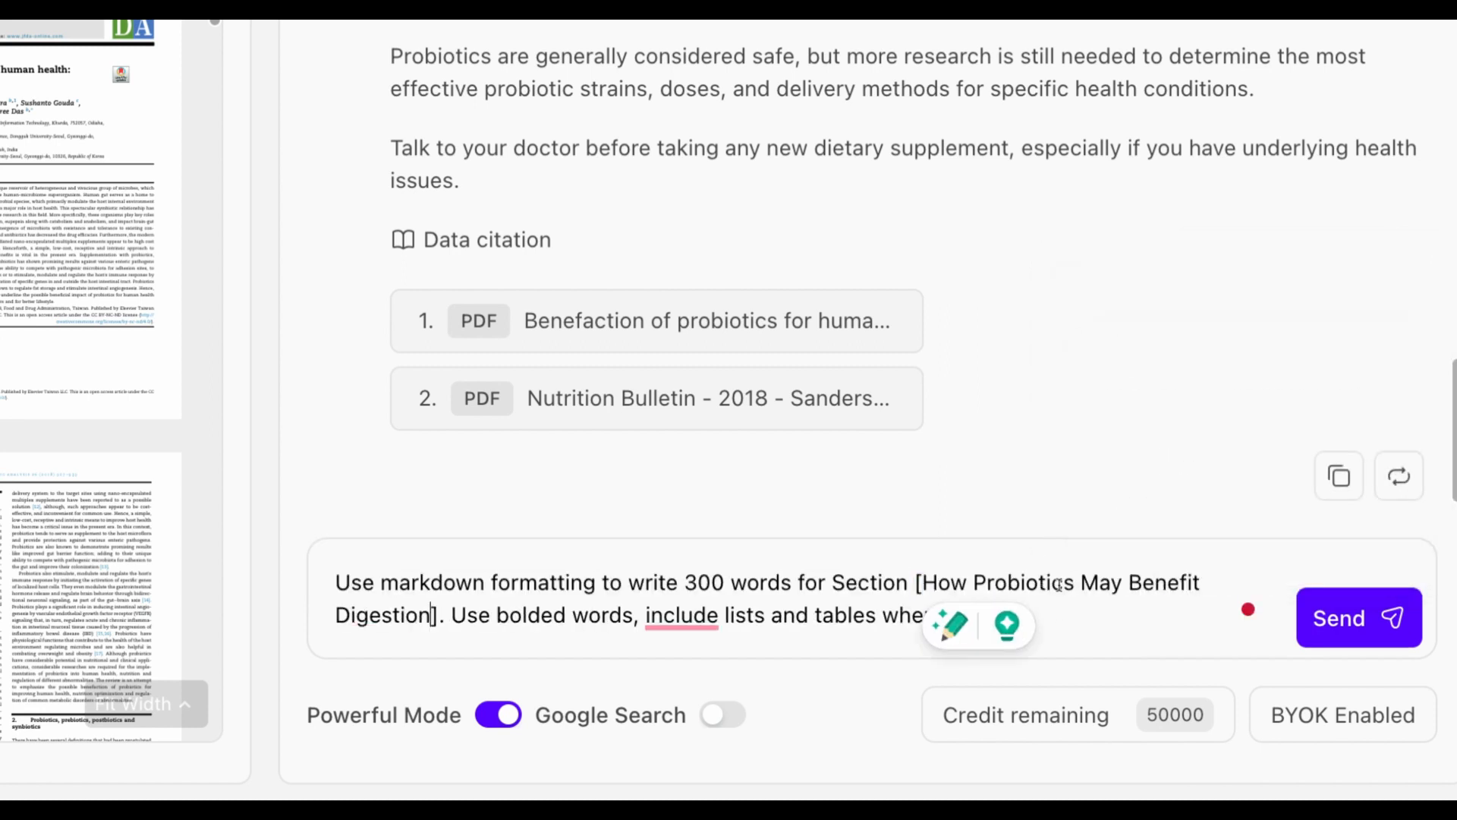
{"action": "left_click", "coordinate": [1355, 617]}
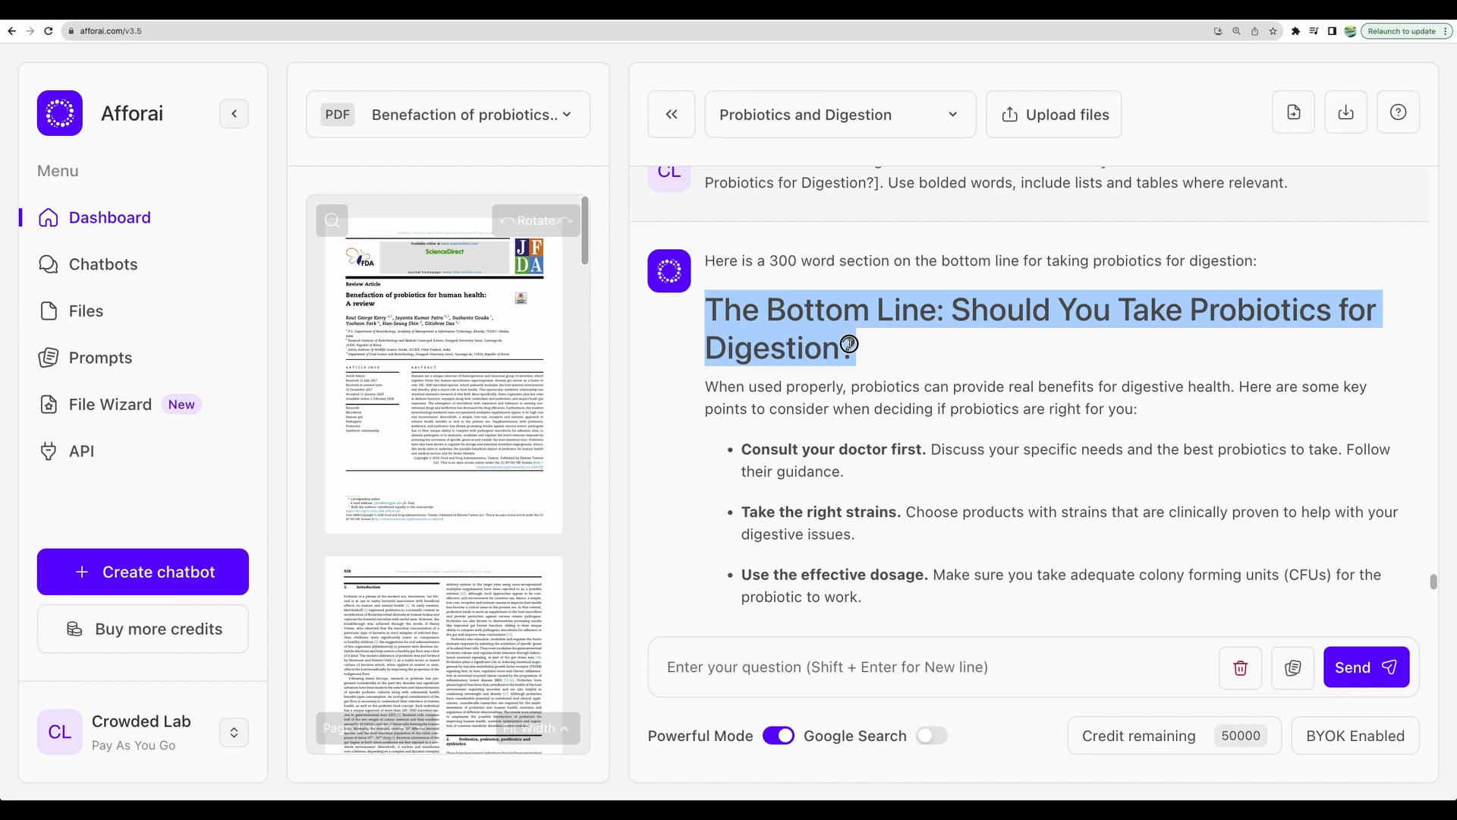
Scroll through the chatbot's 'The Bottom Line' section on taking probiotics for digestion
{"action": "scroll", "scroll_direction": "down", "scroll_amount": 3}
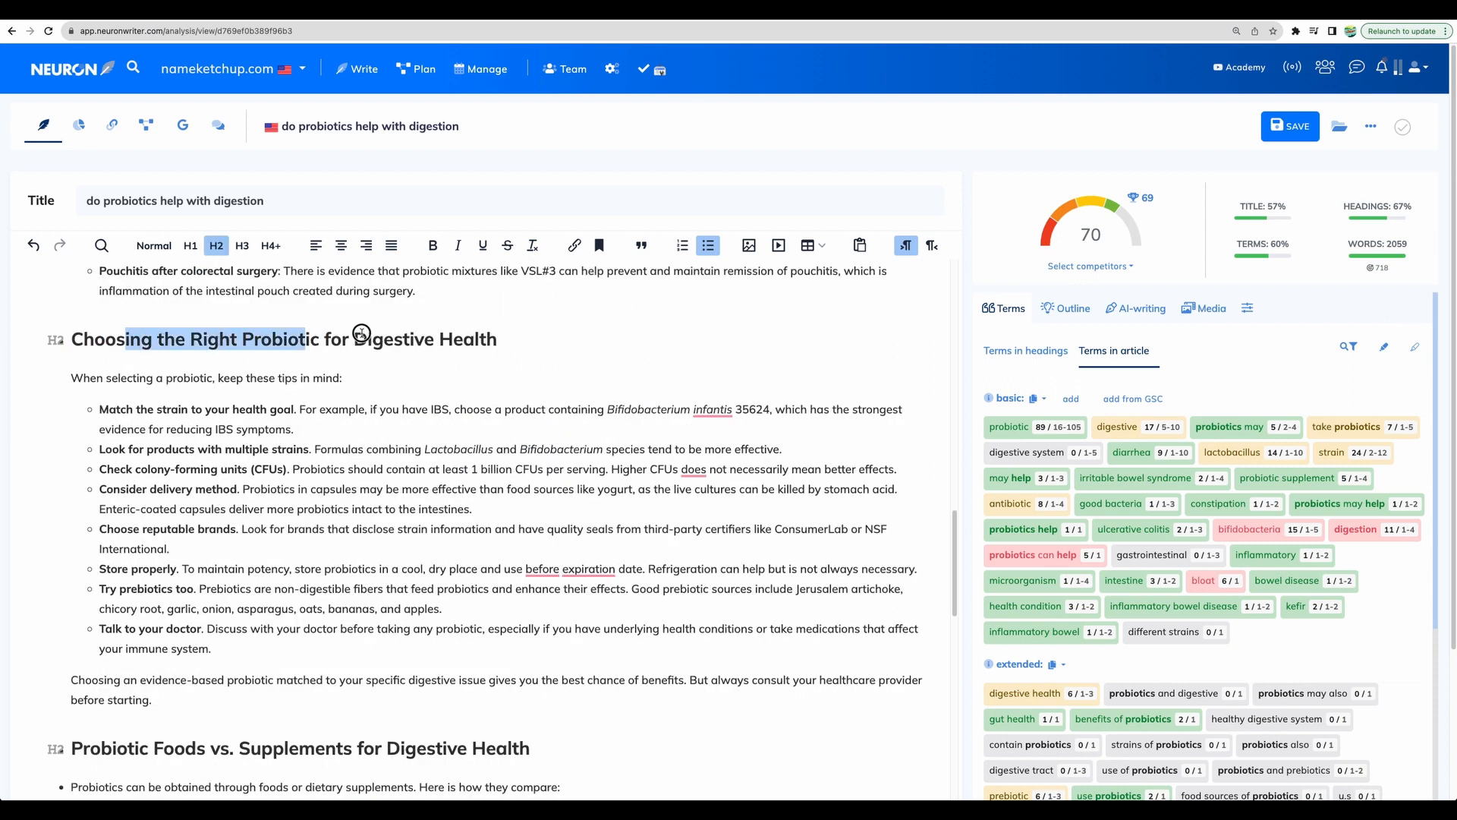
Copy the entire completed article in NeuronWriter and confirm the score of 70
{"action": "scroll", "scroll_direction": "down", "scroll_amount": 3}
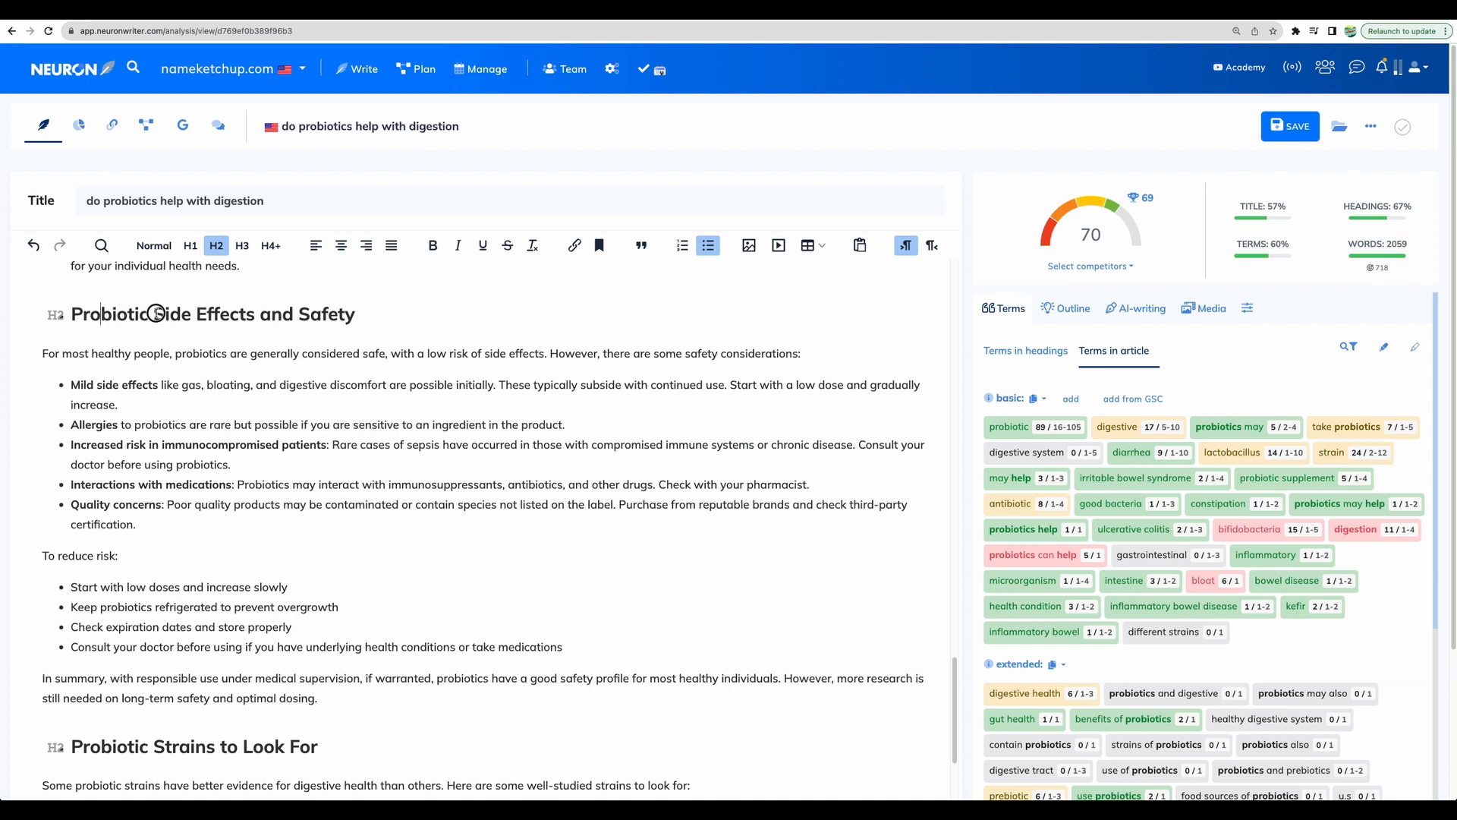
{"action": "scroll", "scroll_direction": "down", "scroll_amount": 3}
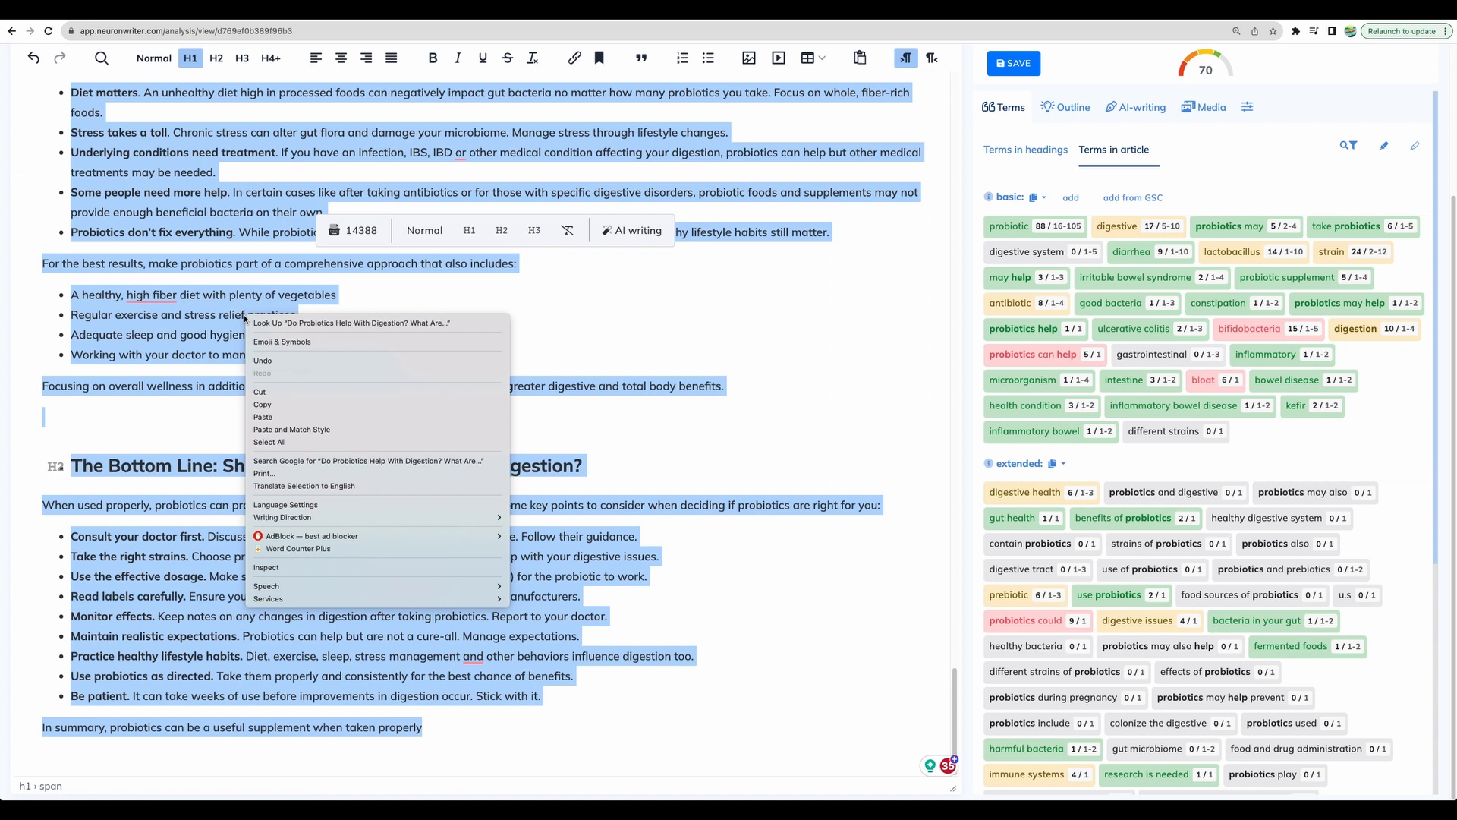
{"action": "left_click", "coordinate": [298, 548]}
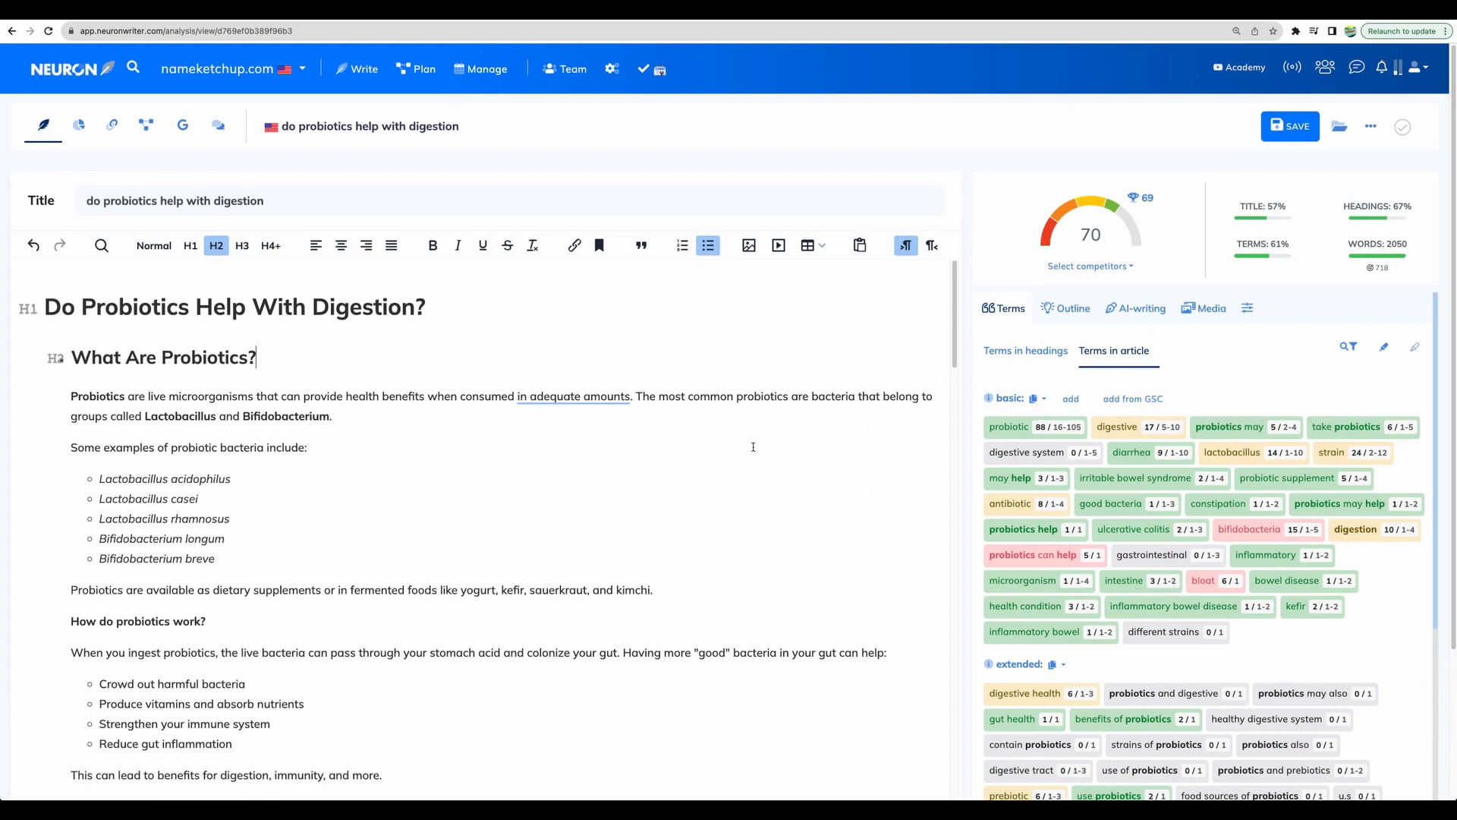
{"action": "scroll", "scroll_direction": "down", "scroll_amount": 3}
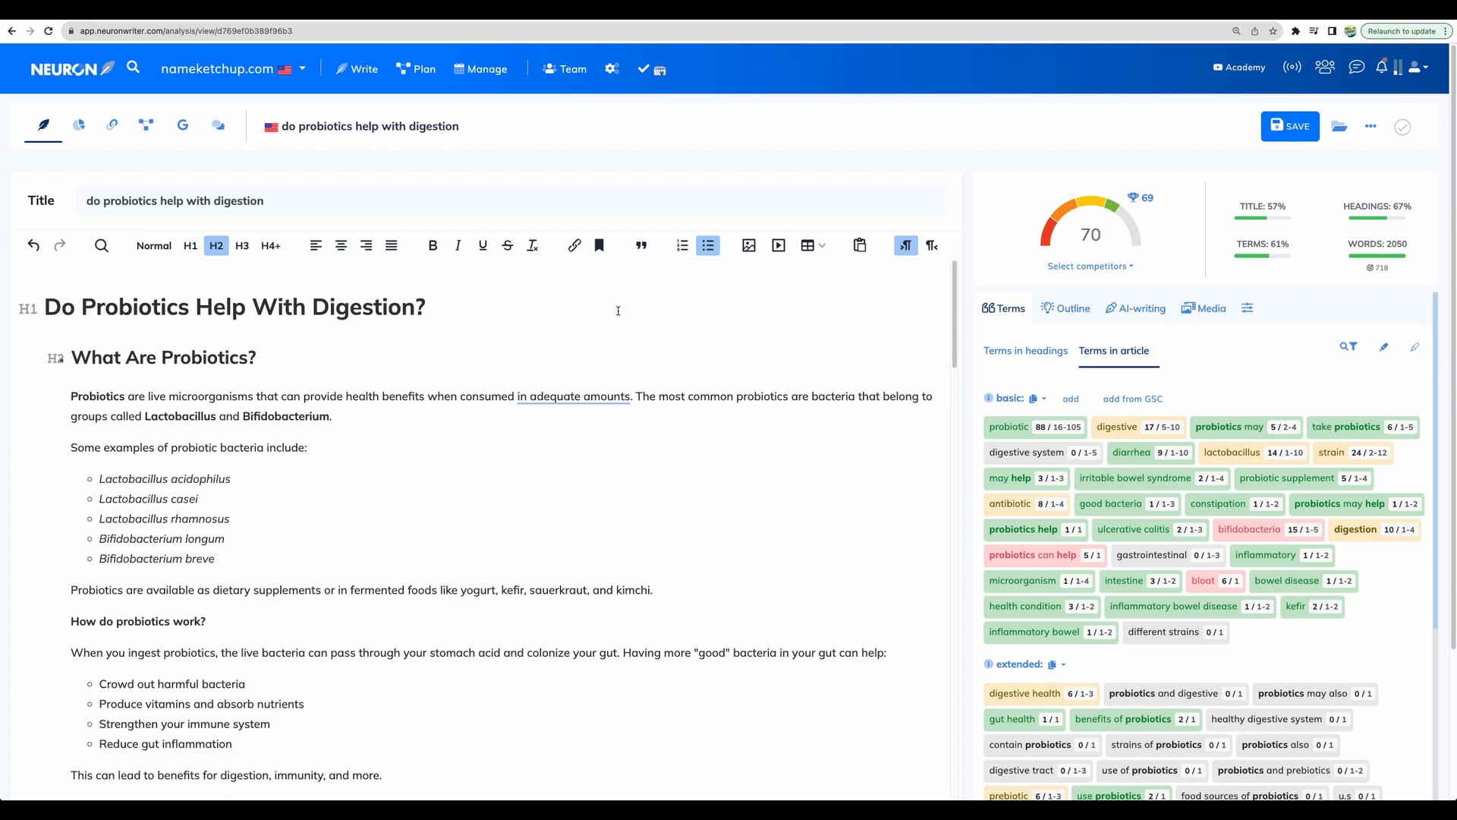
{"action": "mouse_move", "coordinate": [777, 179]}
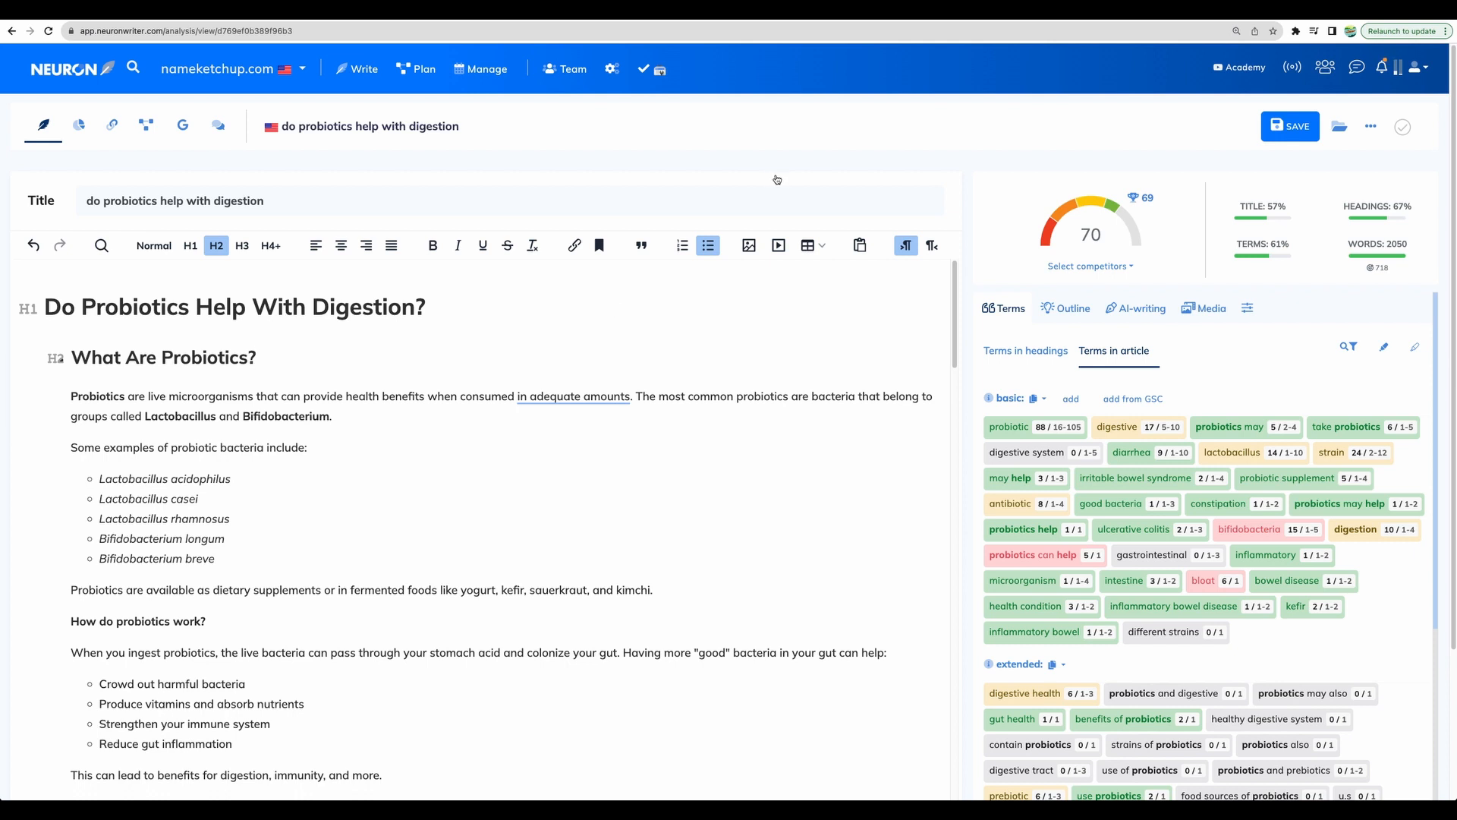
{"action": "mouse_move", "coordinate": [1024, 151]}
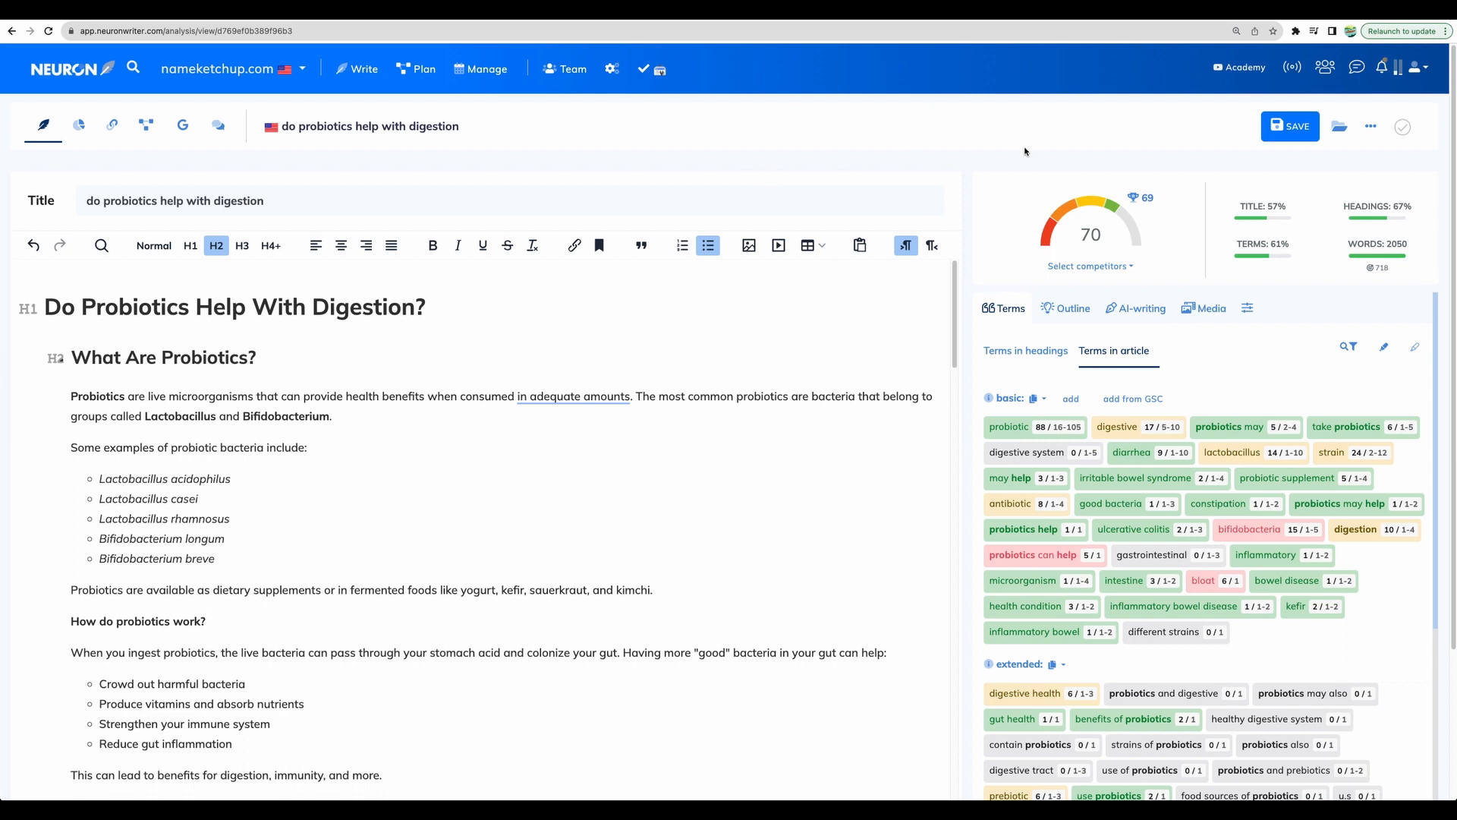
{"action": "mouse_move", "coordinate": [1199, 655]}
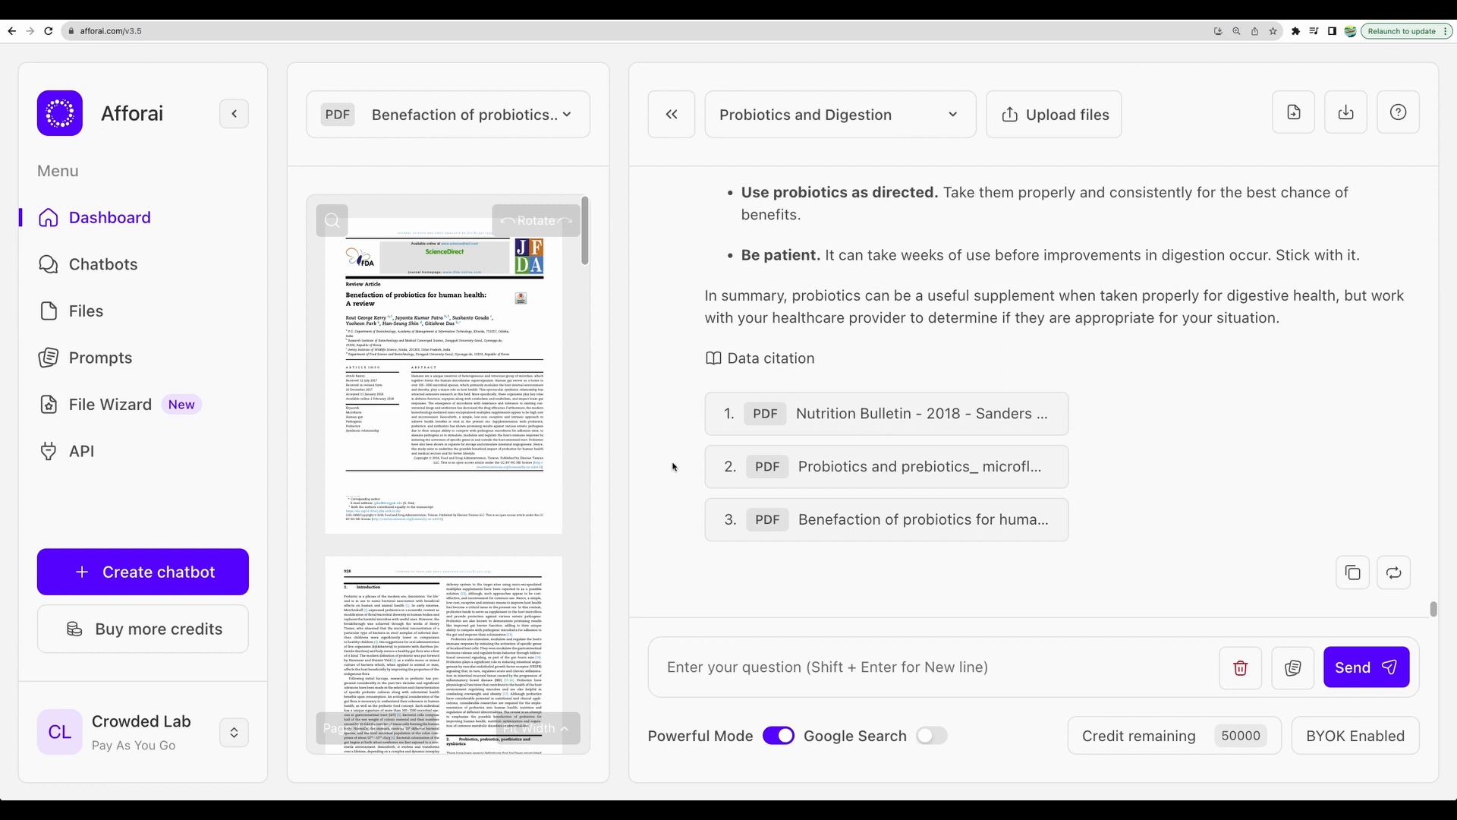
Show the Query Model choices in Account Details under bring-your-own-key settings
{"action": "left_click", "coordinate": [141, 737]}
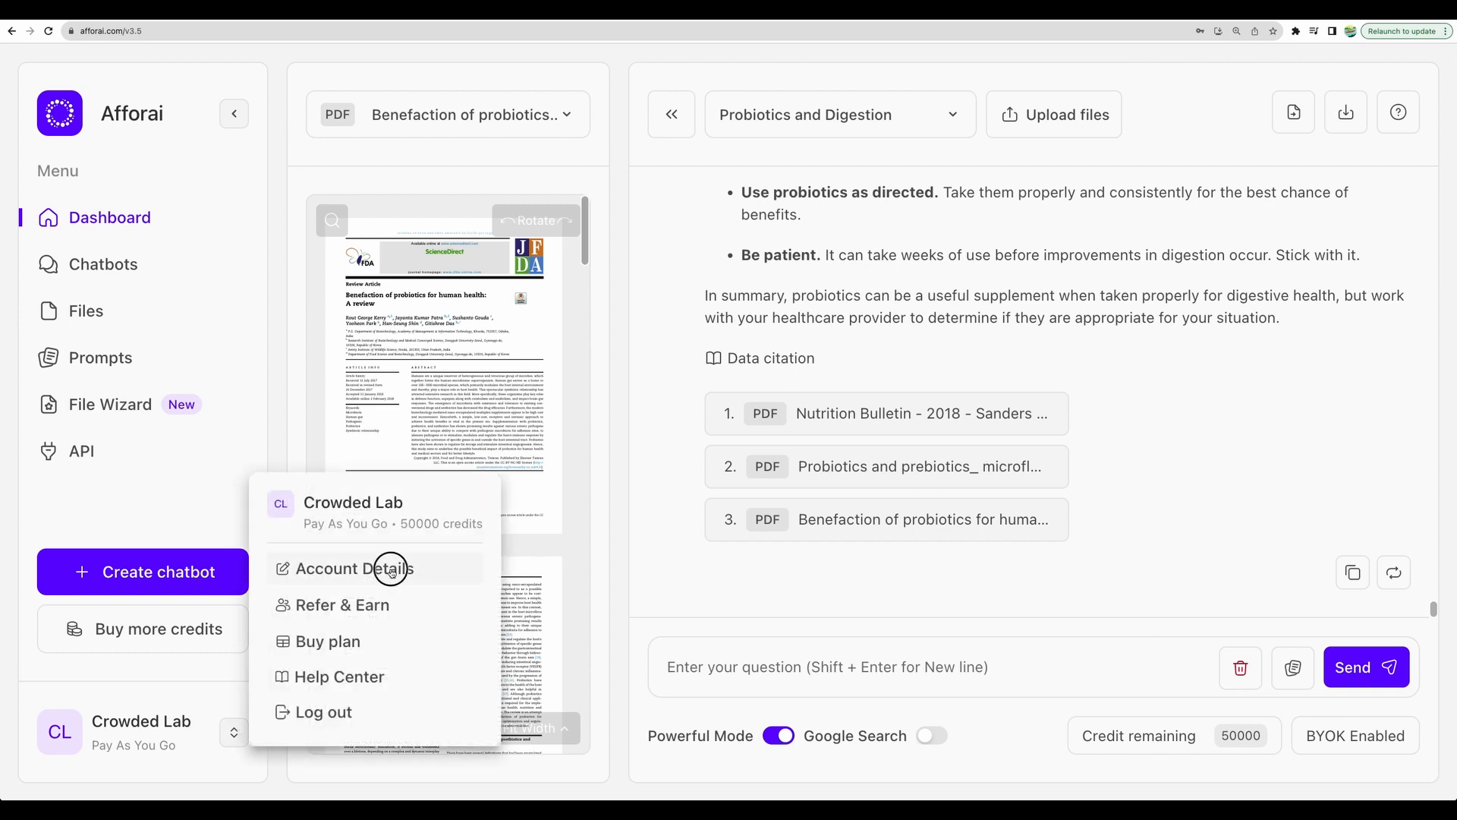
{"action": "left_click", "coordinate": [352, 568]}
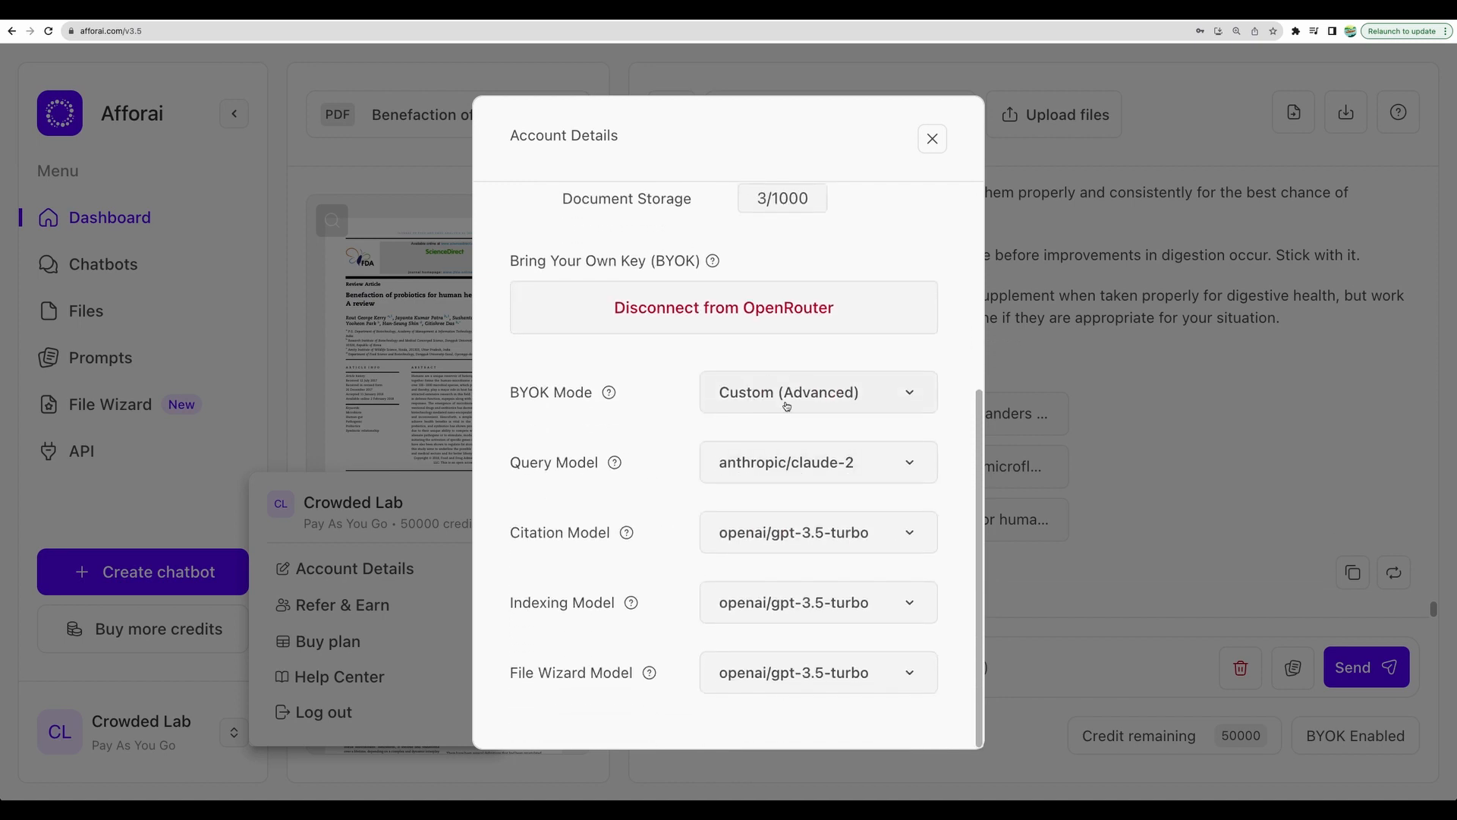
{"action": "left_click", "coordinate": [818, 461]}
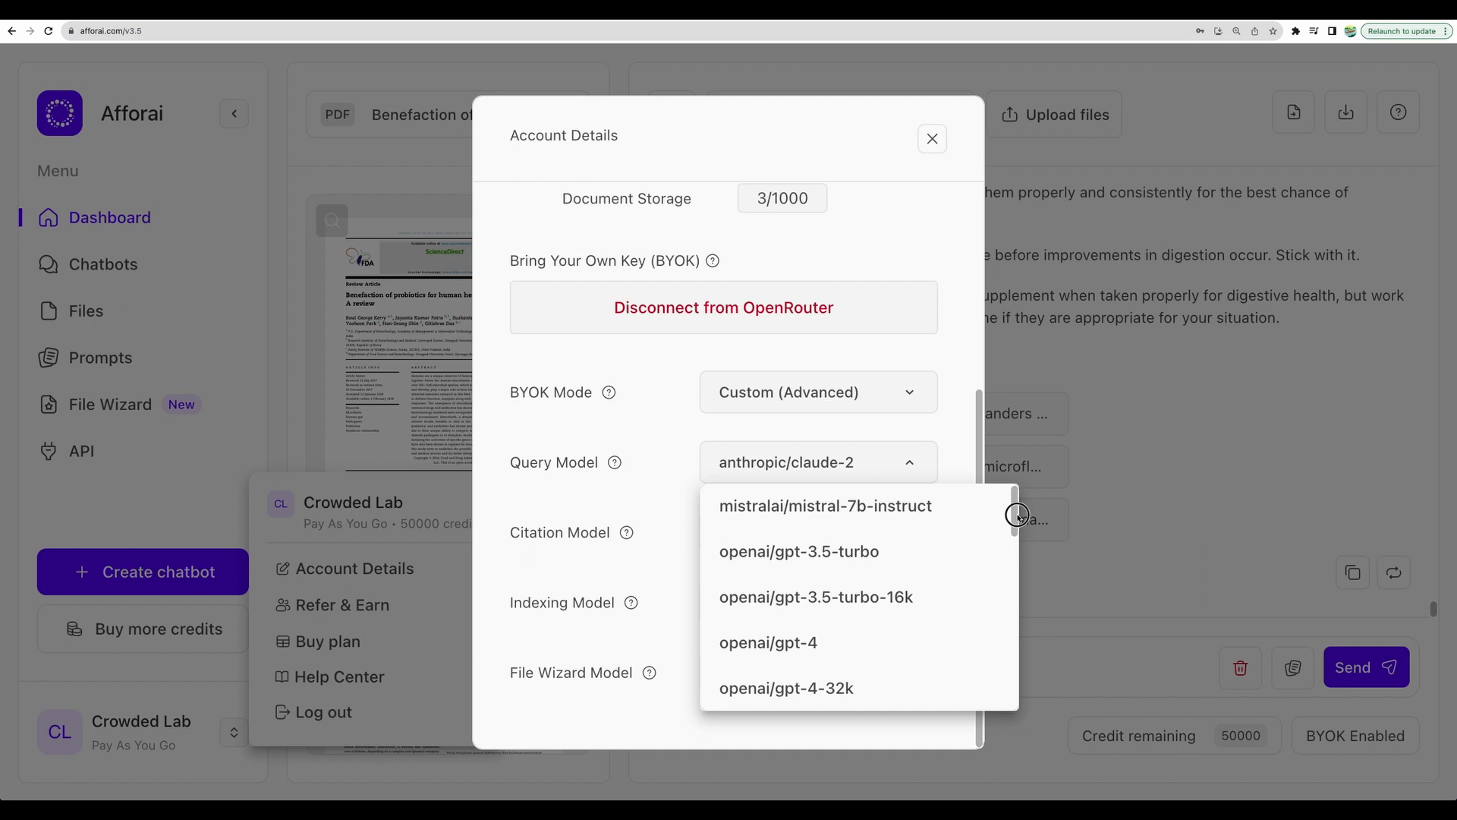
Browse models down to claude-instant-v1 and mancer/weaver, keeping anthropic/claude-2 selected
{"action": "scroll", "scroll_direction": "down", "scroll_amount": 3}
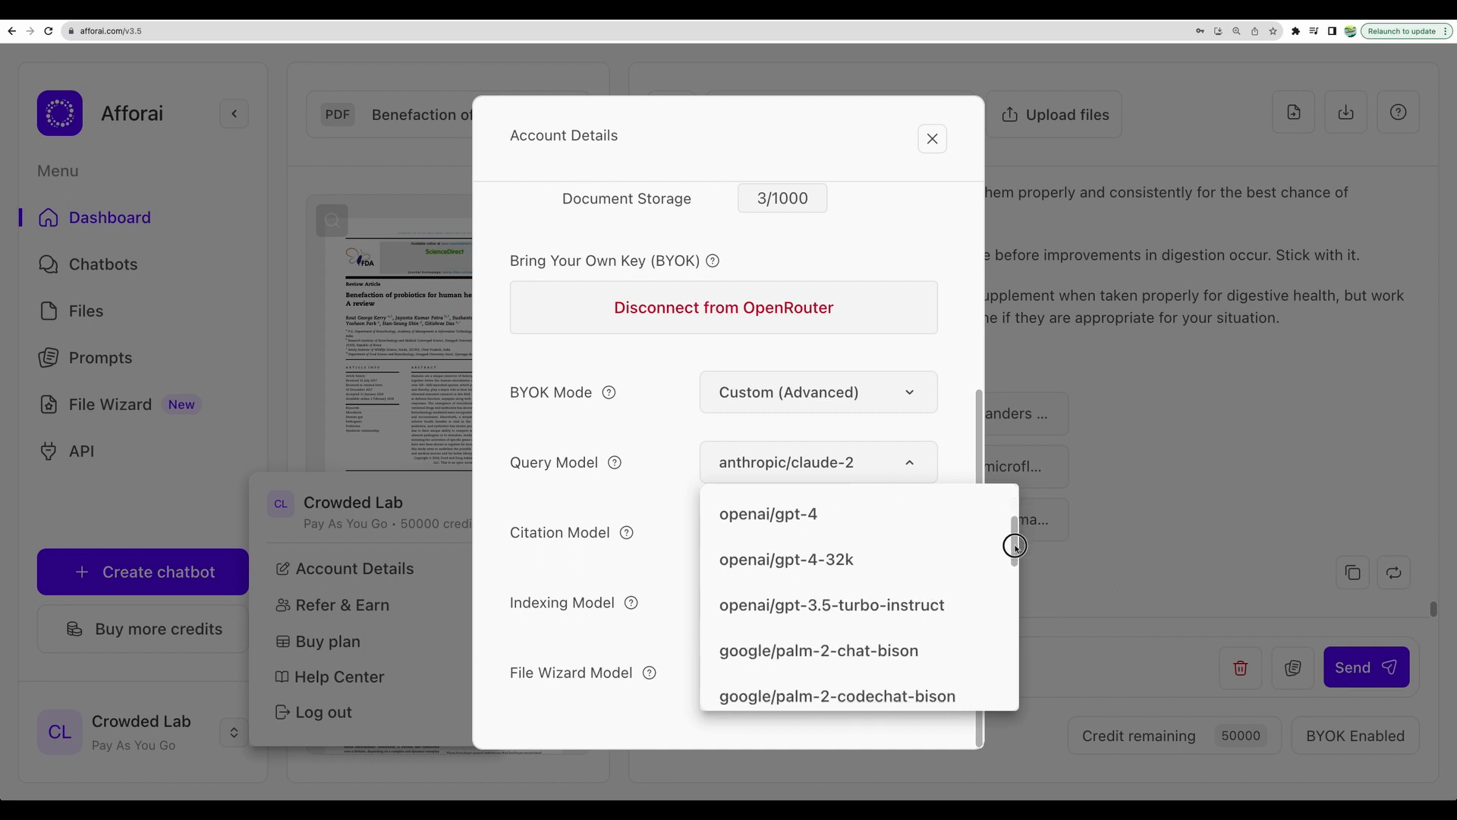
{"action": "scroll", "scroll_direction": "down", "scroll_amount": 3}
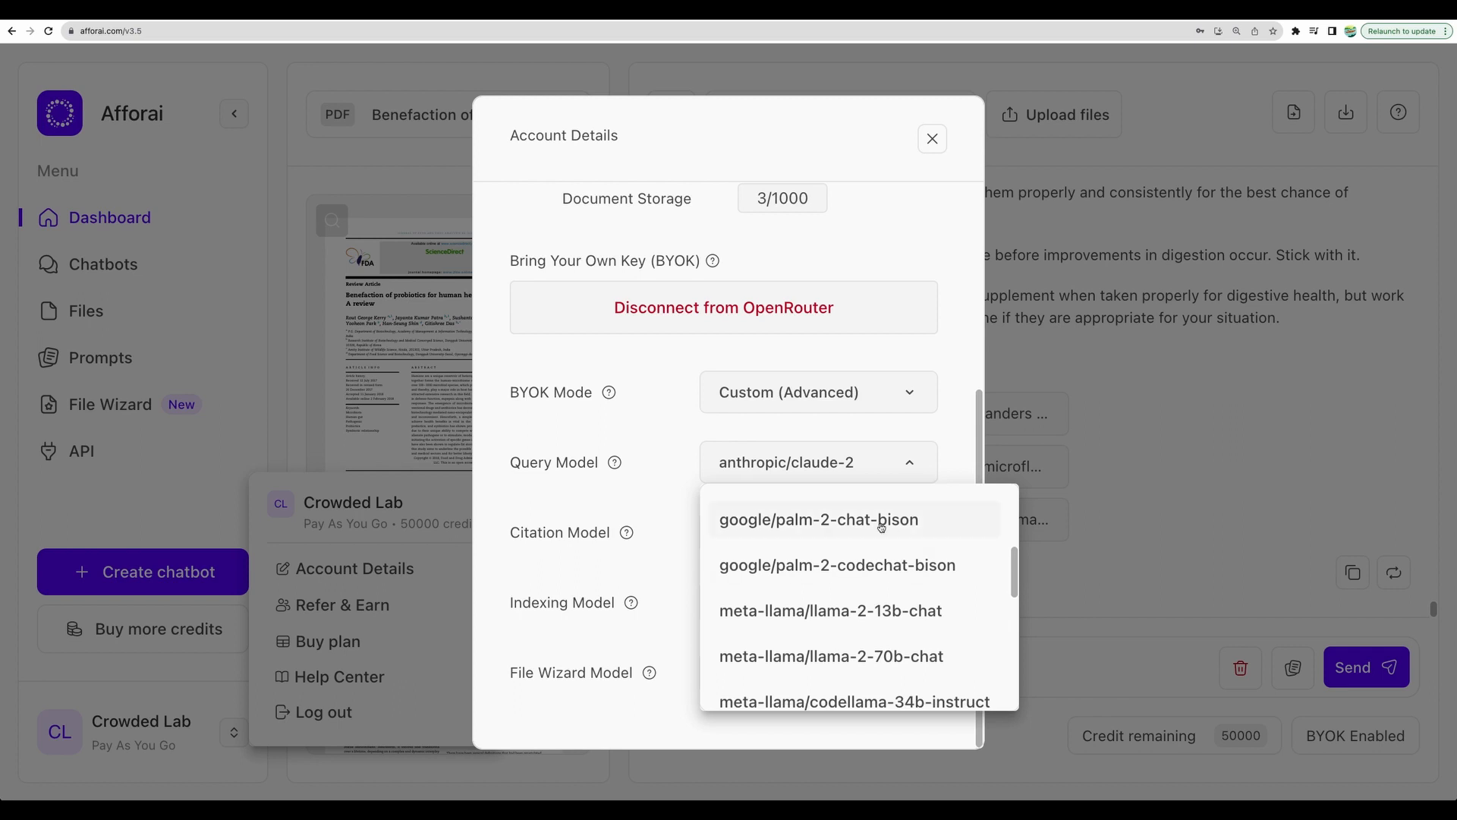
{"action": "scroll", "scroll_direction": "down", "scroll_amount": 3}
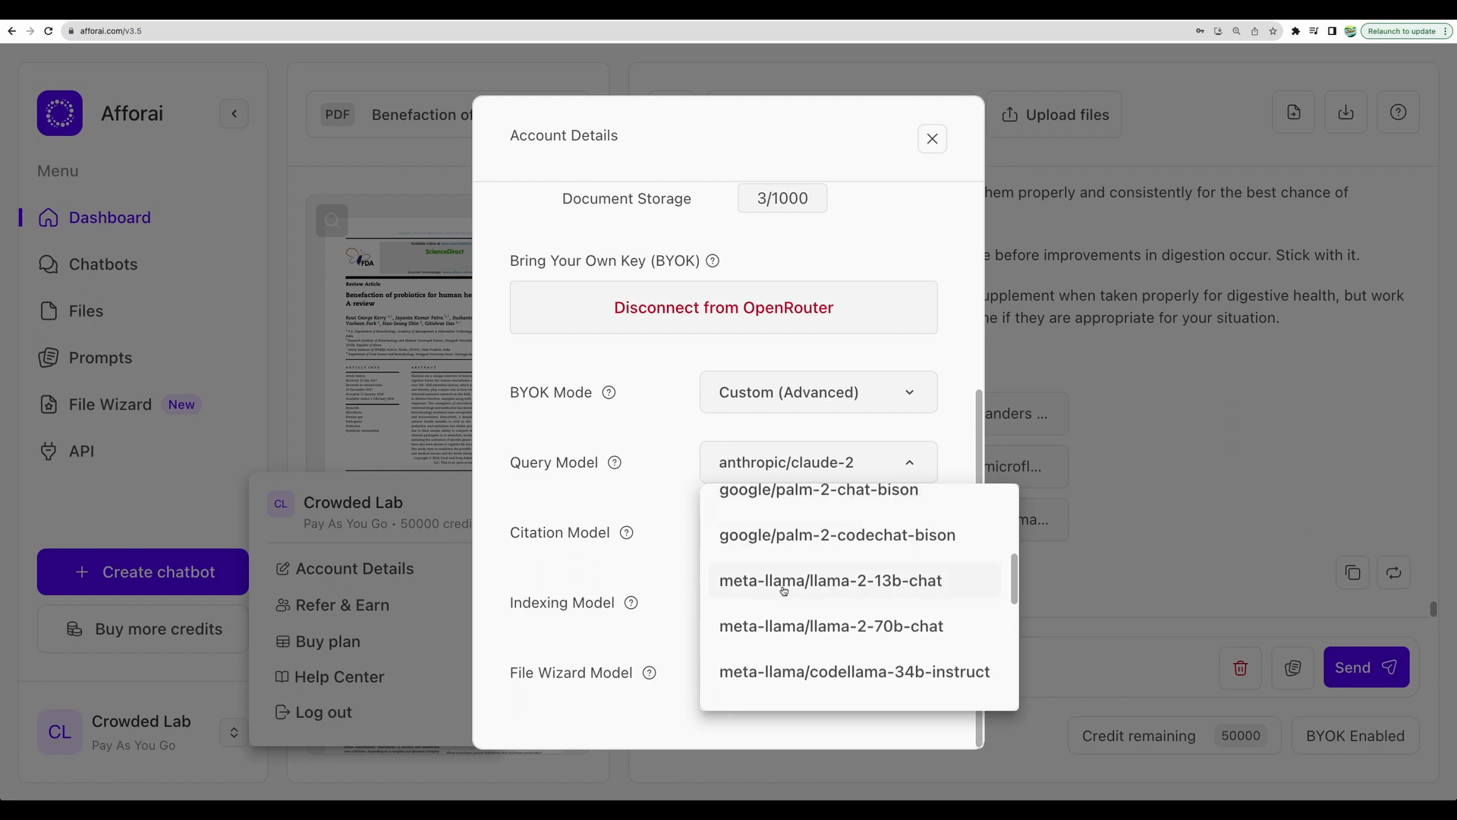
{"action": "scroll", "scroll_direction": "down", "scroll_amount": 3}
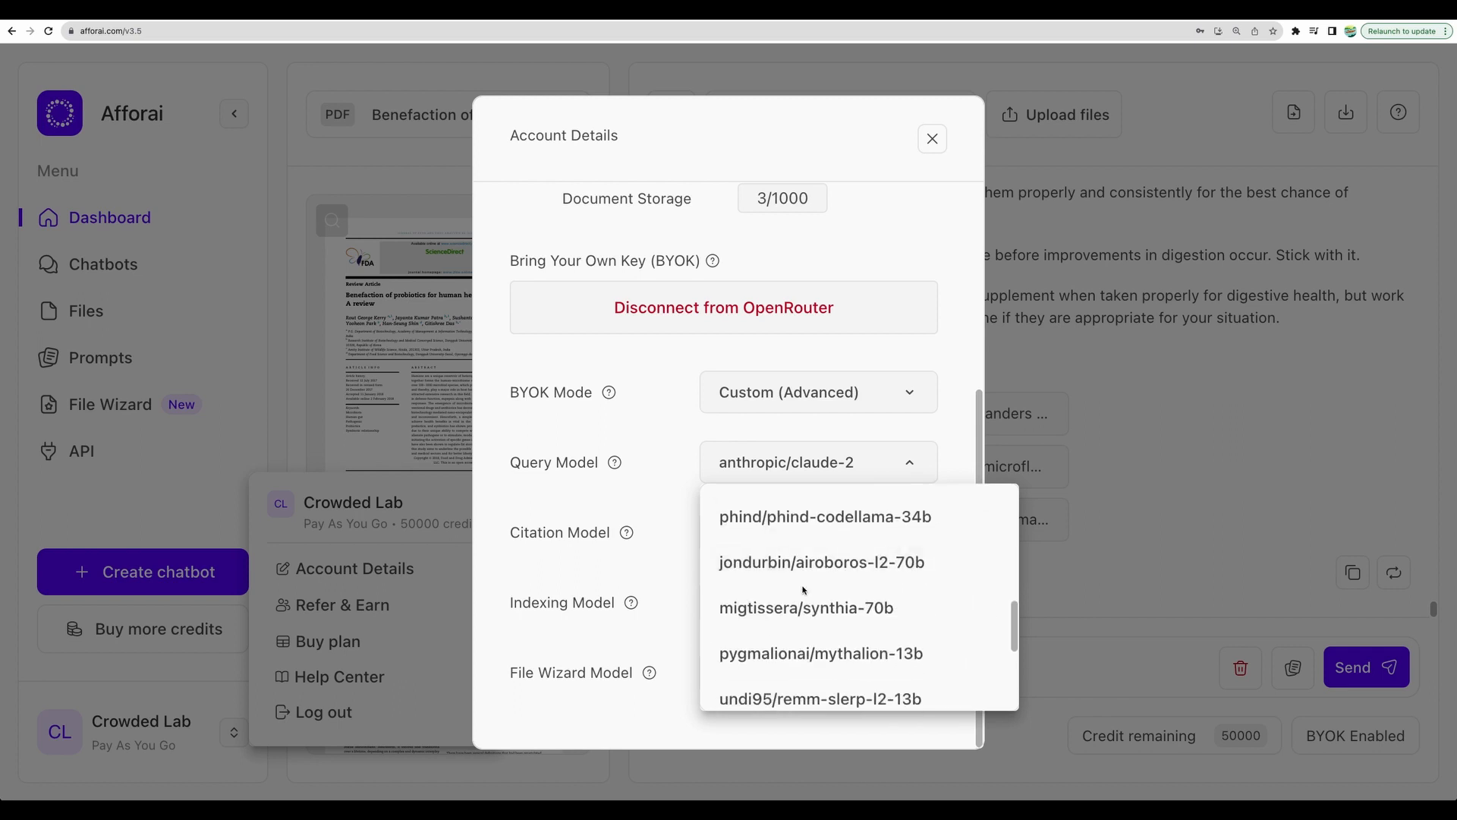
{"action": "scroll", "scroll_direction": "down", "scroll_amount": 3}
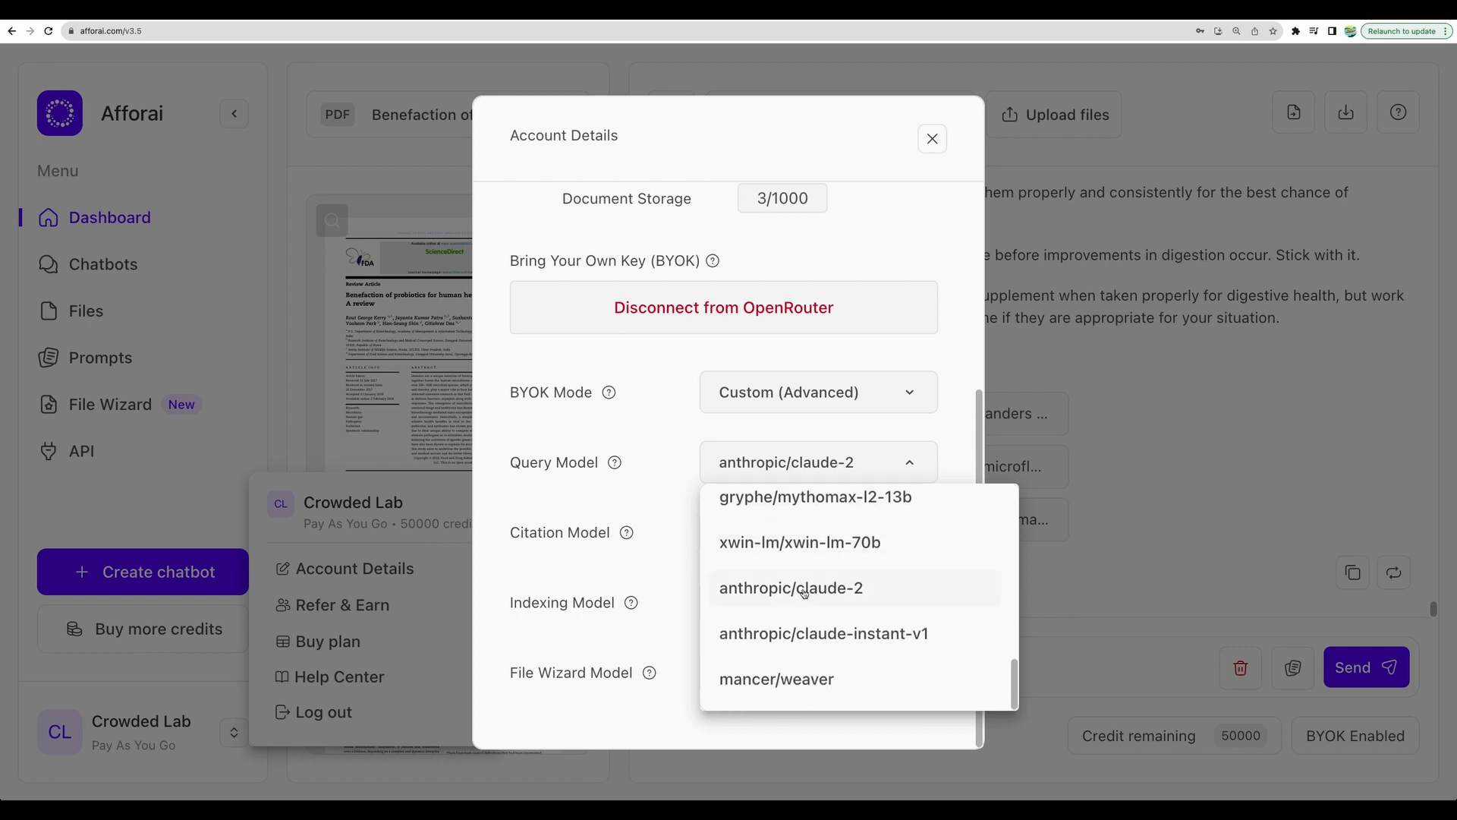
{"action": "mouse_move", "coordinate": [801, 613]}
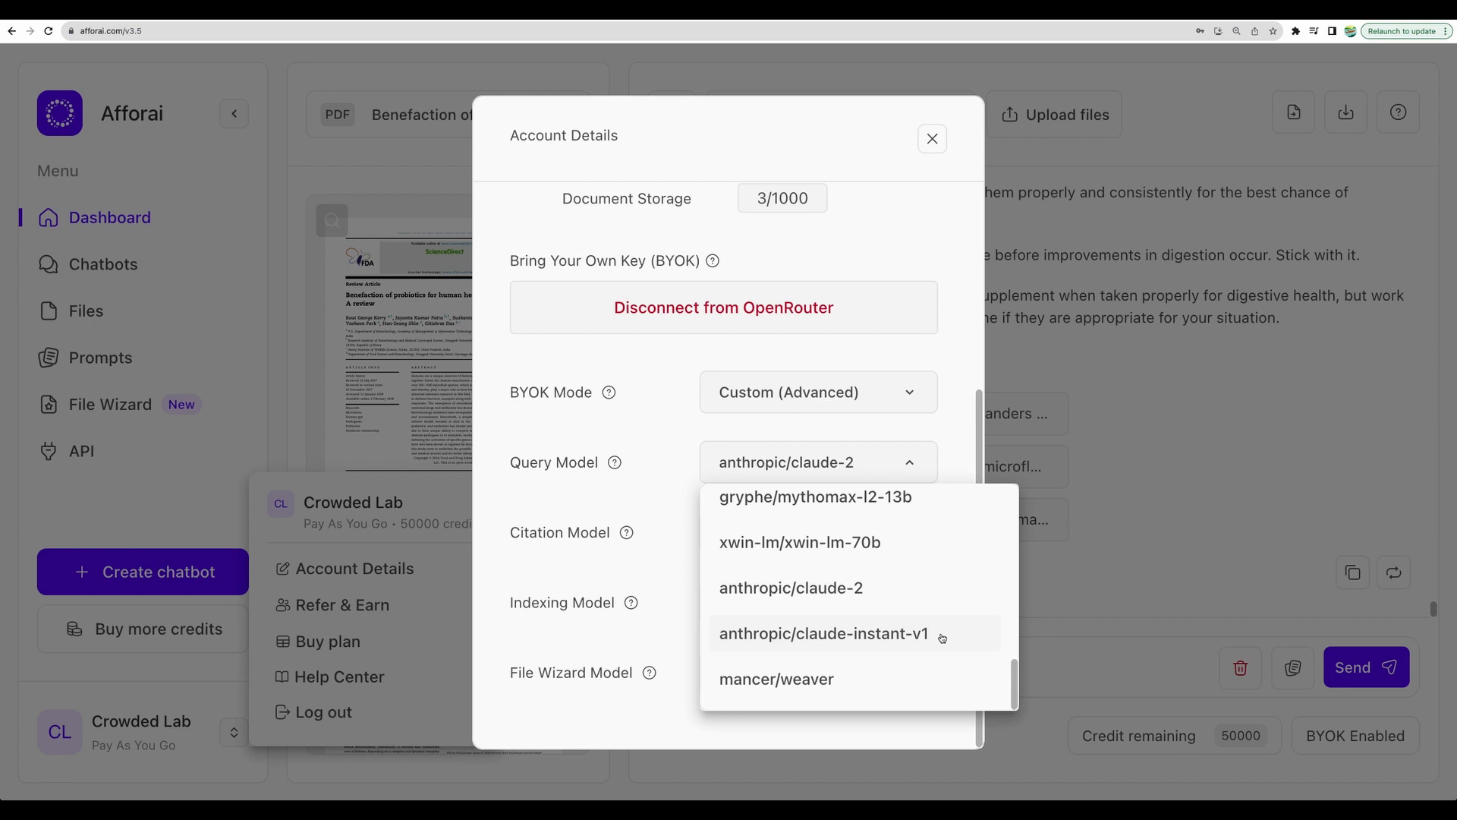
{"action": "mouse_move", "coordinate": [910, 614]}
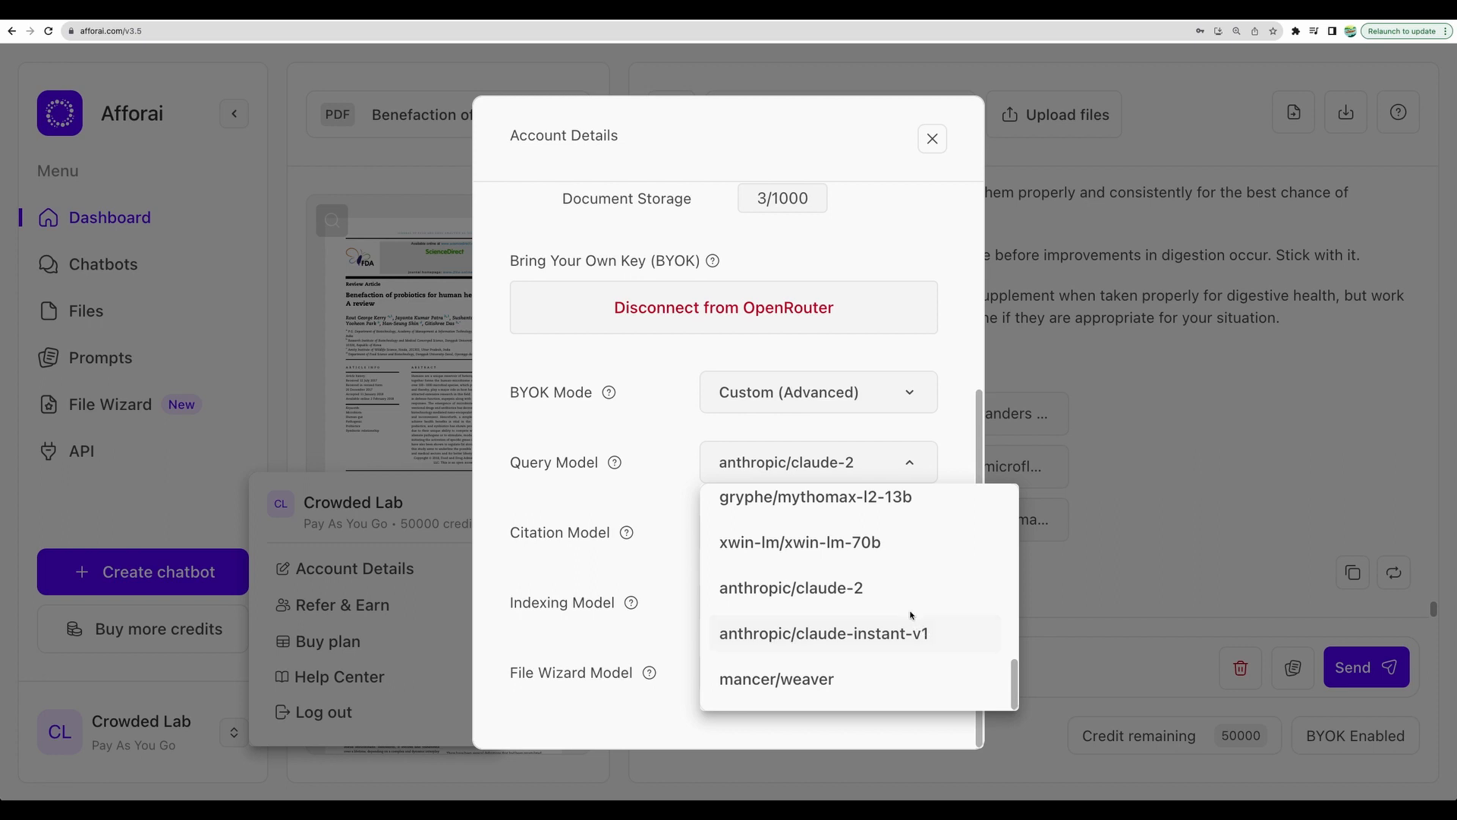
{"action": "left_click", "coordinate": [792, 588]}
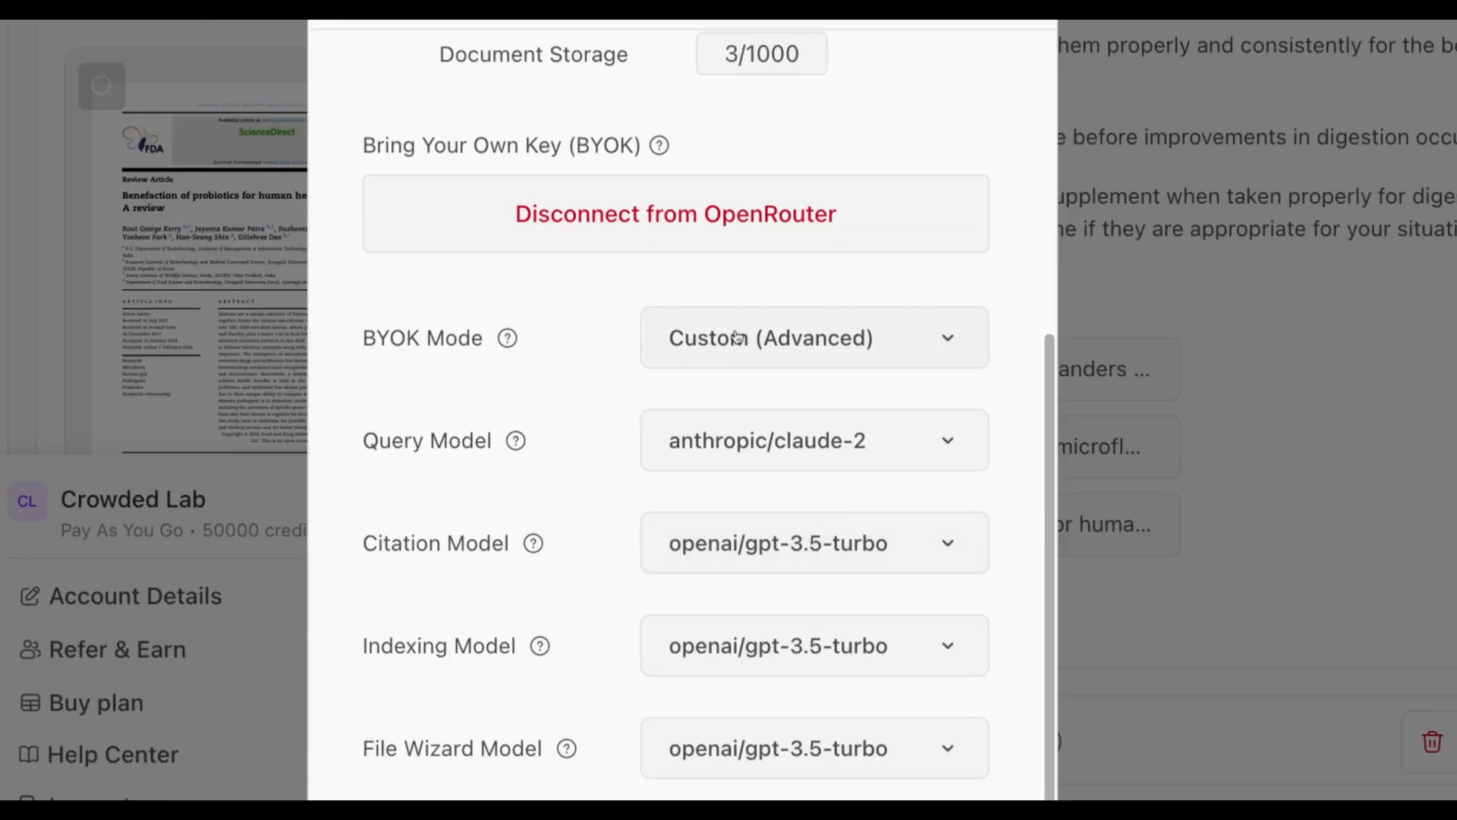
{"action": "left_click", "coordinate": [813, 337]}
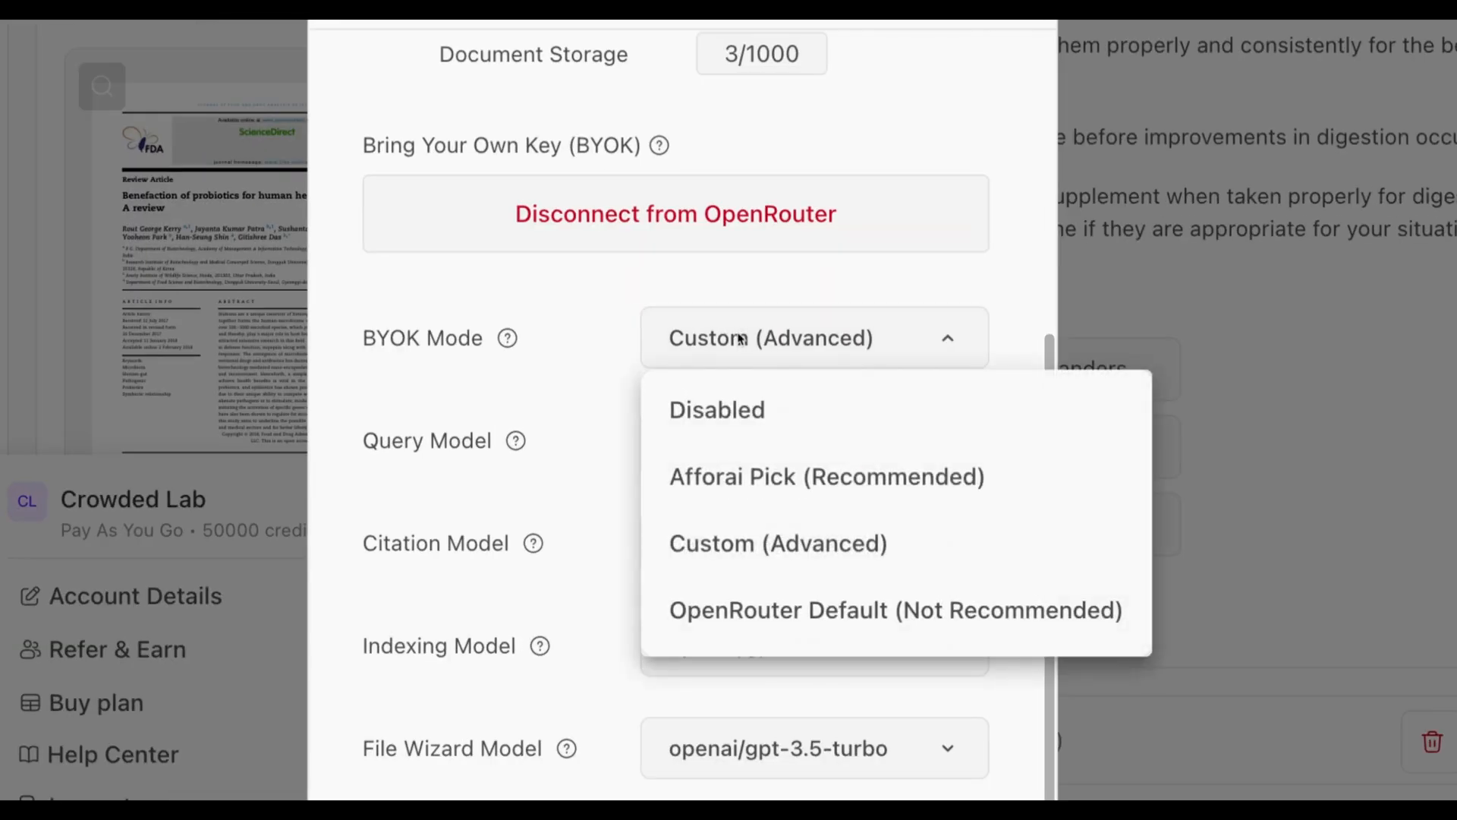
{"action": "mouse_move", "coordinate": [399, 357]}
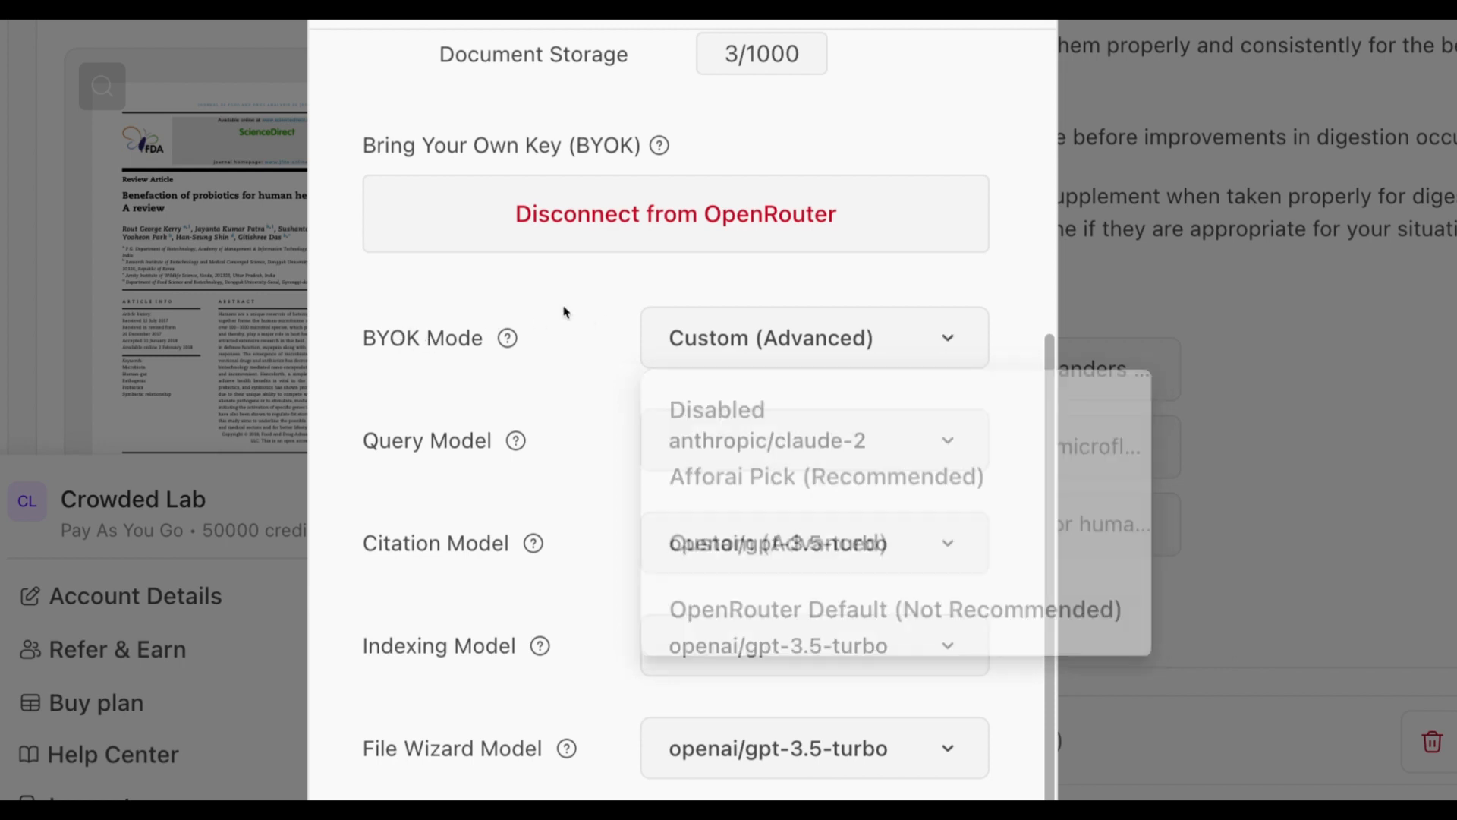
{"action": "left_click", "coordinate": [767, 440]}
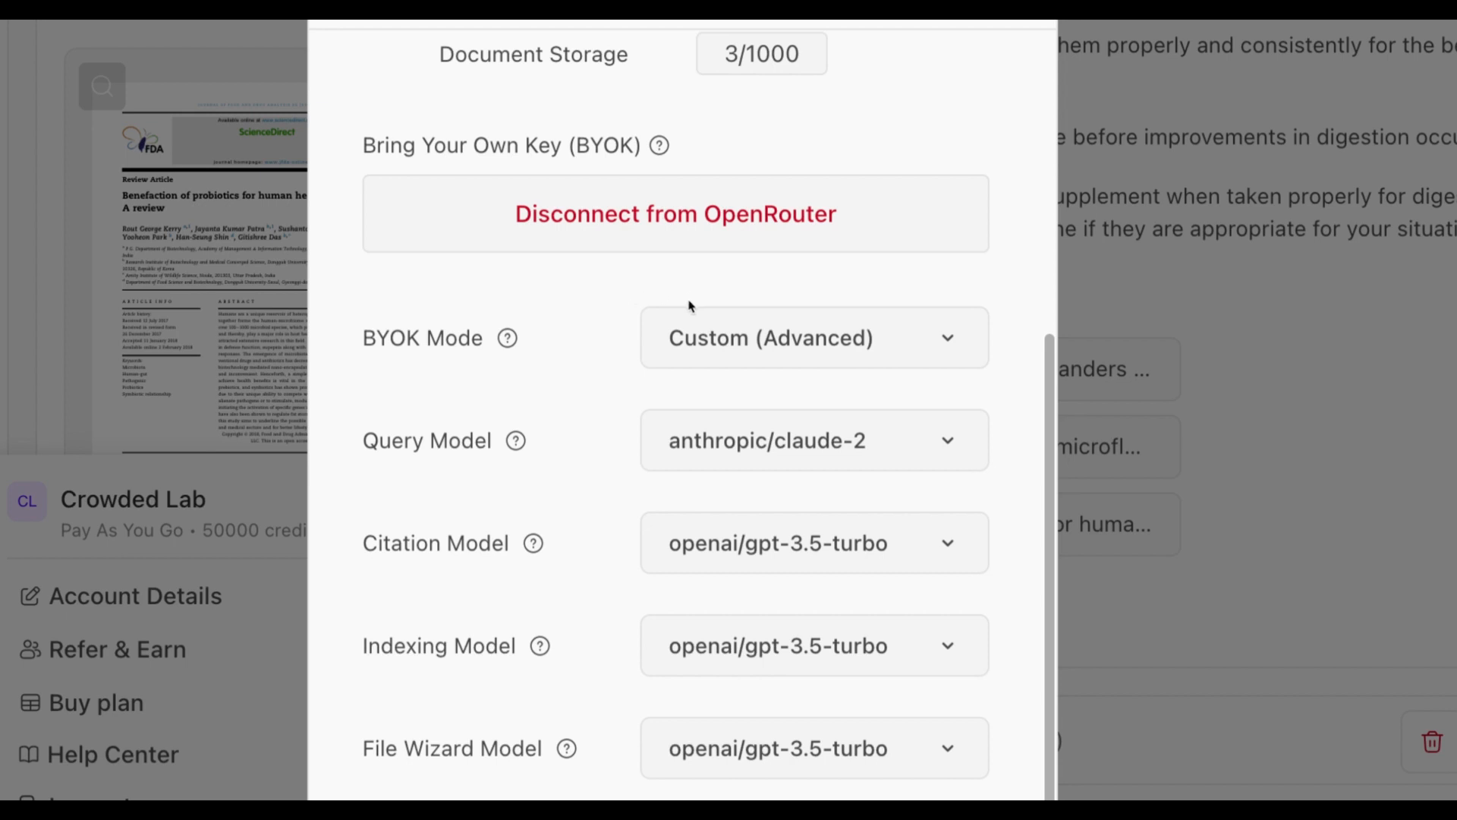